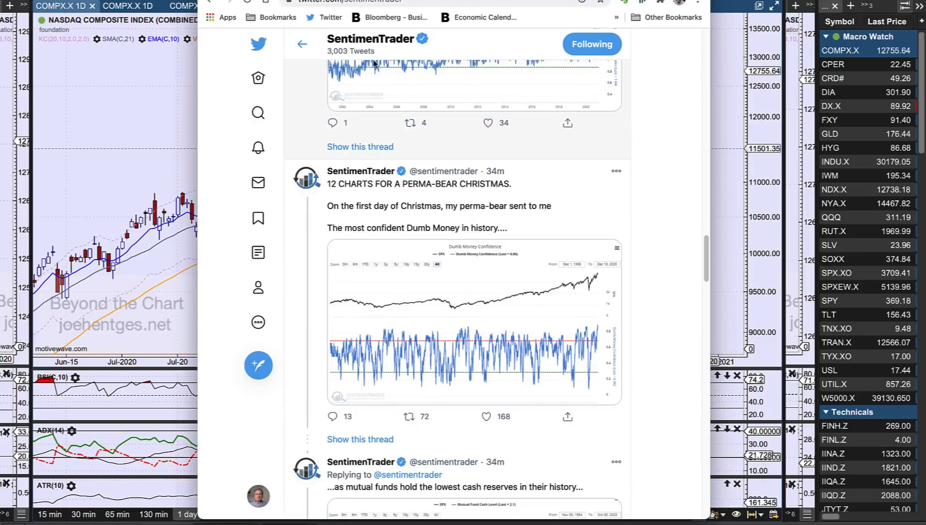
mouse_move(476, 333)
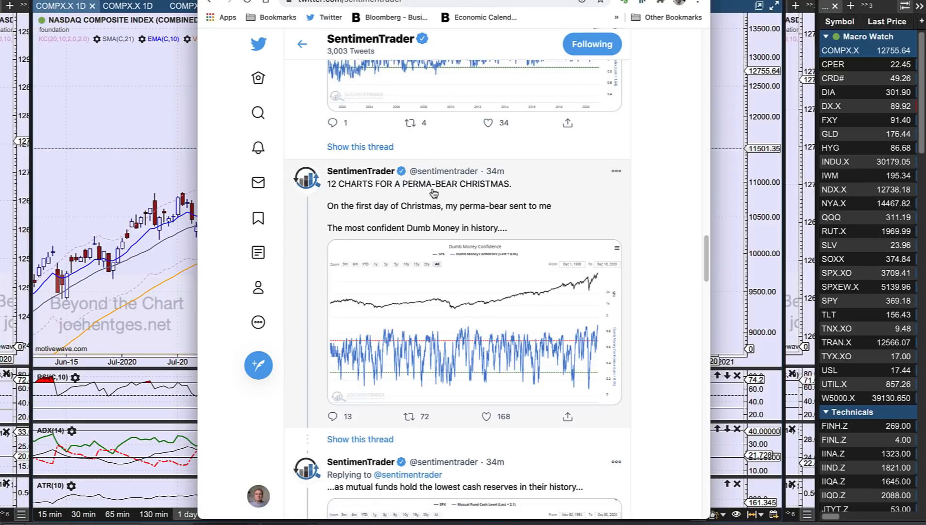
mouse_move(352, 221)
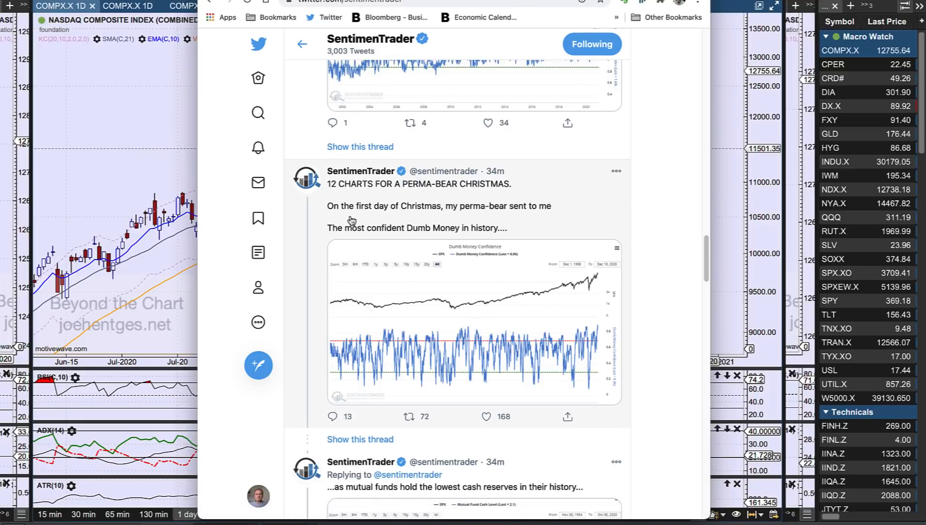
mouse_move(389, 246)
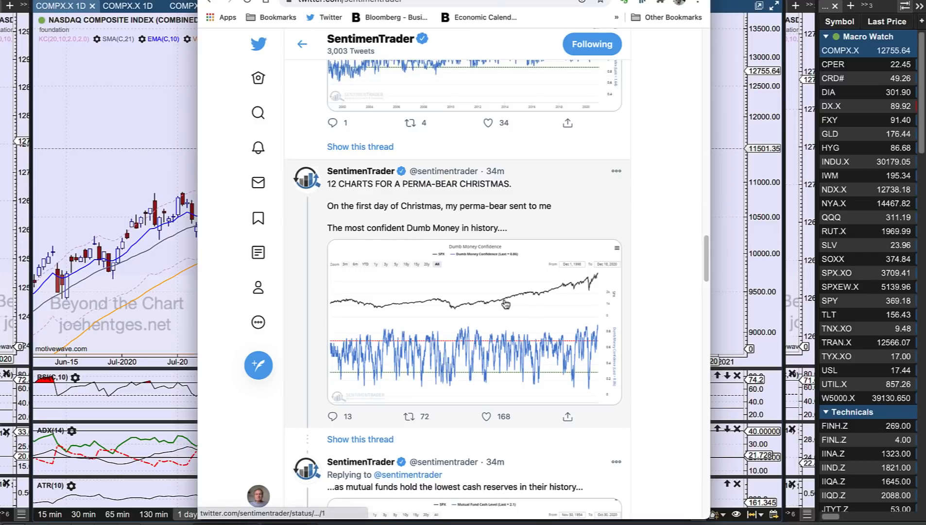
mouse_move(567, 329)
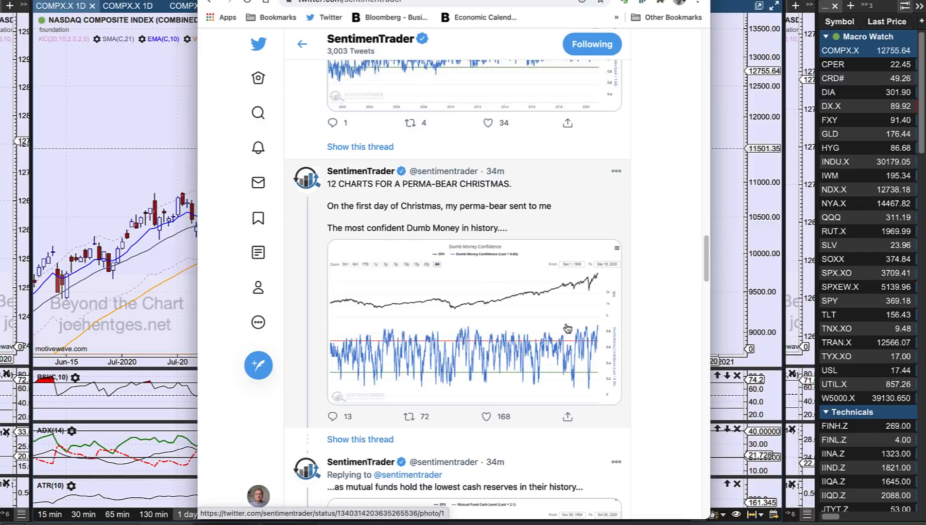
mouse_move(582, 278)
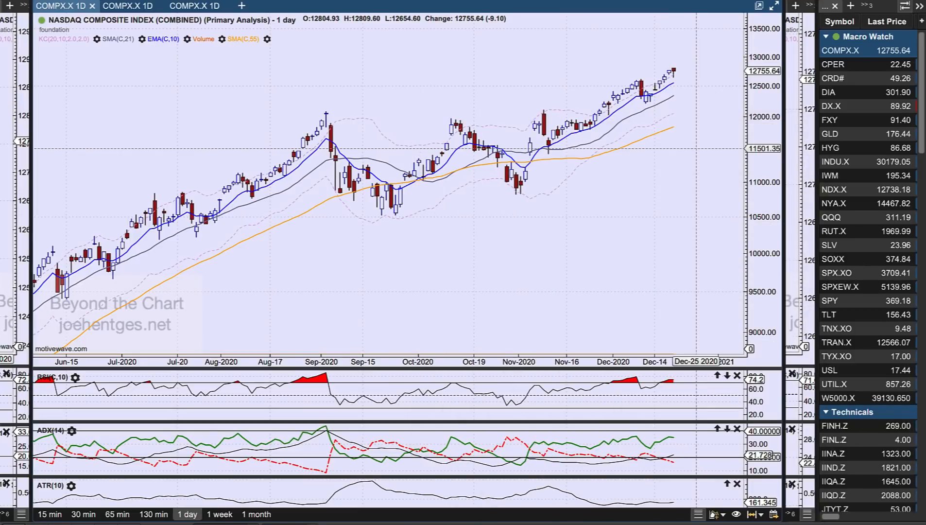
mouse_move(378, 112)
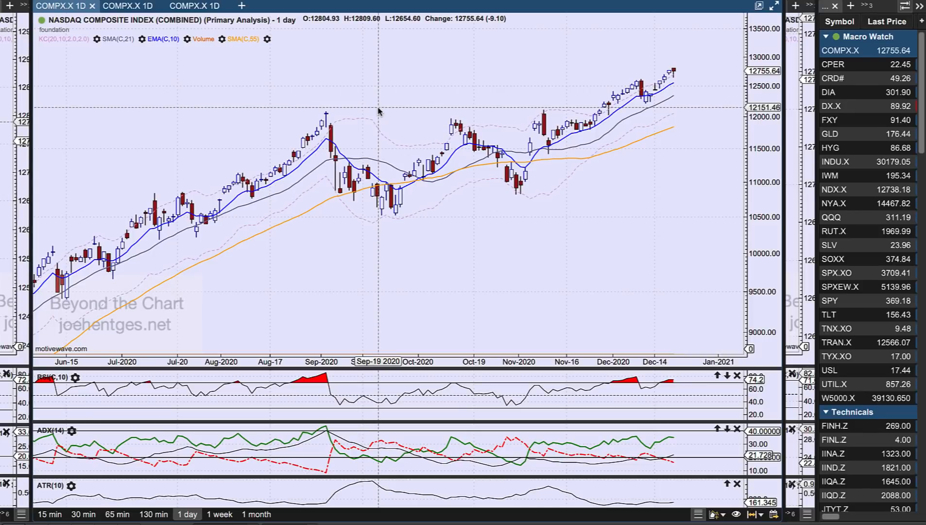
mouse_move(419, 105)
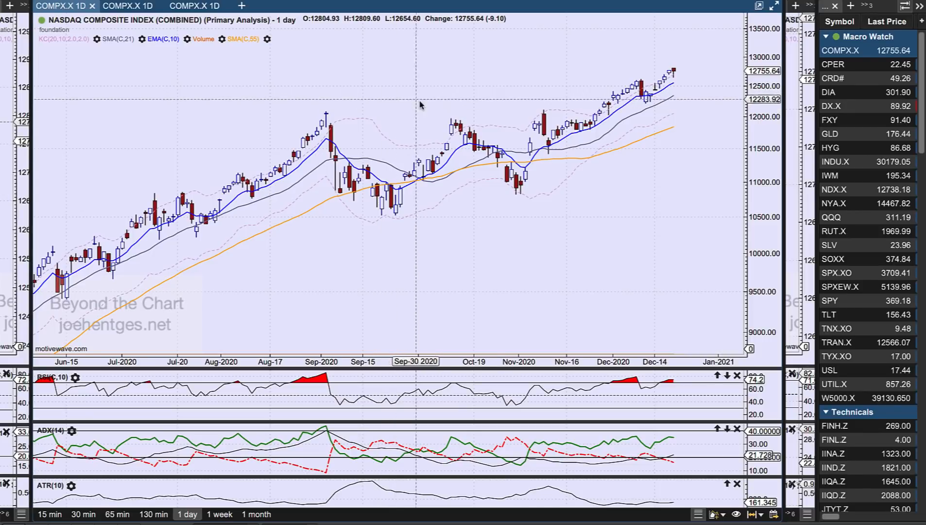
mouse_move(477, 77)
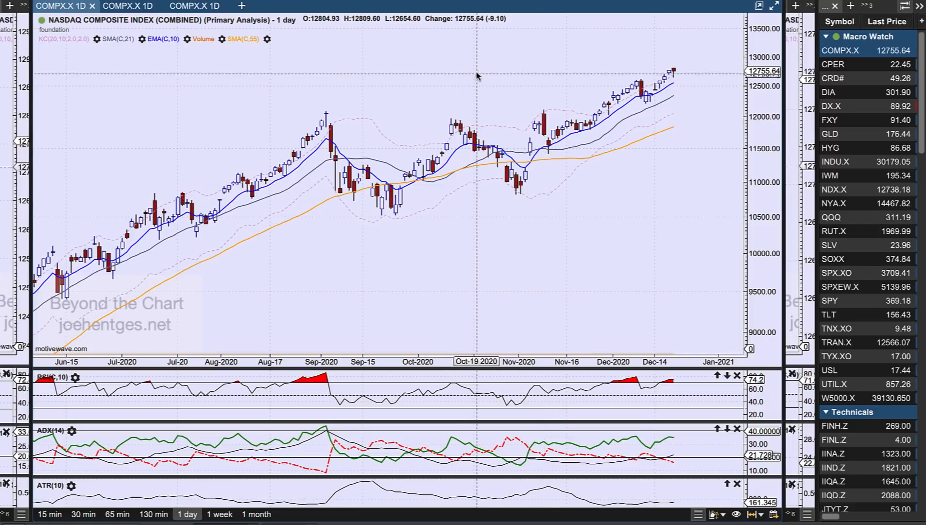
mouse_move(682, 77)
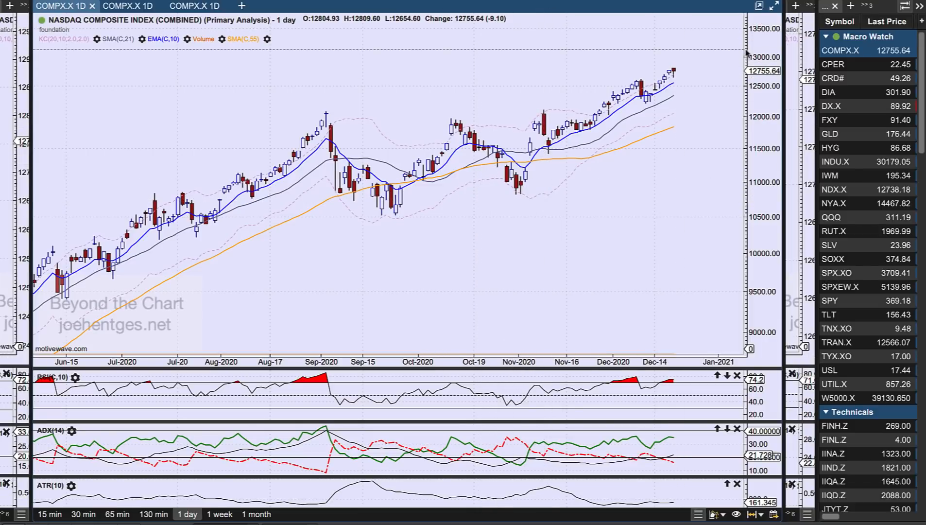
mouse_move(644, 113)
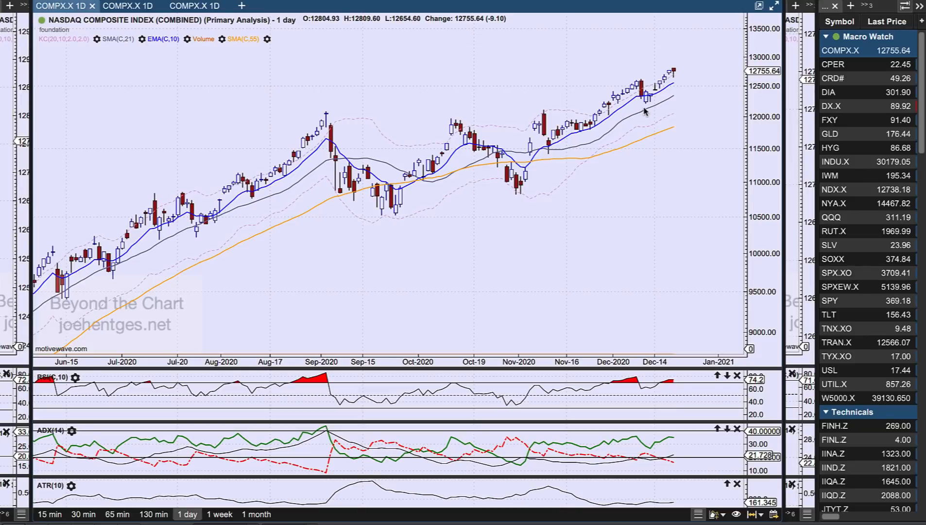
mouse_move(34, 161)
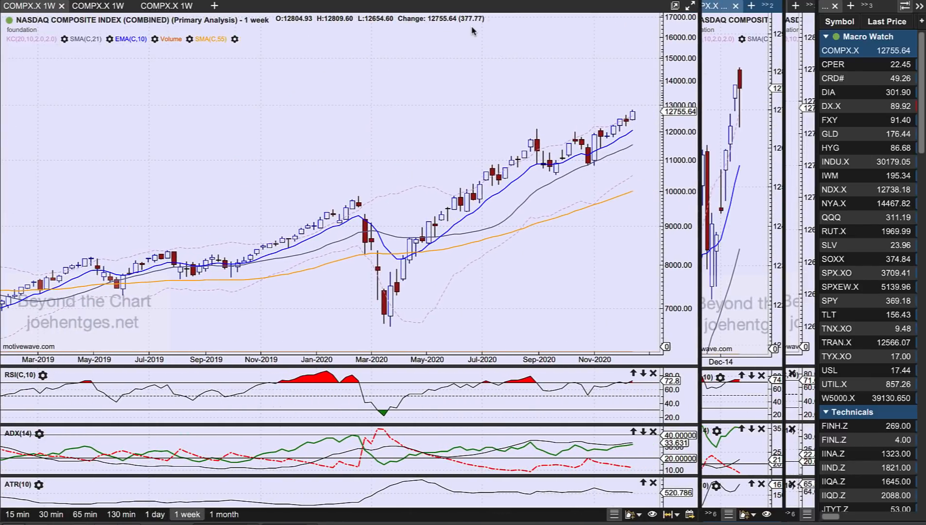
mouse_move(473, 31)
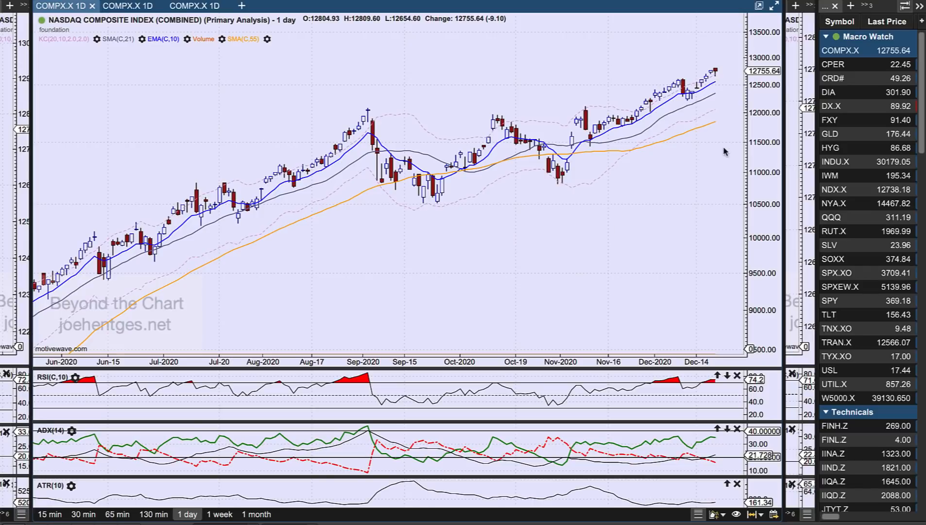
mouse_move(846, 192)
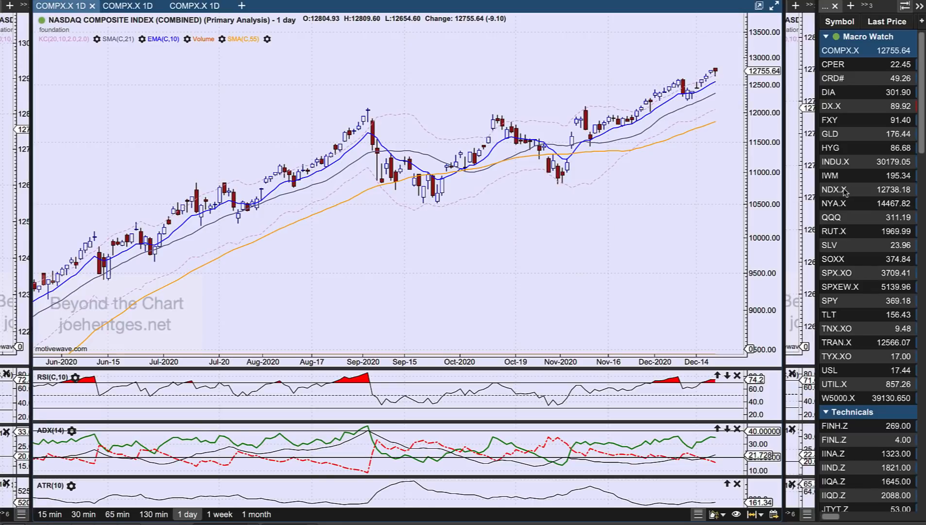
Check the Nasdaq 100 daily chart, then display the Nasdaq Composite daily Elliott wave count
left_click(835, 189)
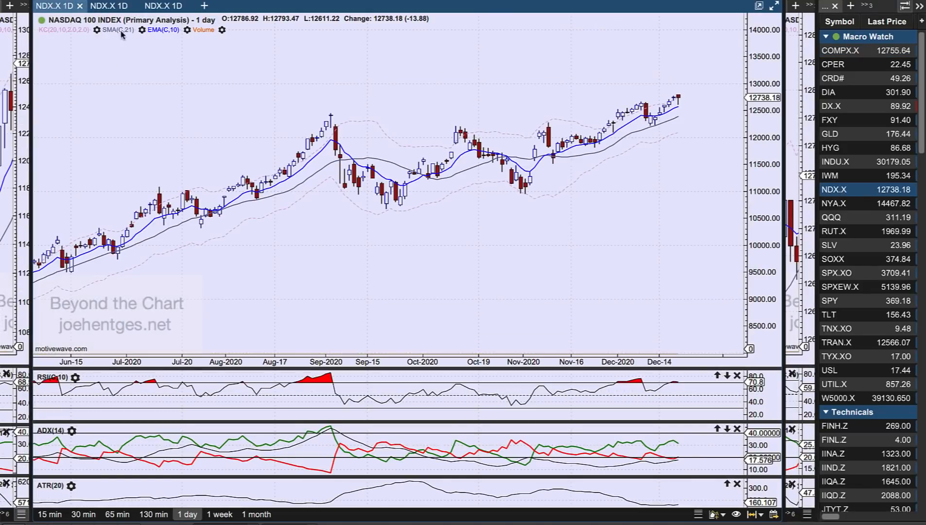
mouse_move(758, 222)
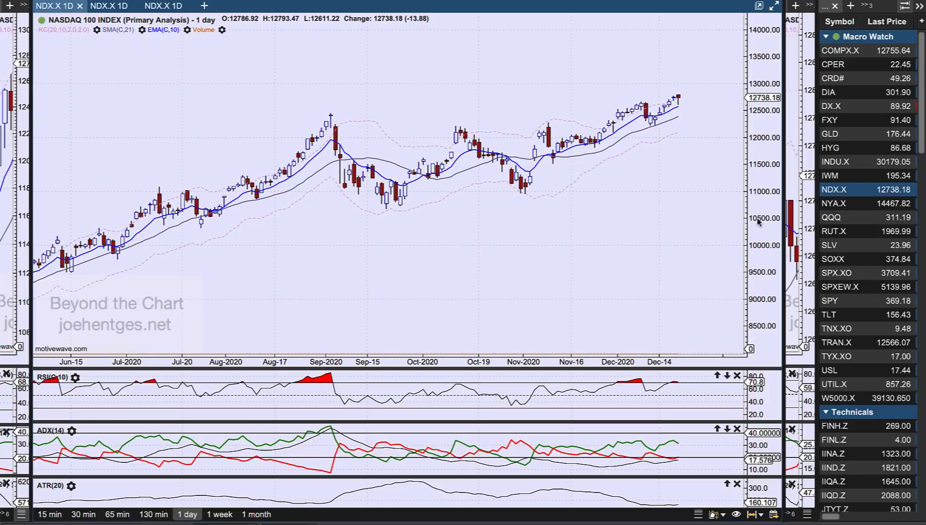
left_click(839, 50)
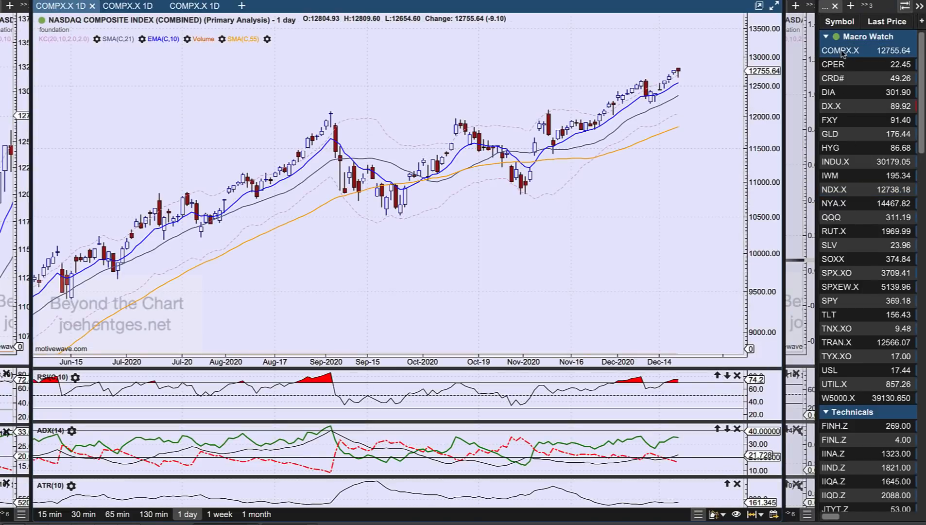
mouse_move(500, 245)
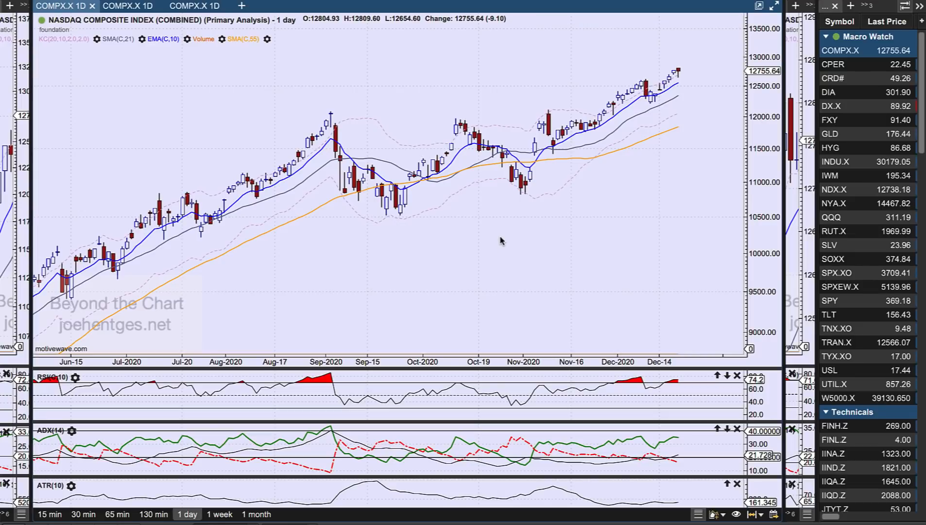
mouse_move(486, 213)
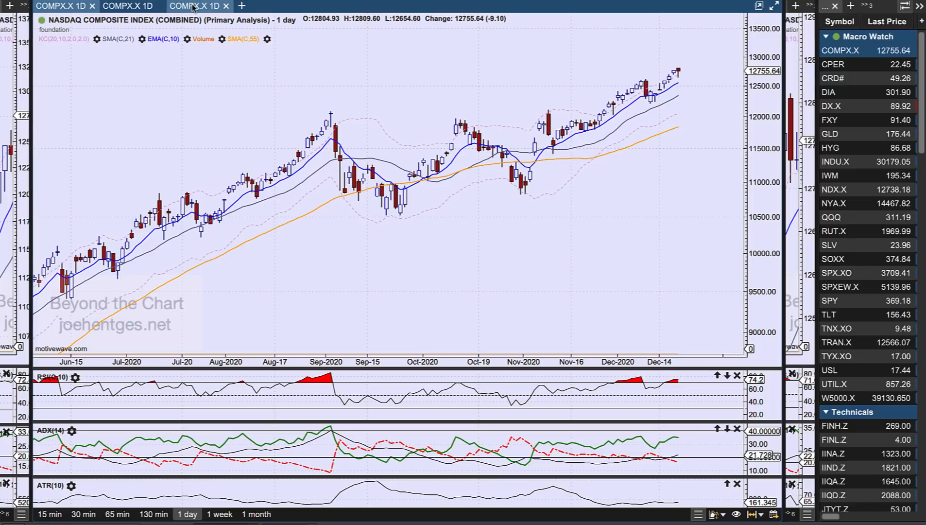
left_click(198, 6)
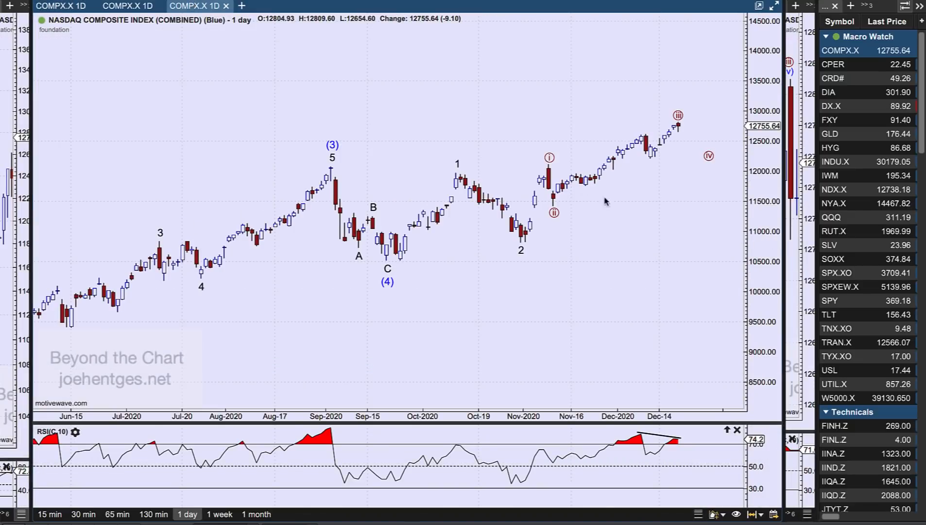
mouse_move(579, 230)
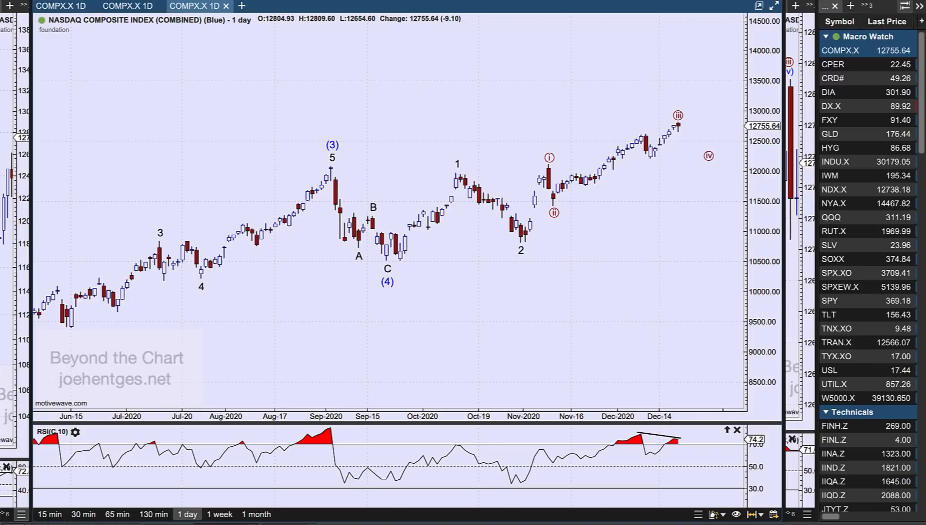
mouse_move(385, 303)
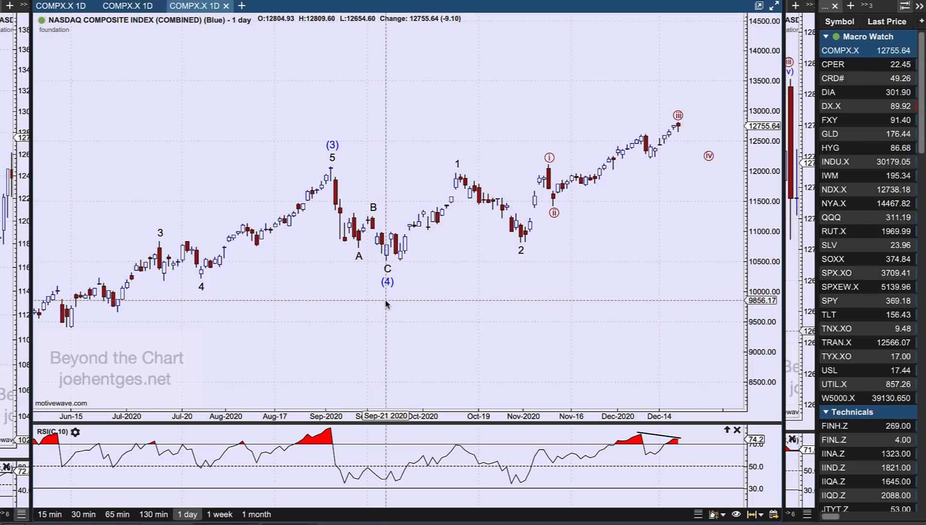
mouse_move(386, 281)
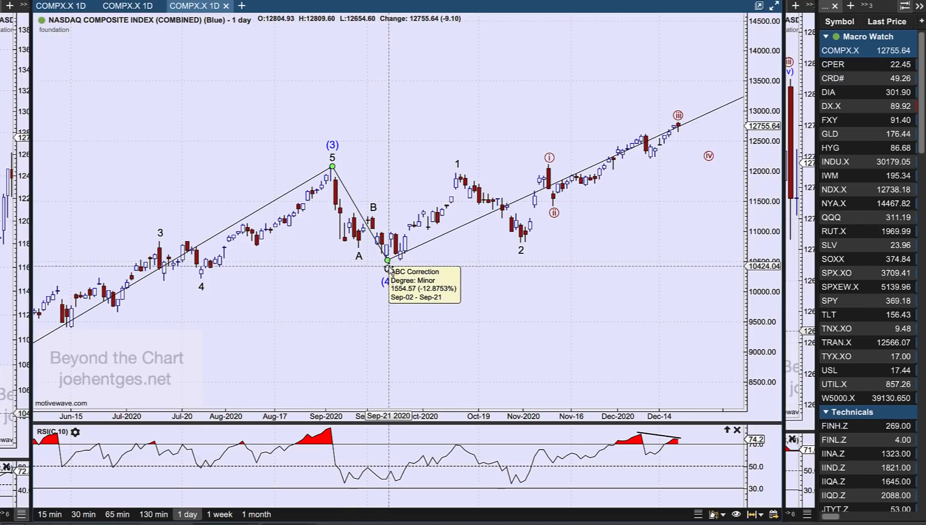
mouse_move(598, 271)
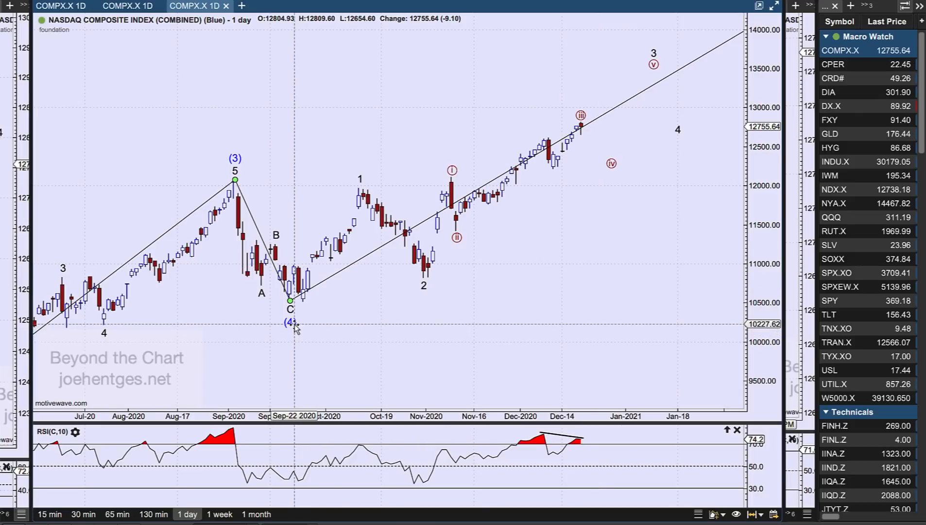
mouse_move(443, 285)
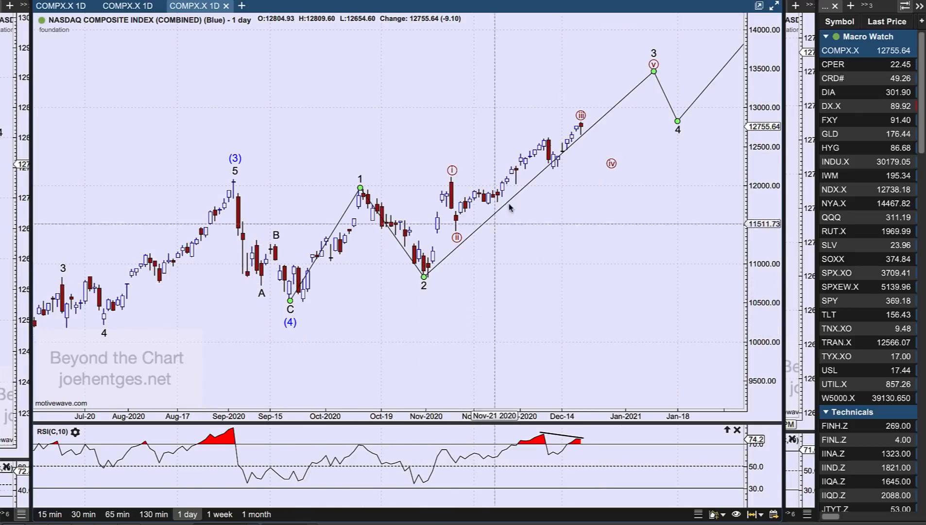
mouse_move(614, 165)
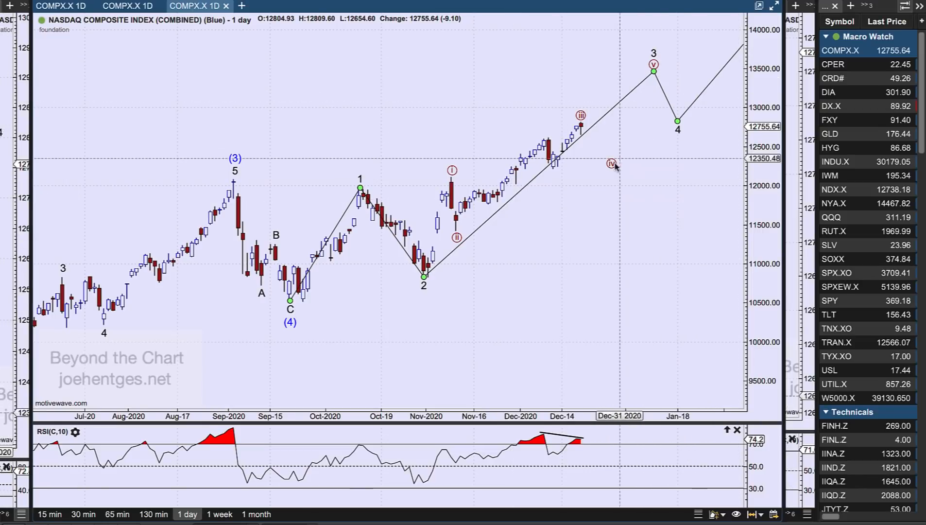
mouse_move(654, 56)
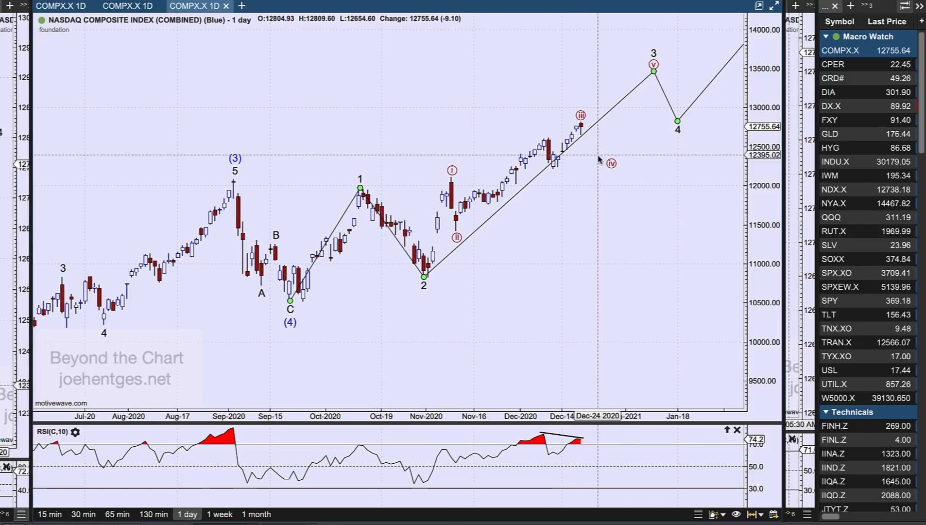
mouse_move(446, 248)
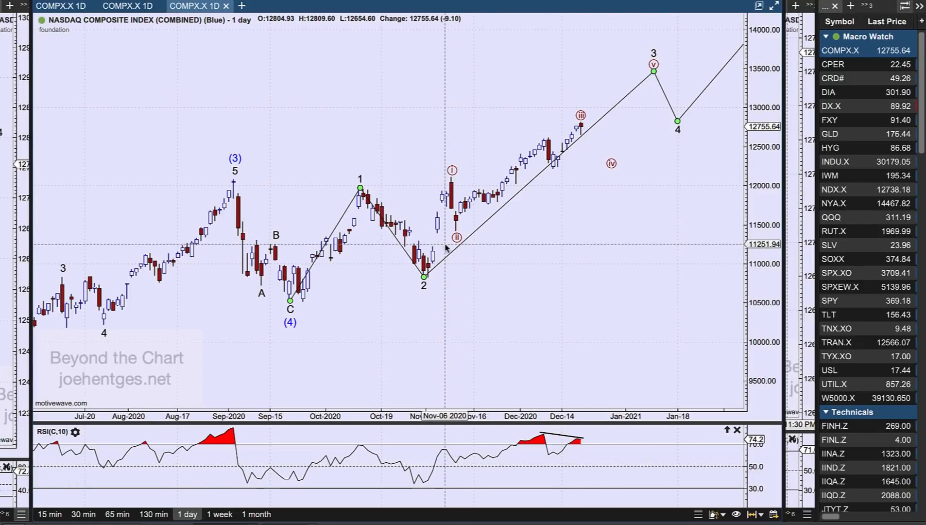
mouse_move(490, 178)
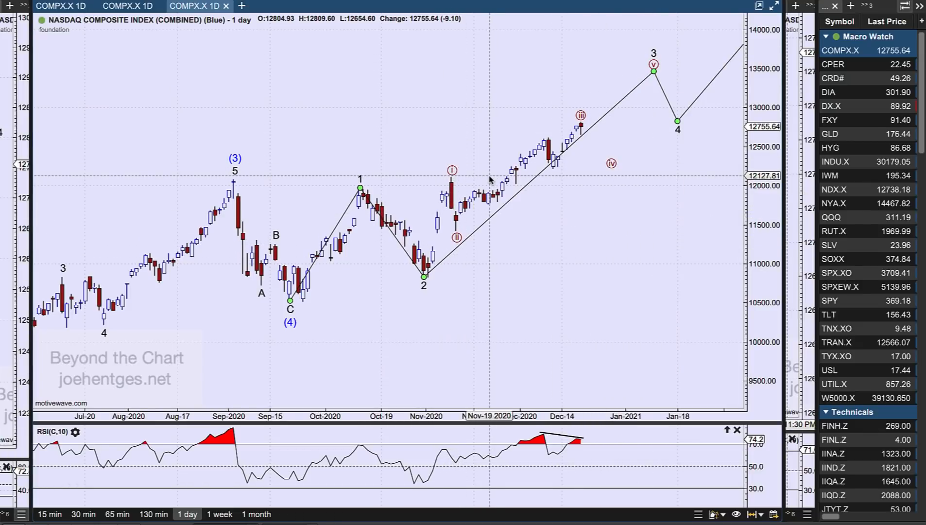
mouse_move(478, 184)
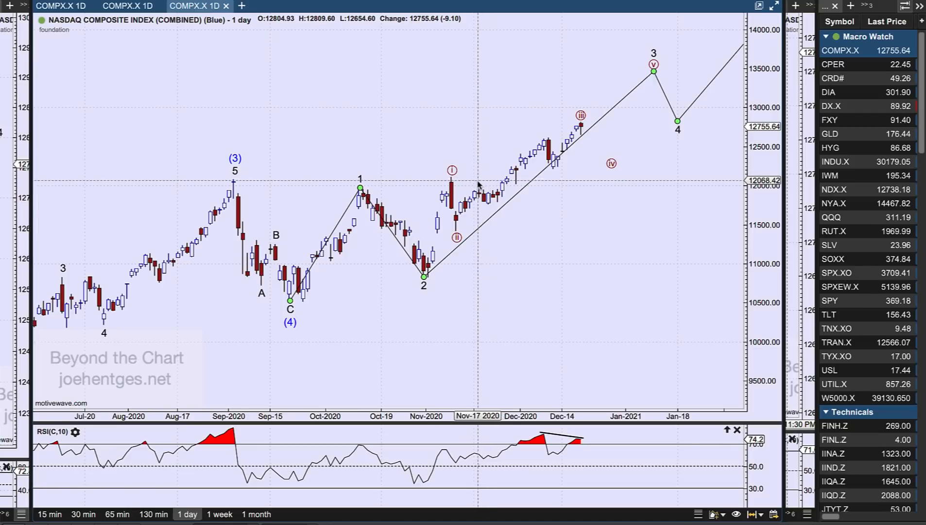
mouse_move(582, 136)
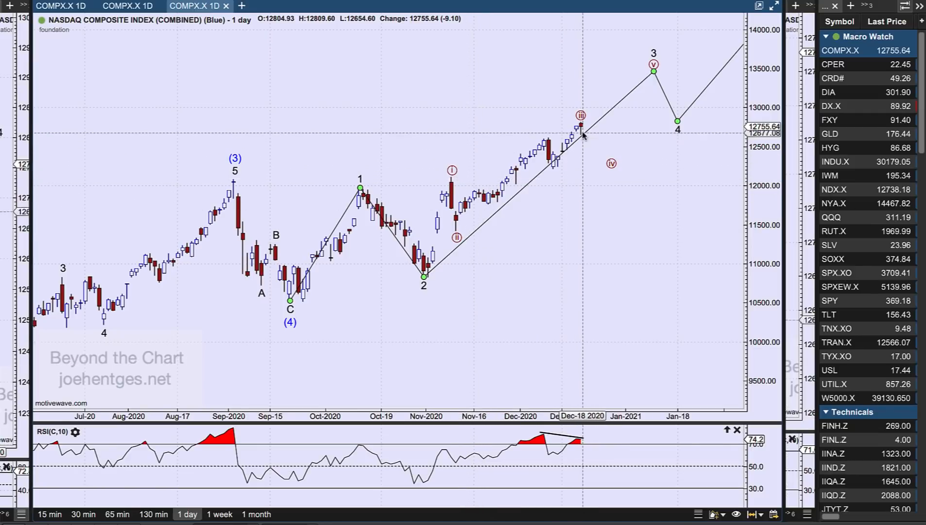
mouse_move(581, 130)
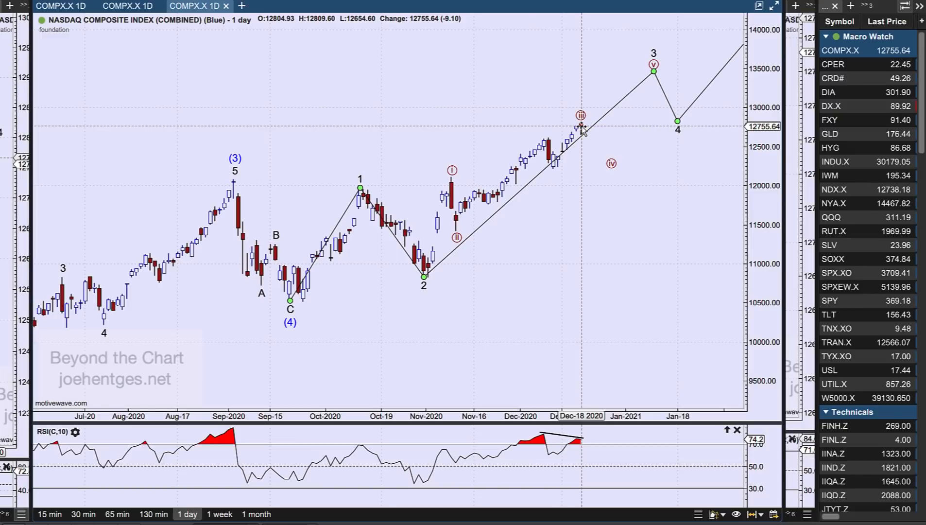
mouse_move(582, 126)
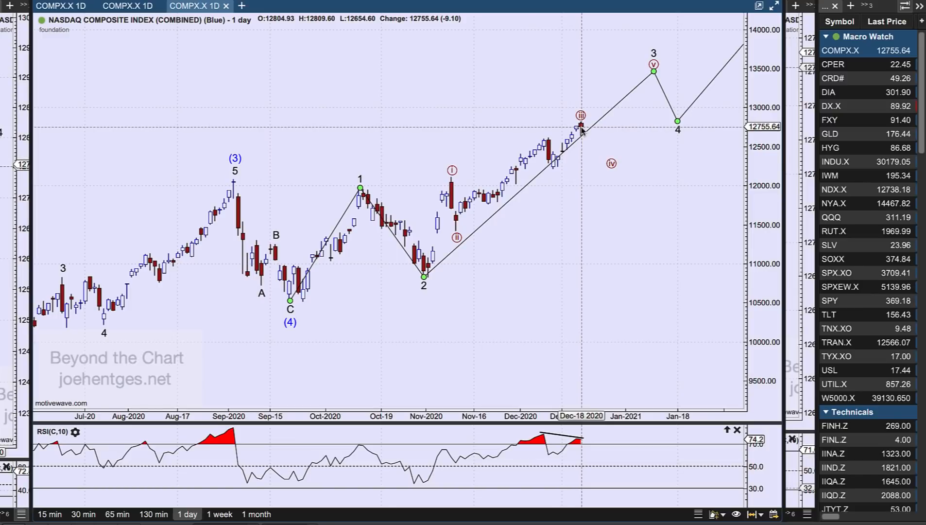
mouse_move(581, 115)
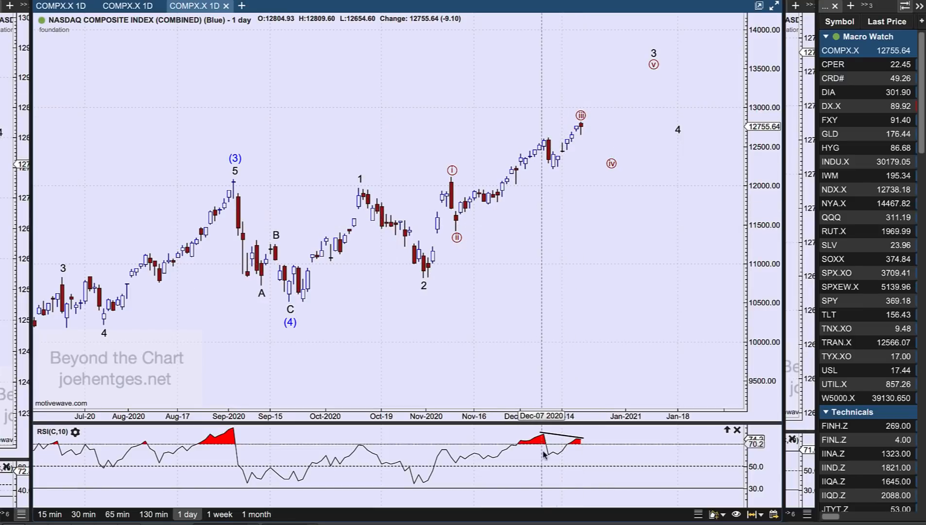
mouse_move(573, 448)
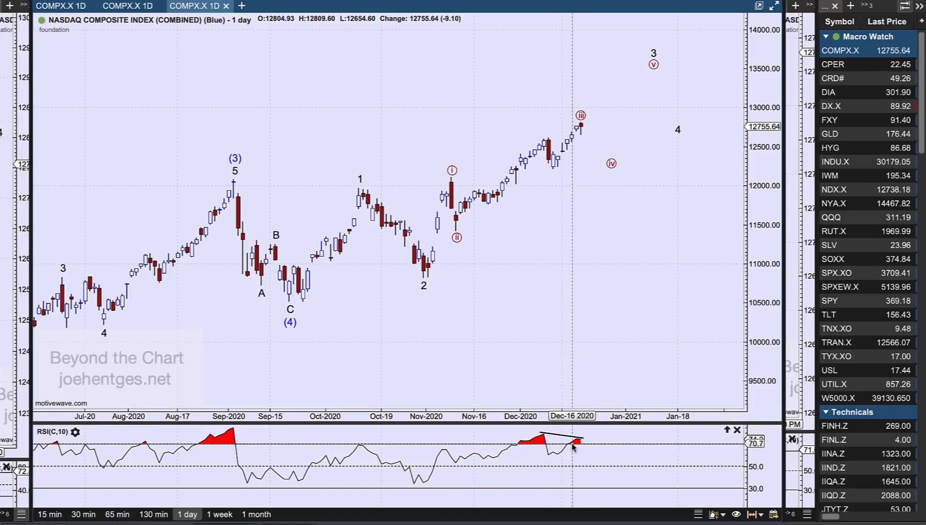
mouse_move(540, 145)
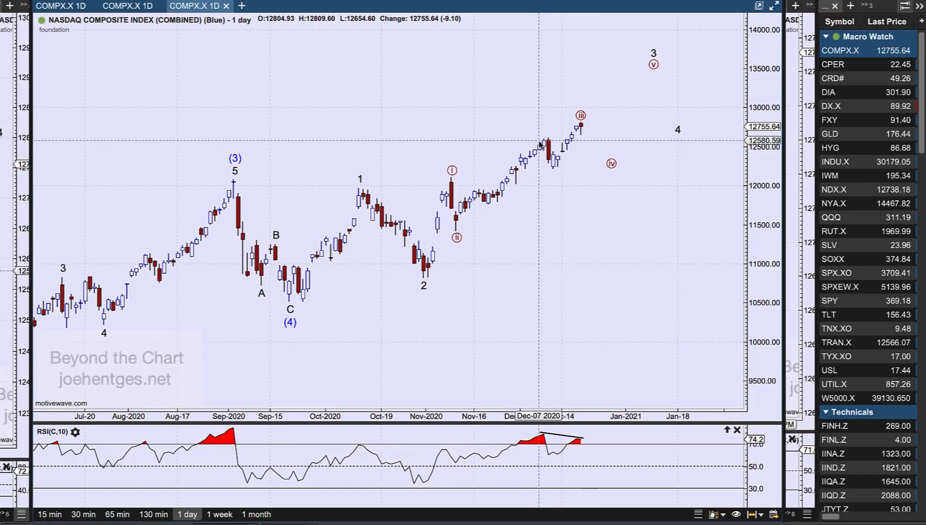
mouse_move(457, 240)
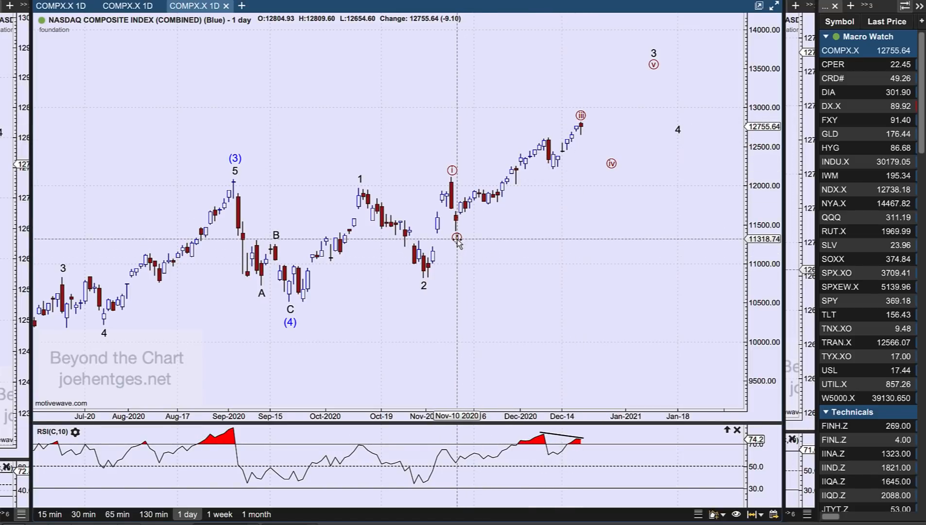
mouse_move(487, 198)
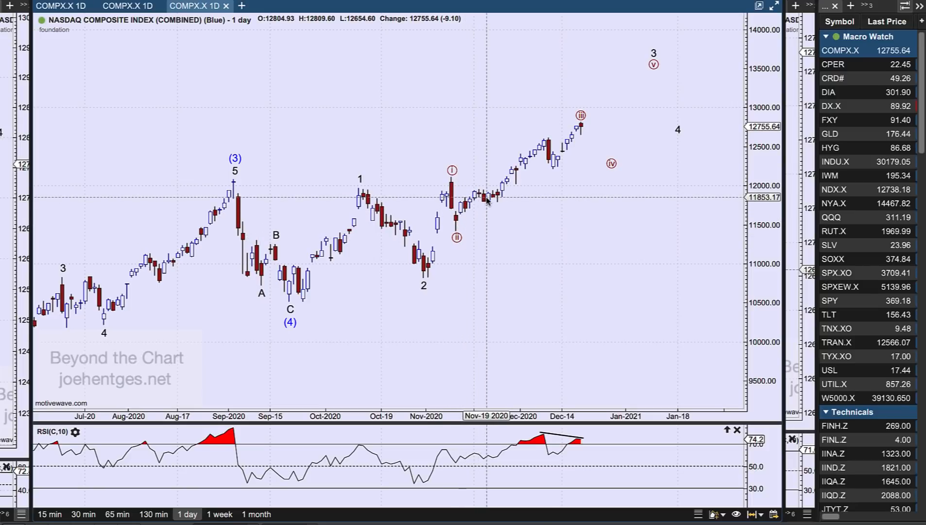
mouse_move(496, 195)
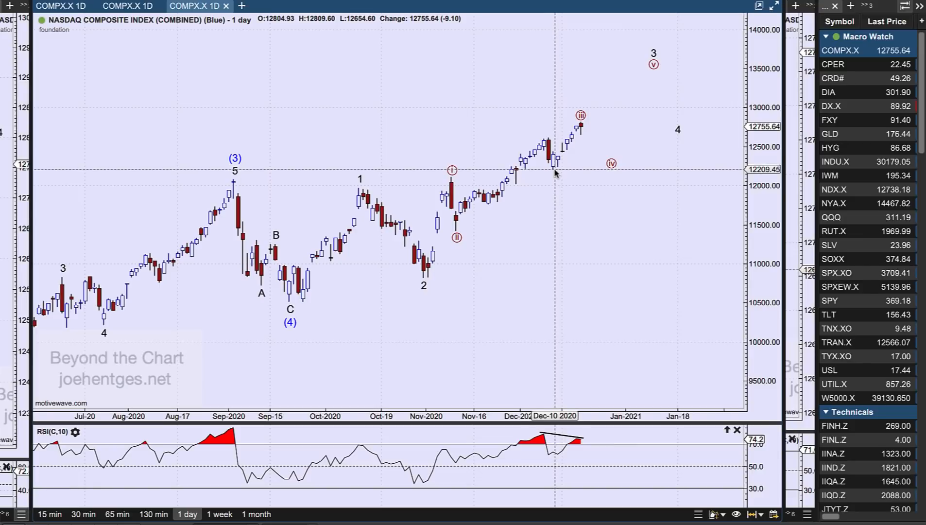
mouse_move(502, 206)
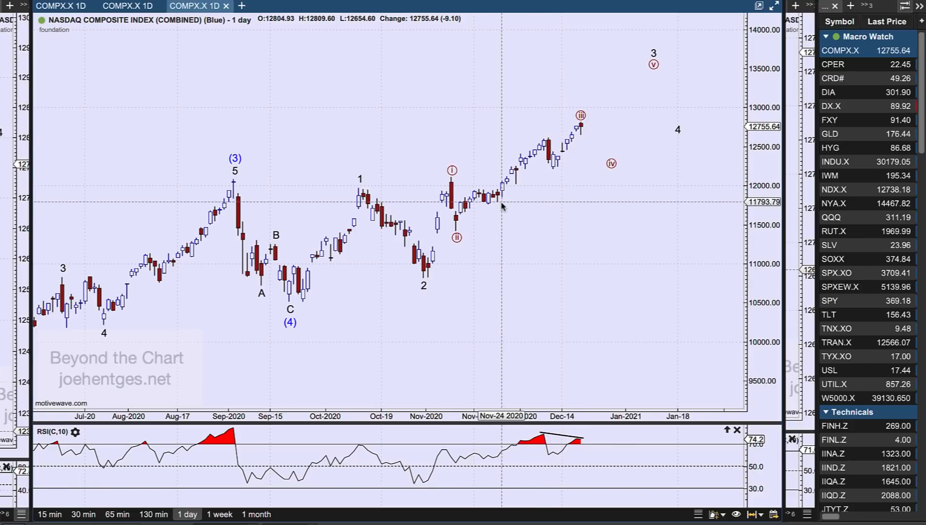
mouse_move(453, 239)
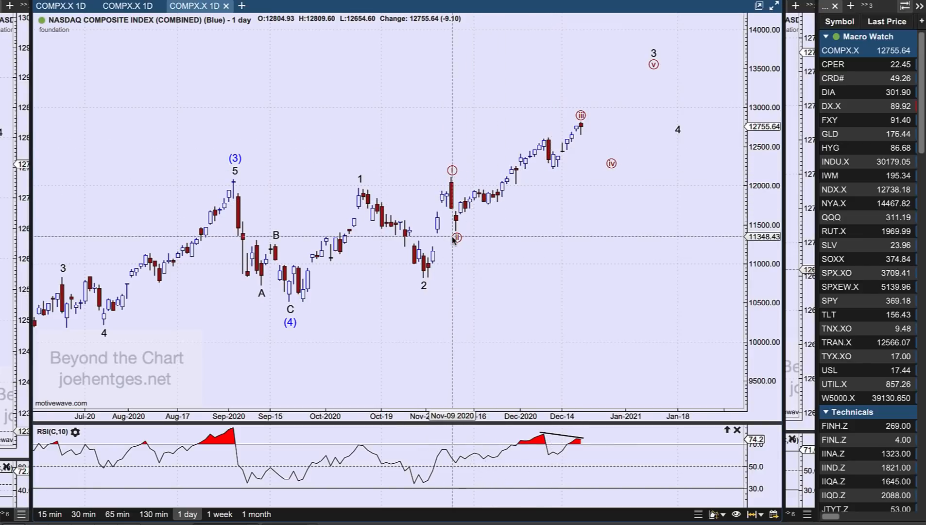
mouse_move(576, 130)
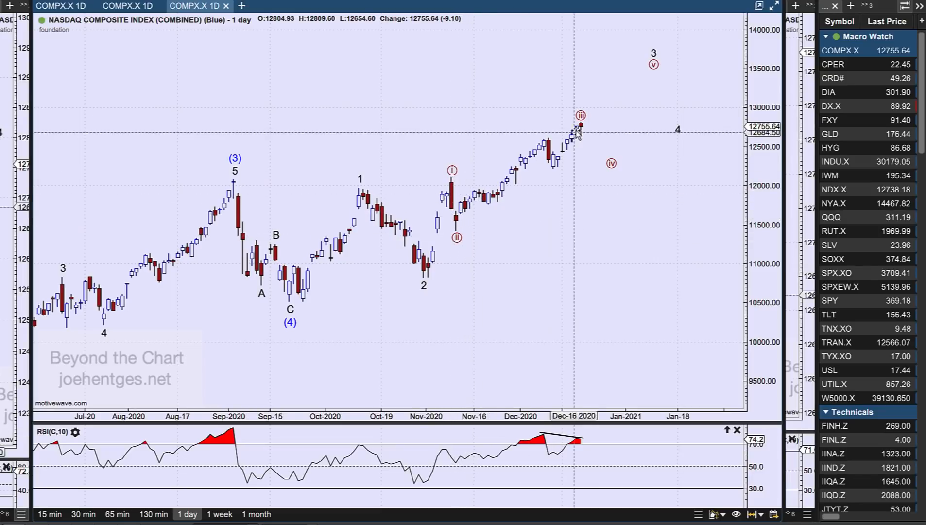
mouse_move(490, 195)
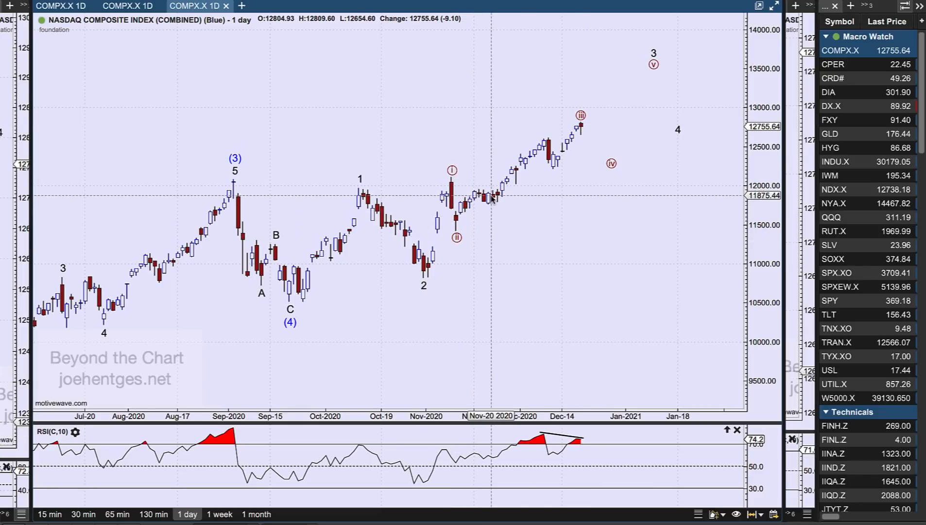
mouse_move(551, 167)
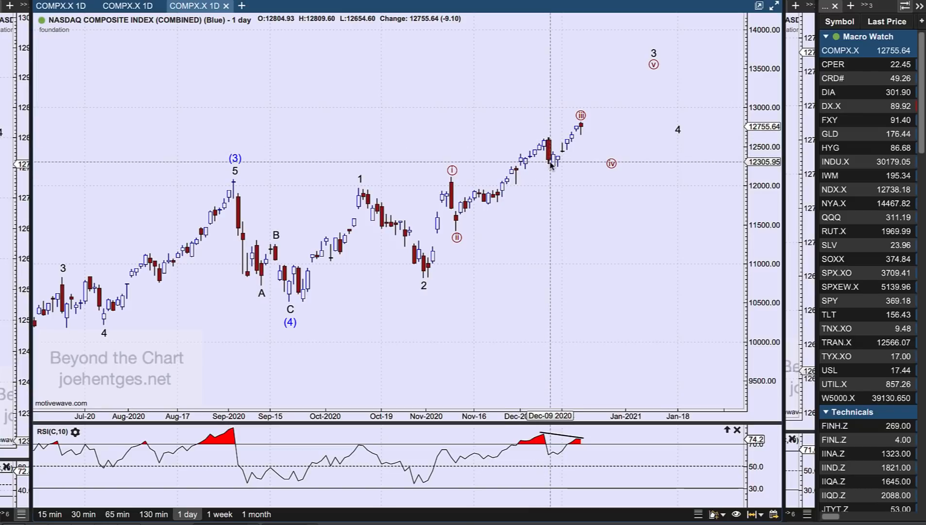
mouse_move(581, 127)
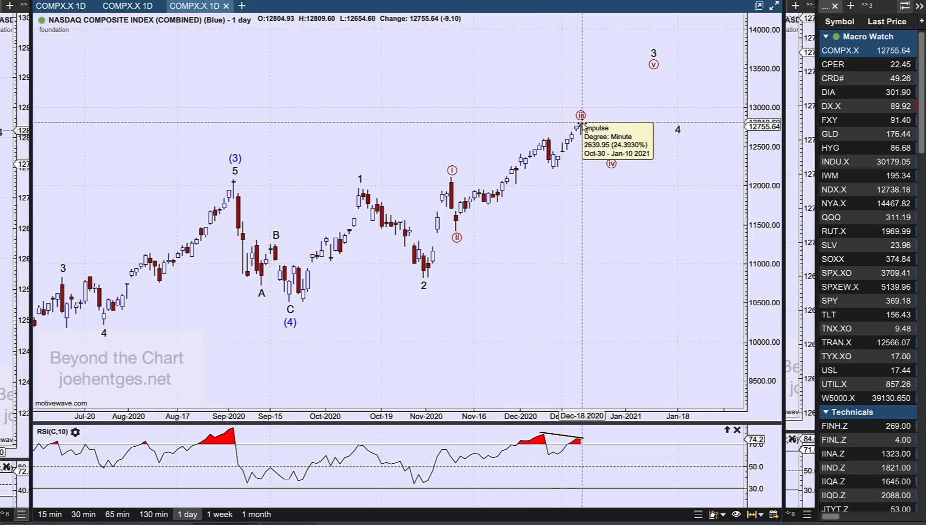
mouse_move(591, 145)
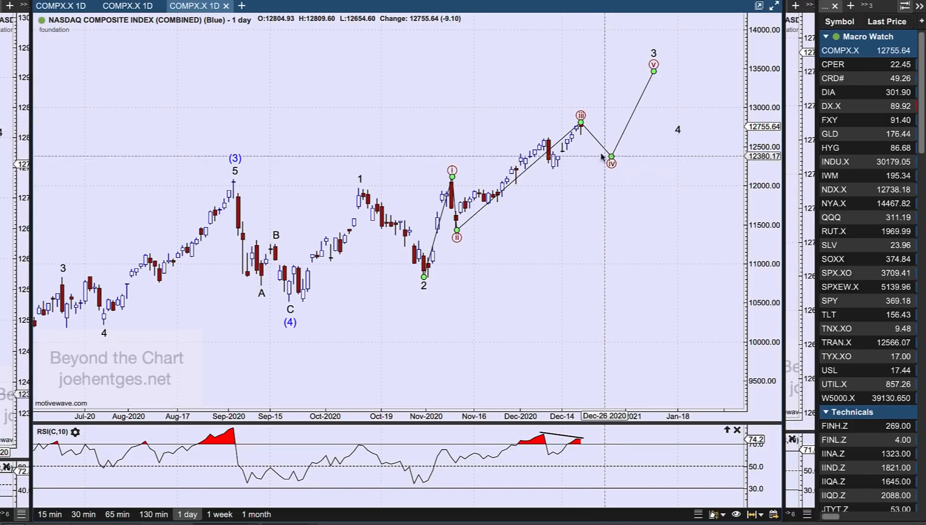
mouse_move(620, 144)
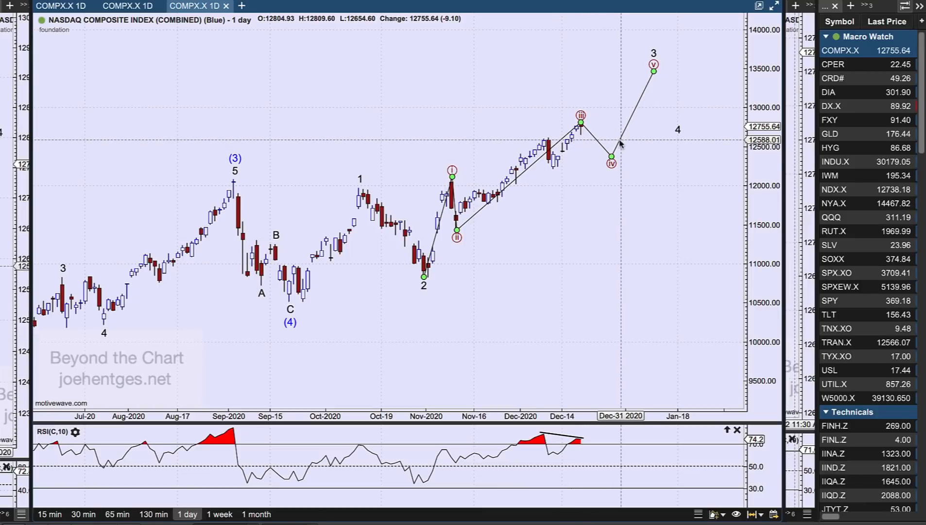
mouse_move(456, 230)
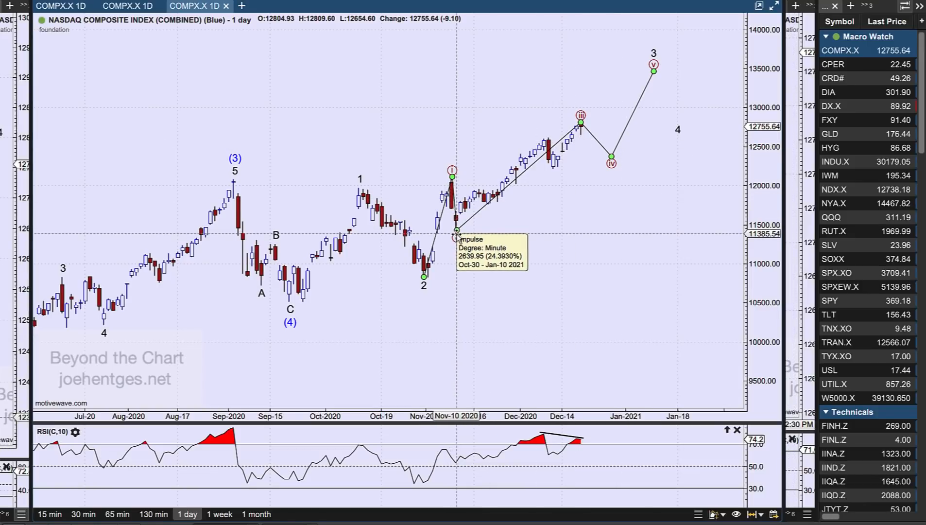
mouse_move(541, 214)
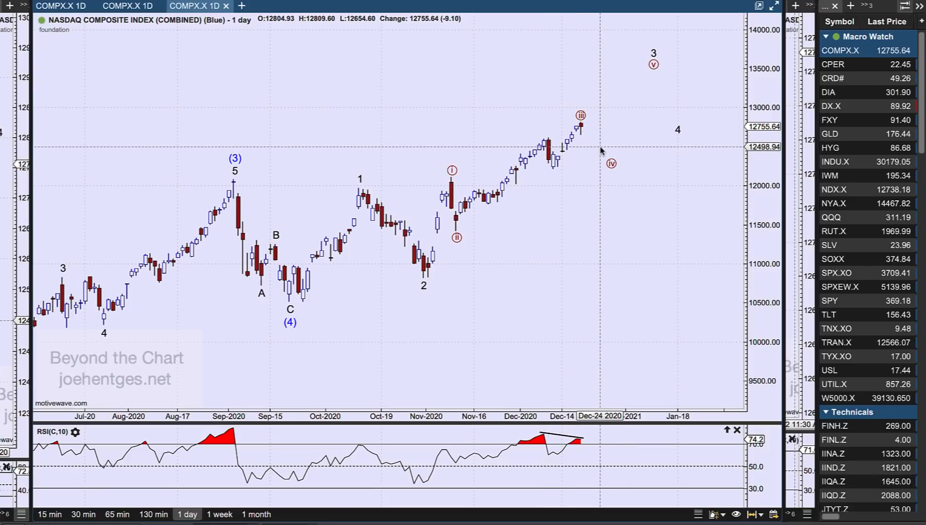
mouse_move(602, 146)
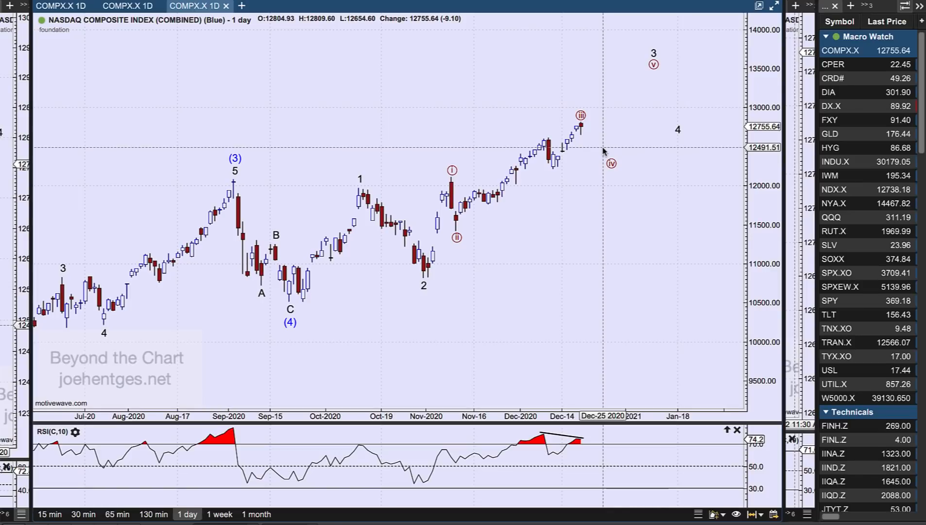
mouse_move(604, 151)
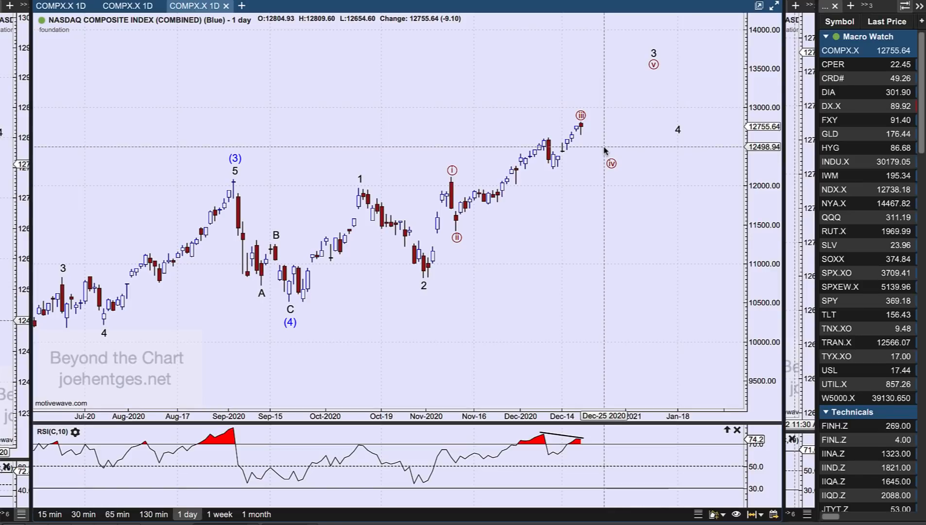
mouse_move(616, 171)
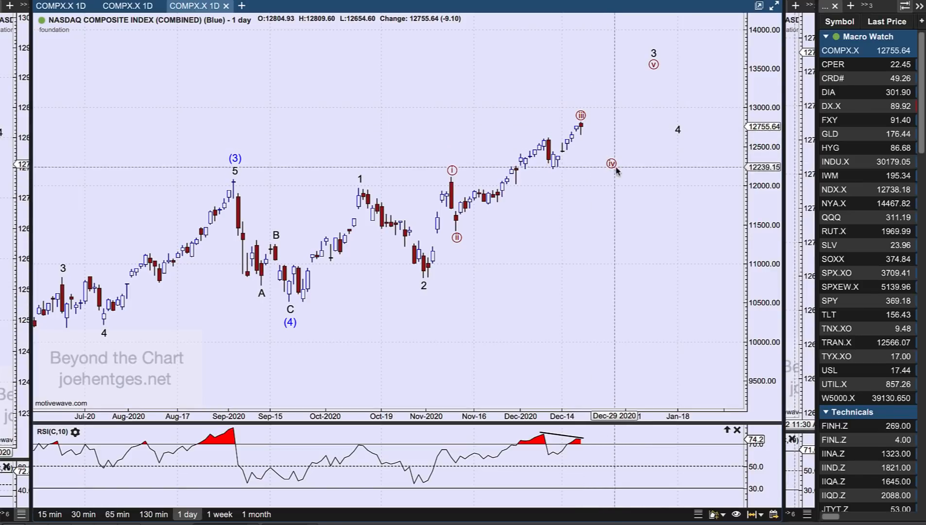
mouse_move(614, 166)
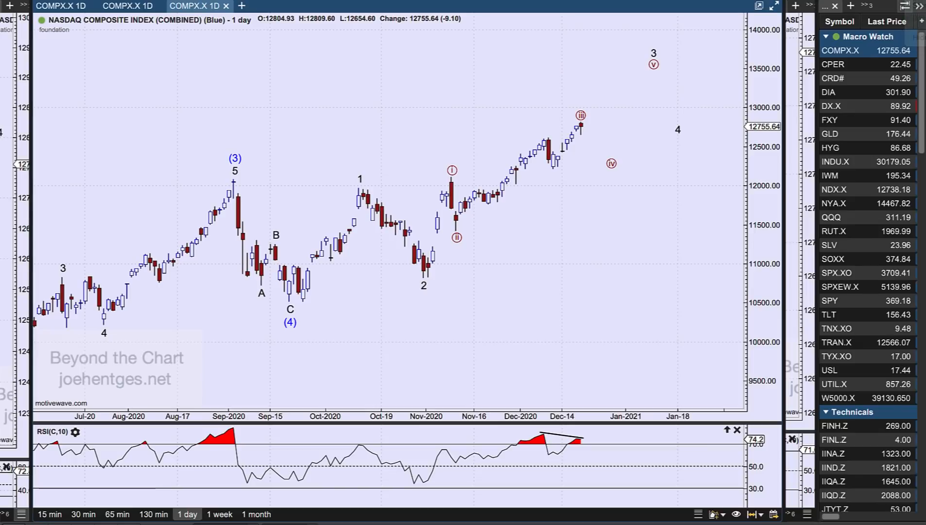
Load the SOXX semiconductor fund daily chart from the Macro Watch list
left_click(833, 258)
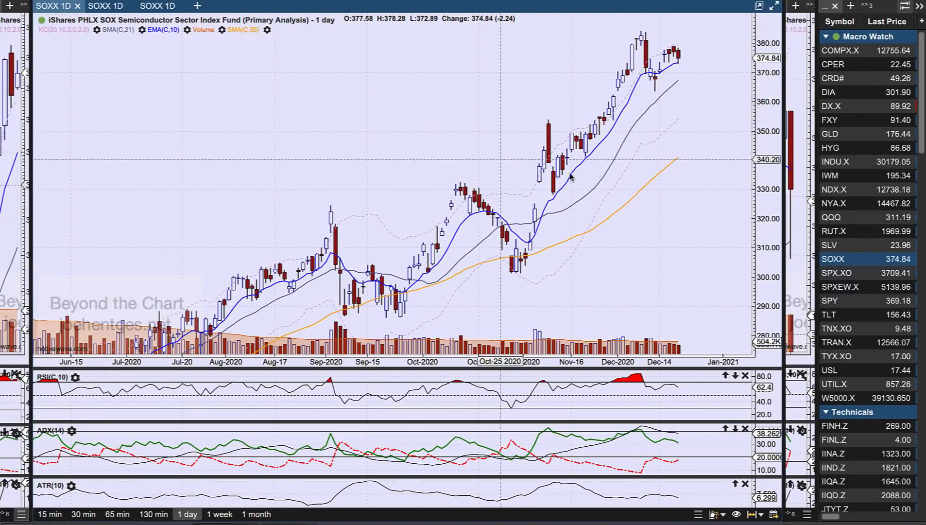
mouse_move(376, 334)
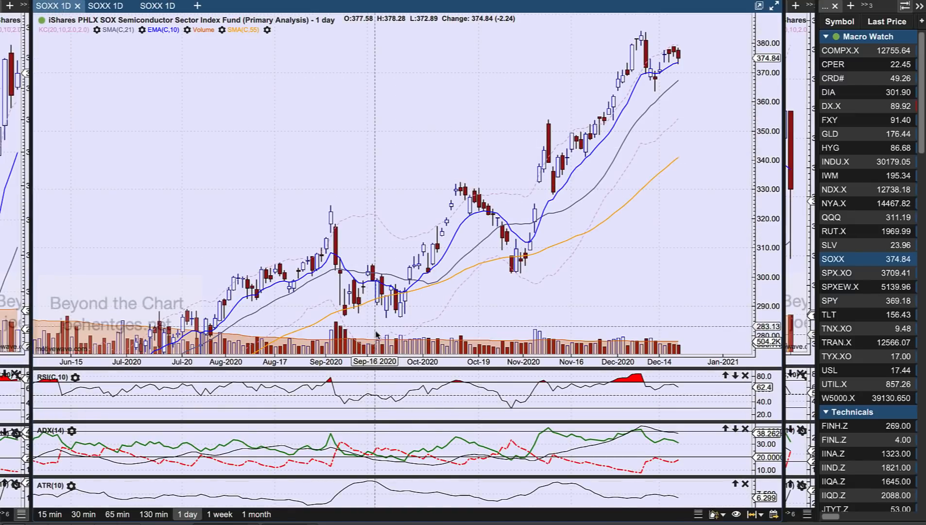
mouse_move(390, 331)
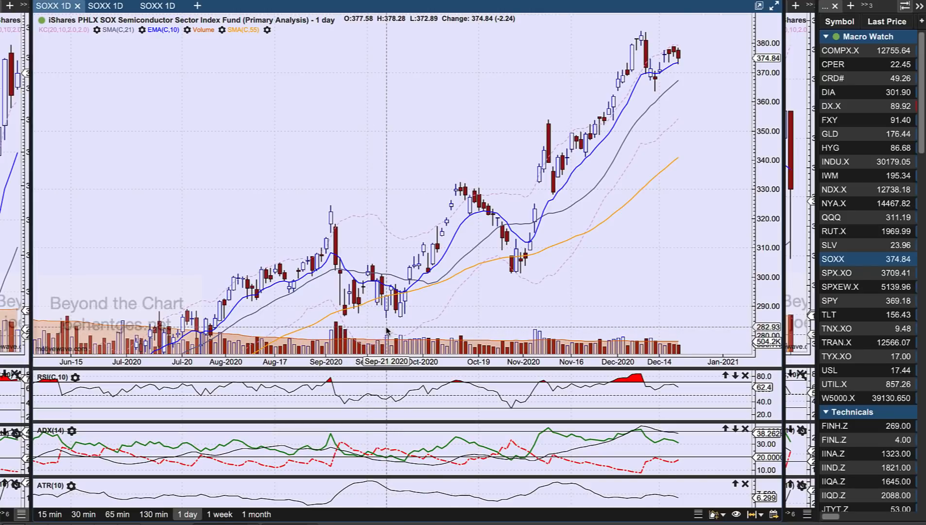
mouse_move(386, 324)
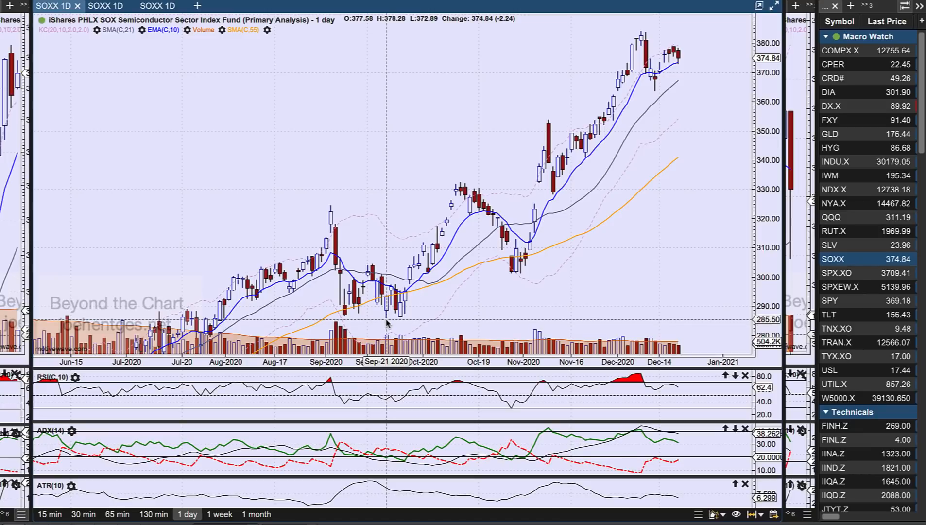
mouse_move(385, 333)
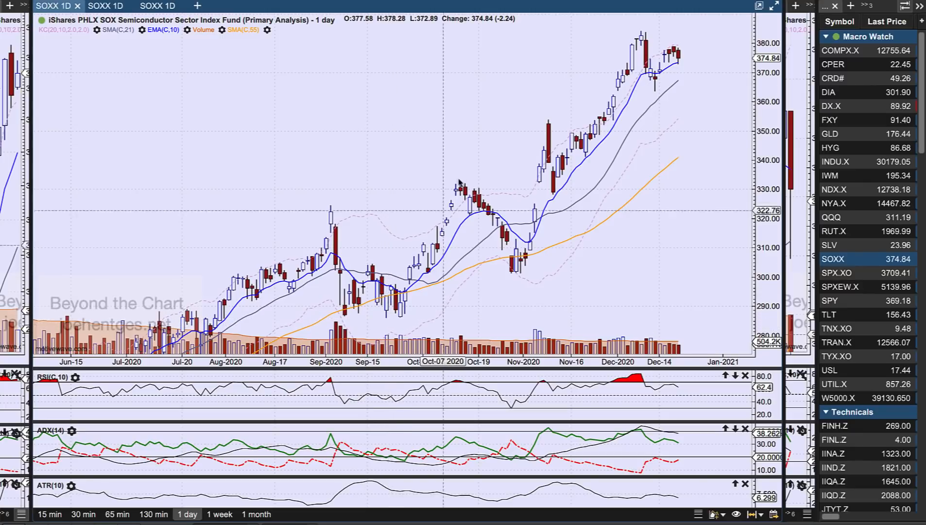
mouse_move(697, 26)
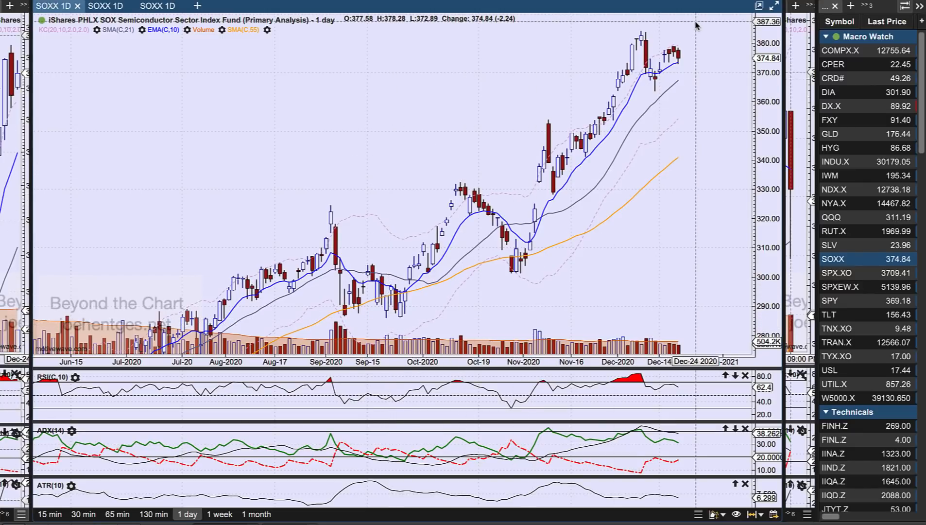
mouse_move(685, 44)
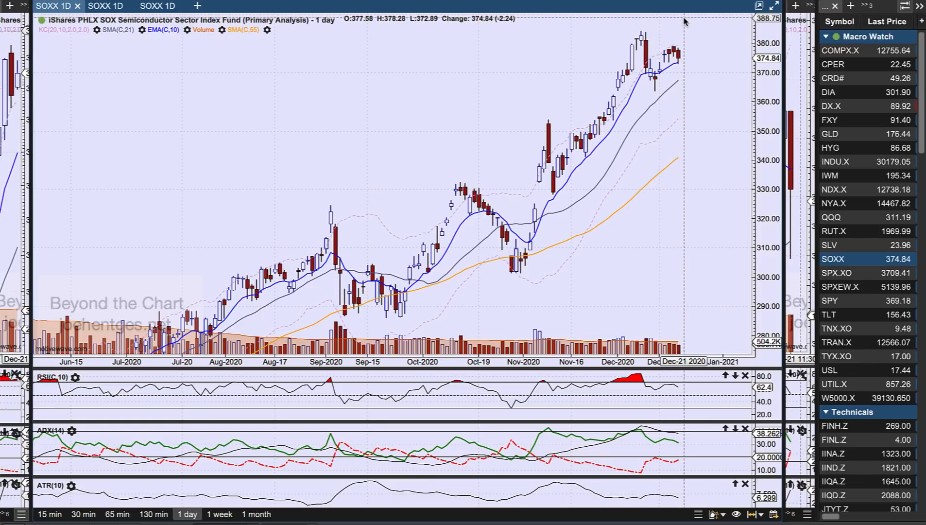
mouse_move(684, 25)
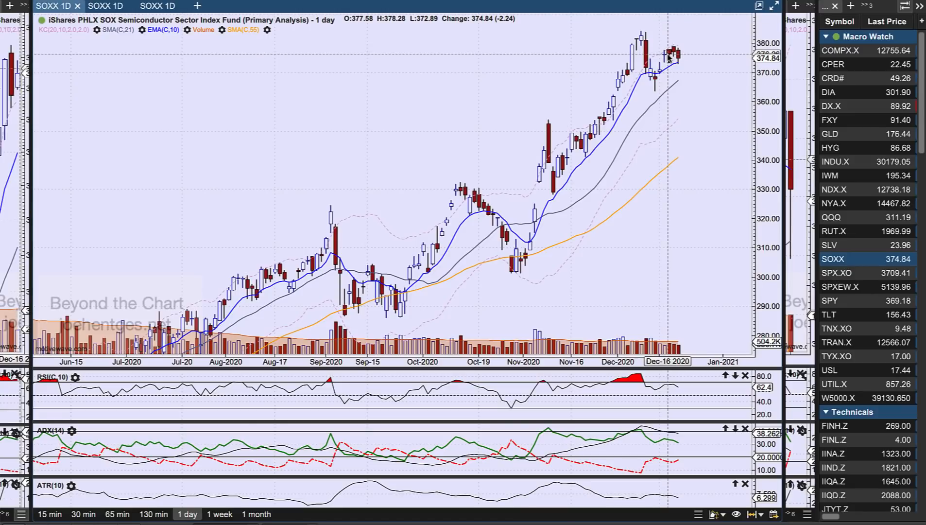
mouse_move(679, 78)
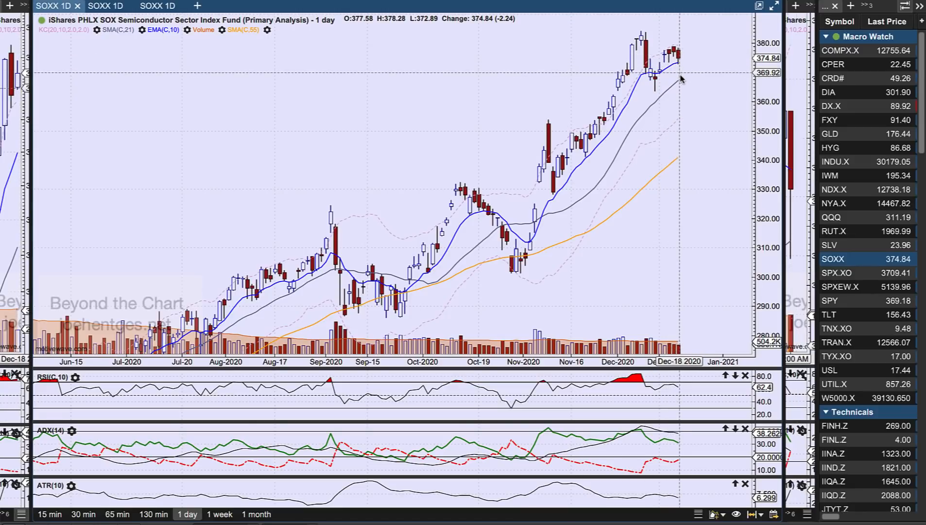
mouse_move(679, 62)
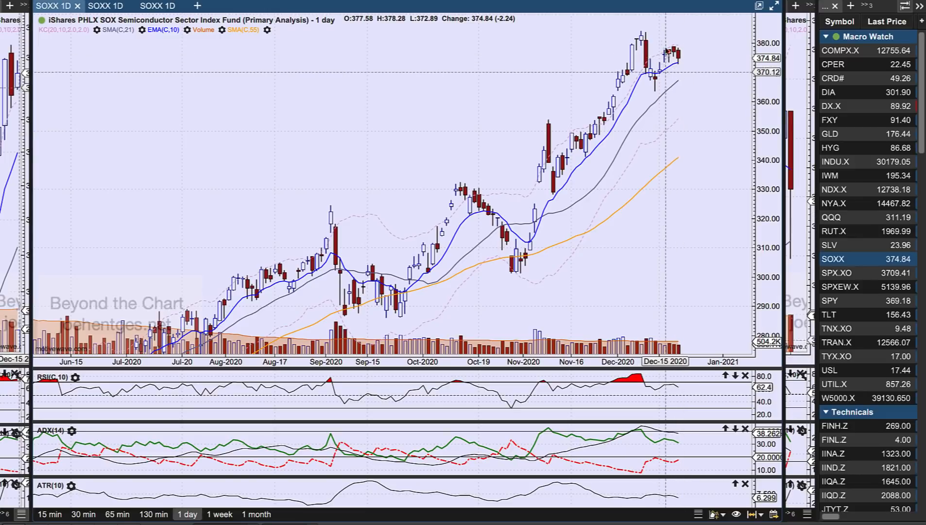
mouse_move(686, 59)
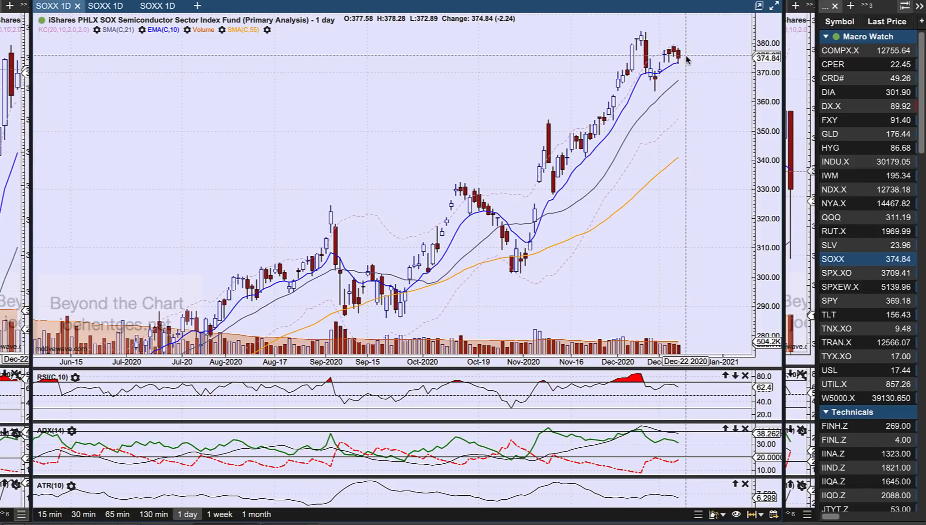
mouse_move(705, 62)
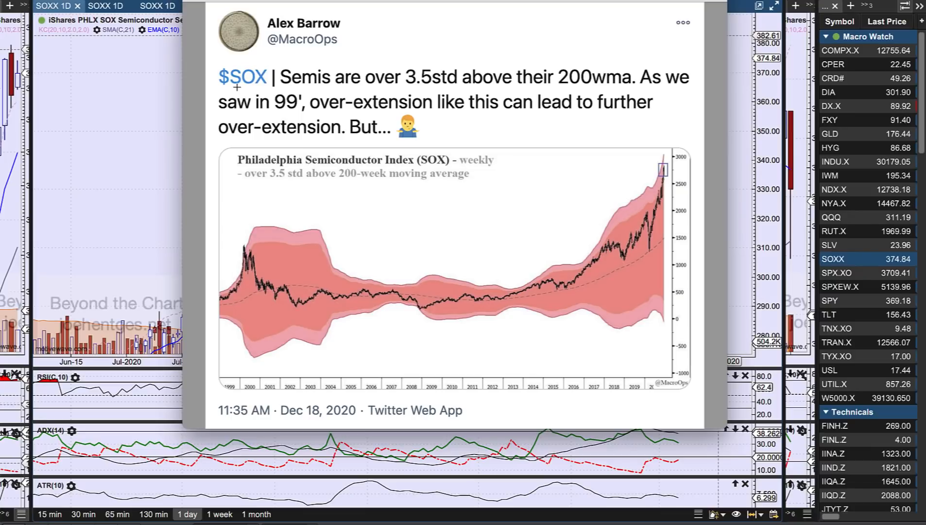
mouse_move(349, 91)
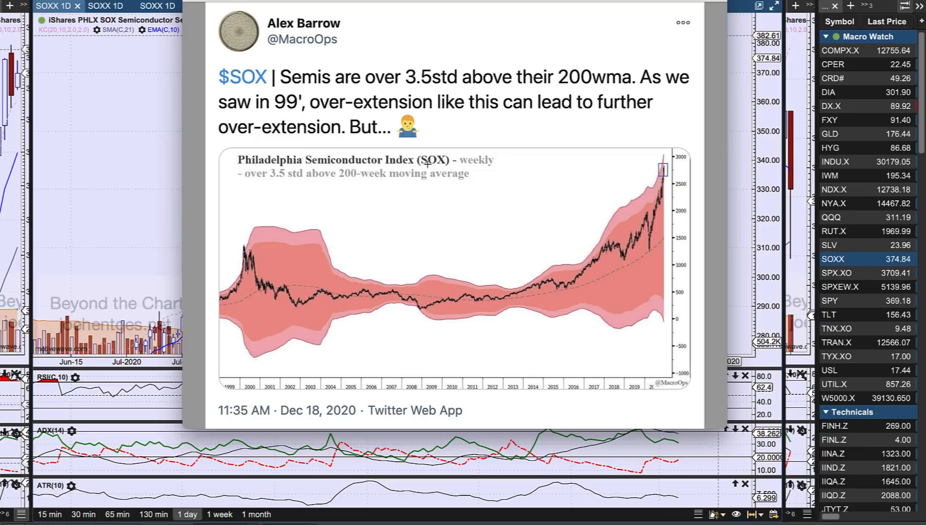
mouse_move(123, 129)
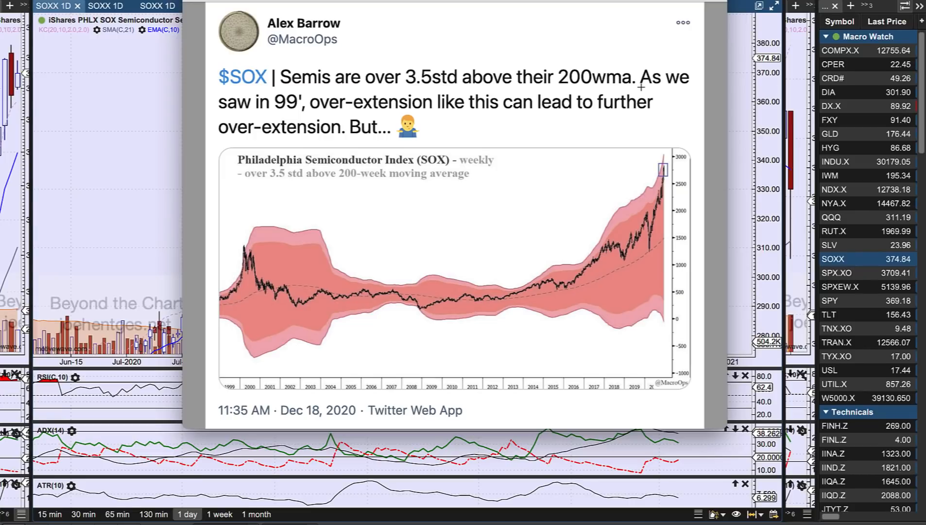
mouse_move(347, 114)
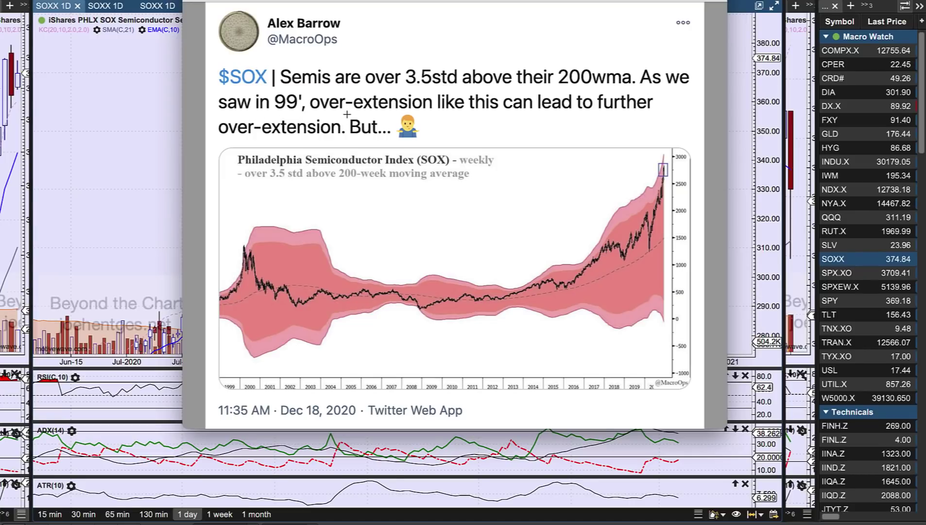
mouse_move(244, 136)
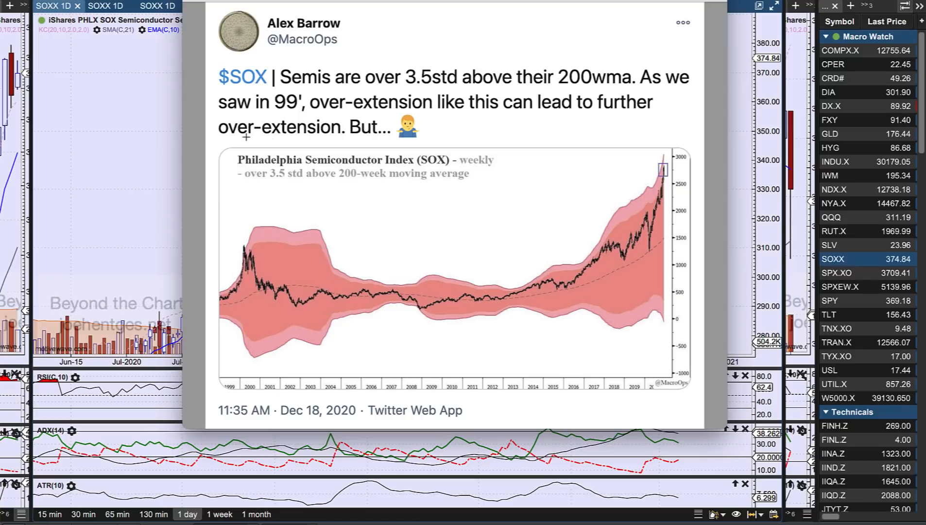
mouse_move(275, 227)
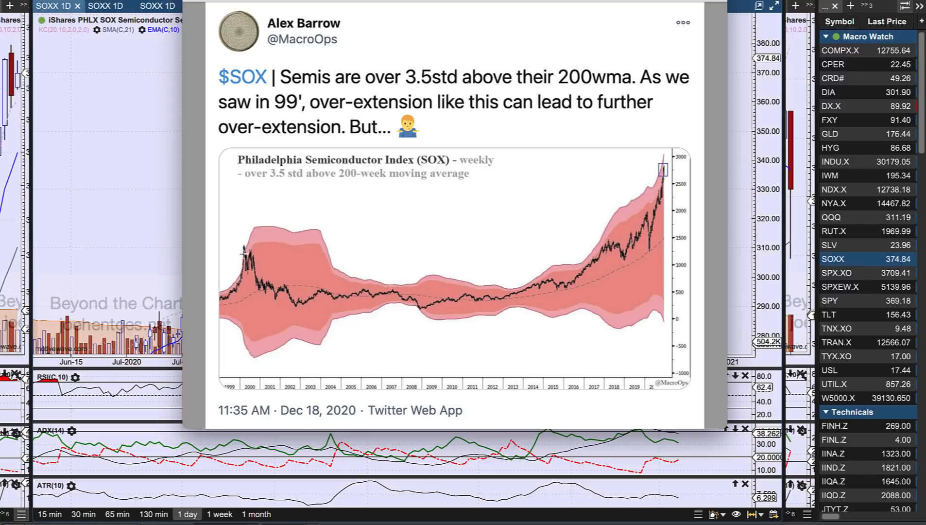
mouse_move(243, 246)
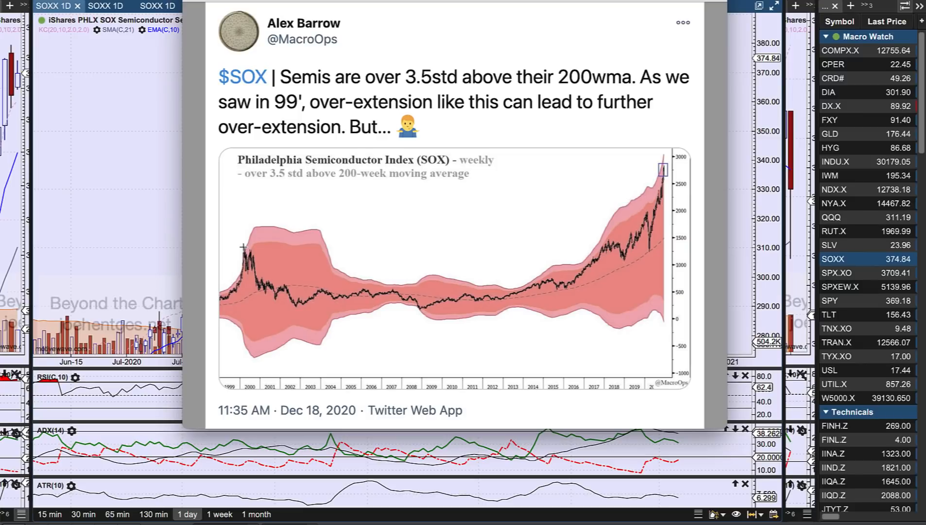
mouse_move(246, 222)
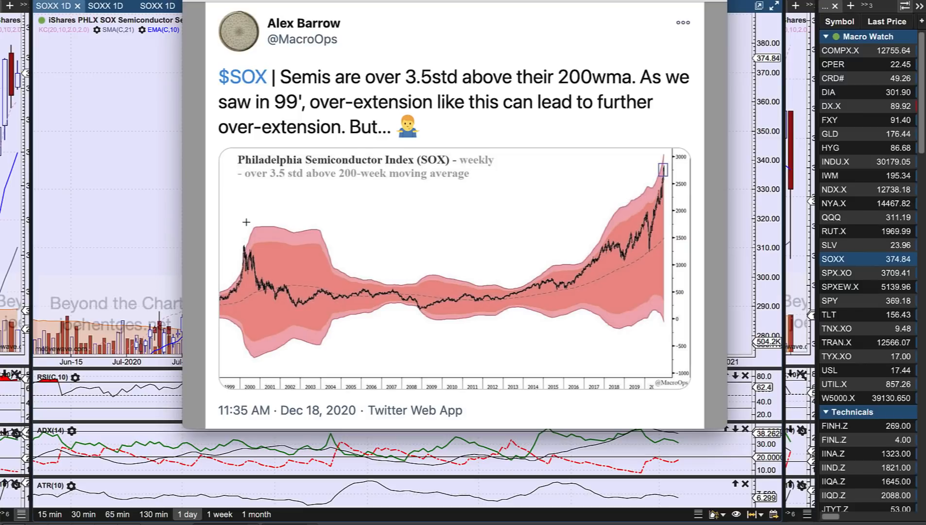
mouse_move(245, 245)
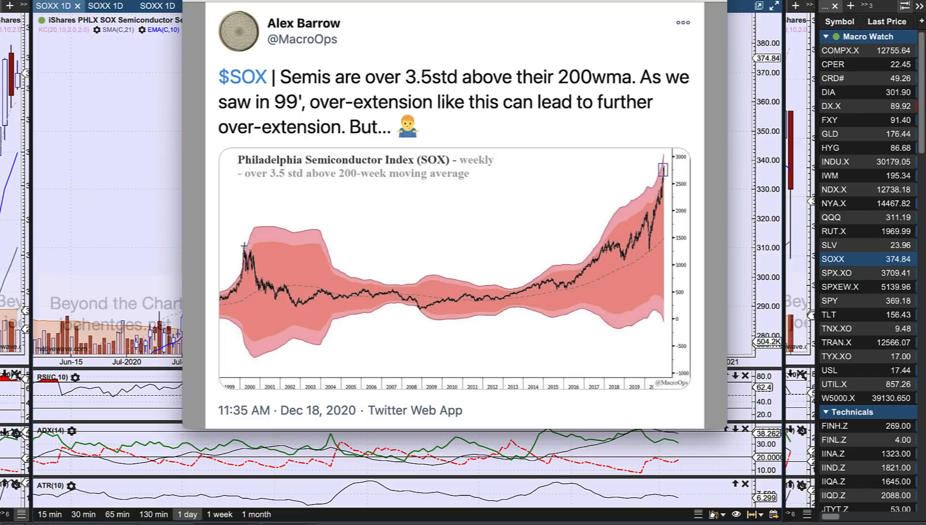
mouse_move(248, 266)
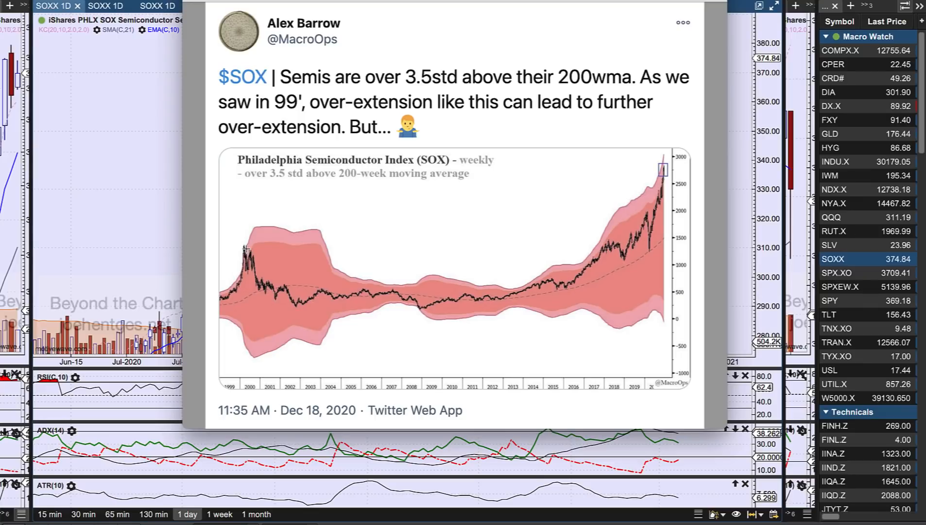
mouse_move(306, 134)
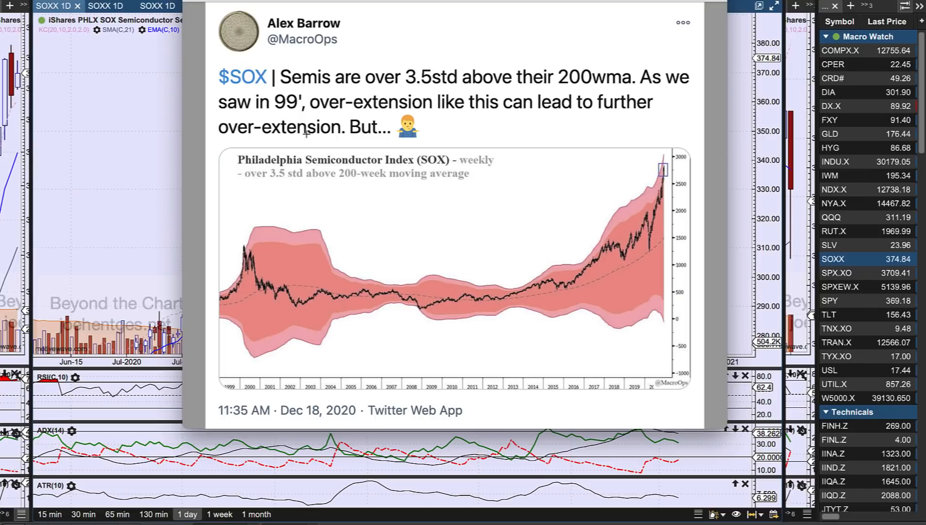
mouse_move(245, 253)
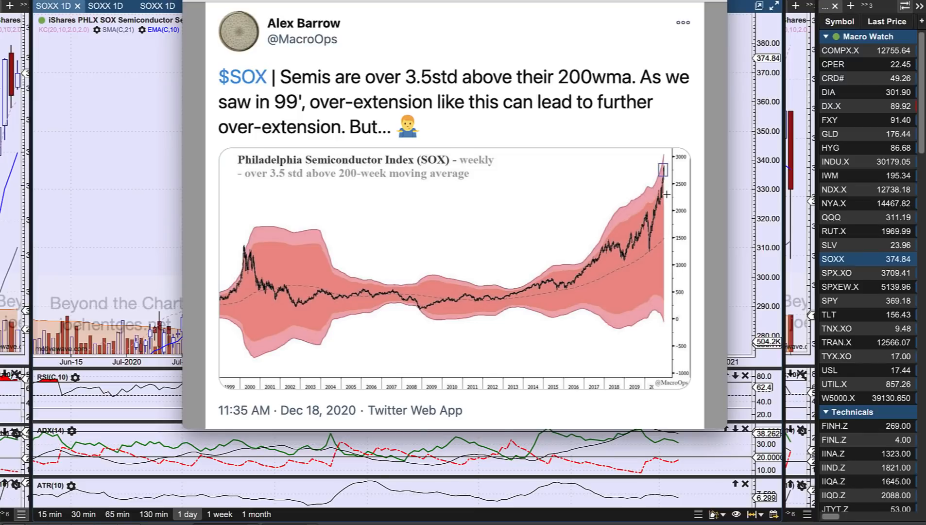
mouse_move(241, 2)
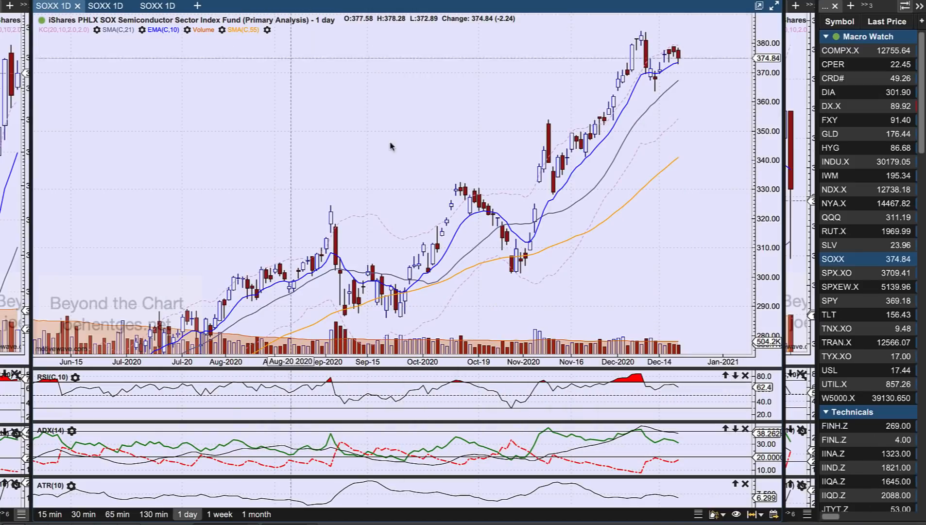
mouse_move(577, 256)
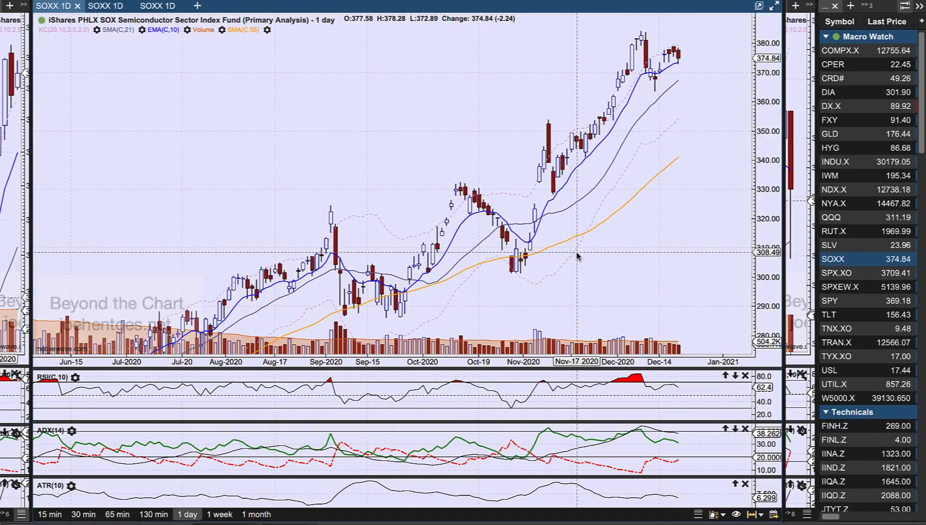
mouse_move(679, 52)
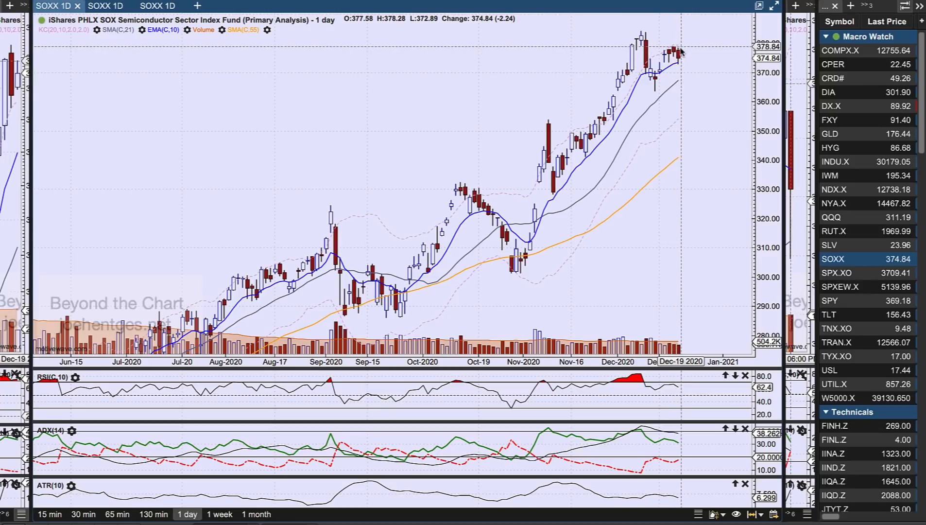
mouse_move(683, 73)
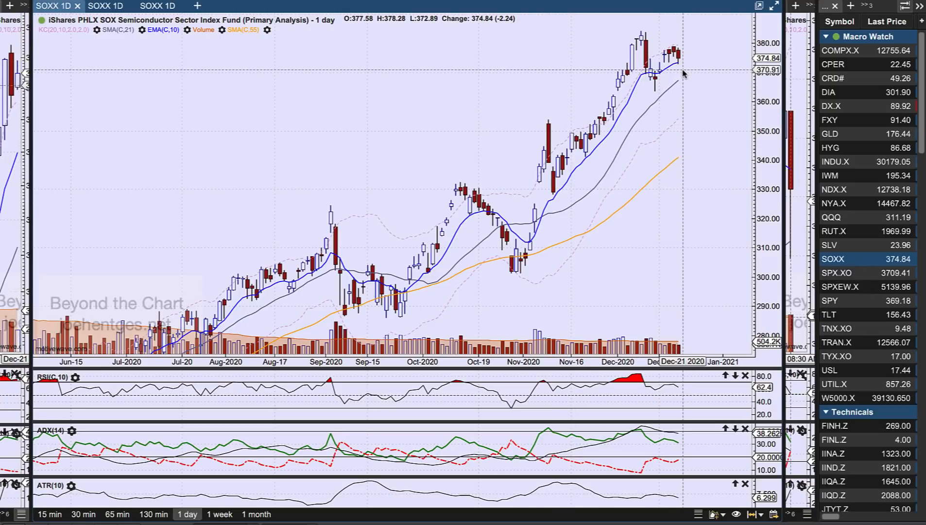
mouse_move(677, 51)
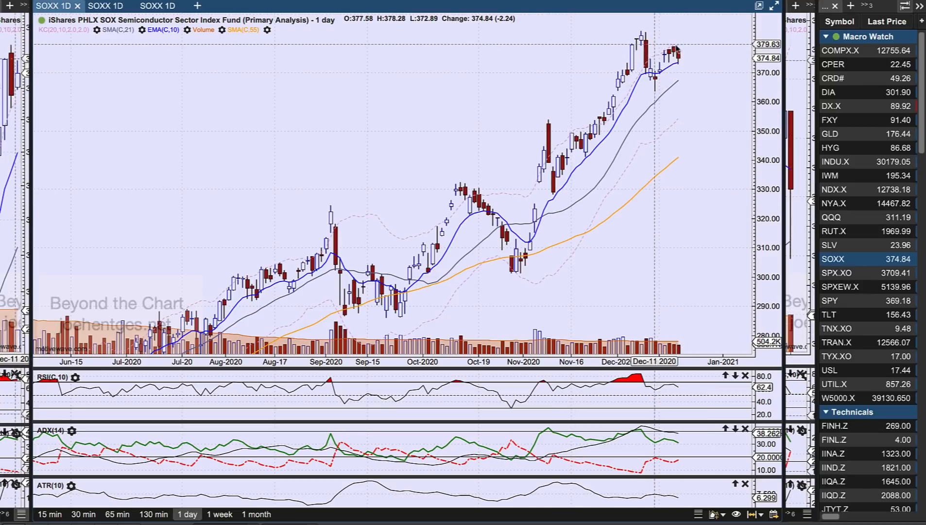
mouse_move(673, 87)
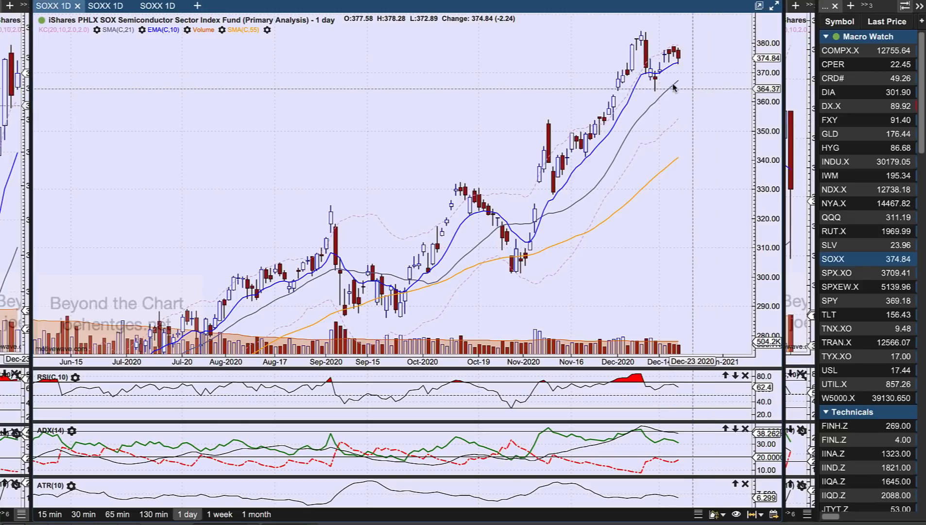
mouse_move(702, 73)
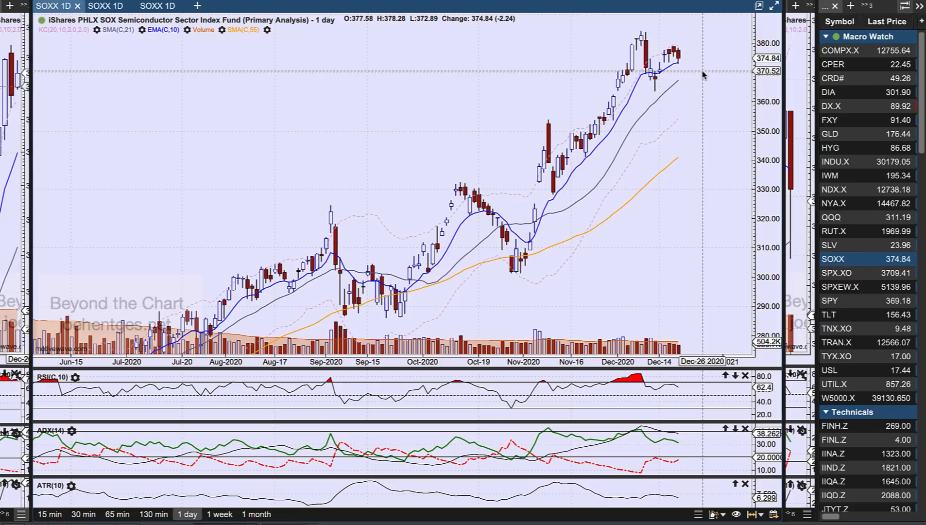
mouse_move(709, 107)
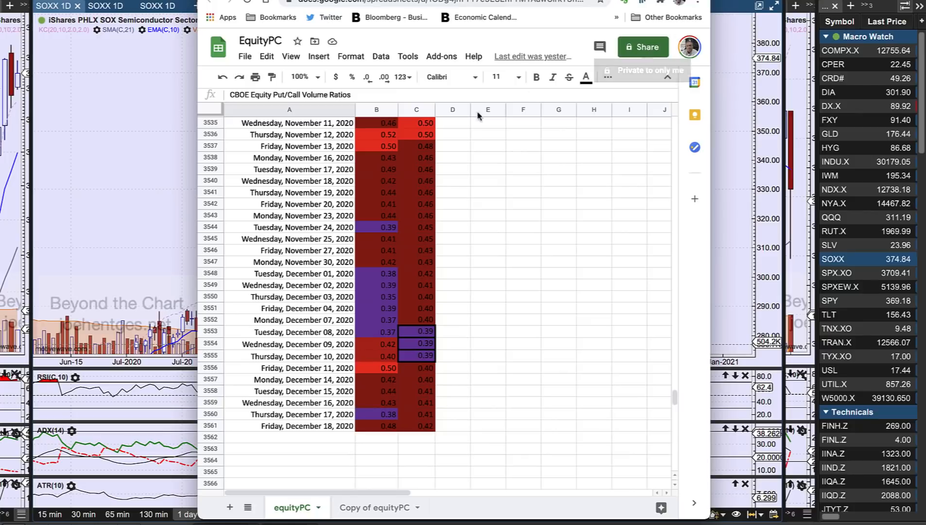
mouse_move(375, 164)
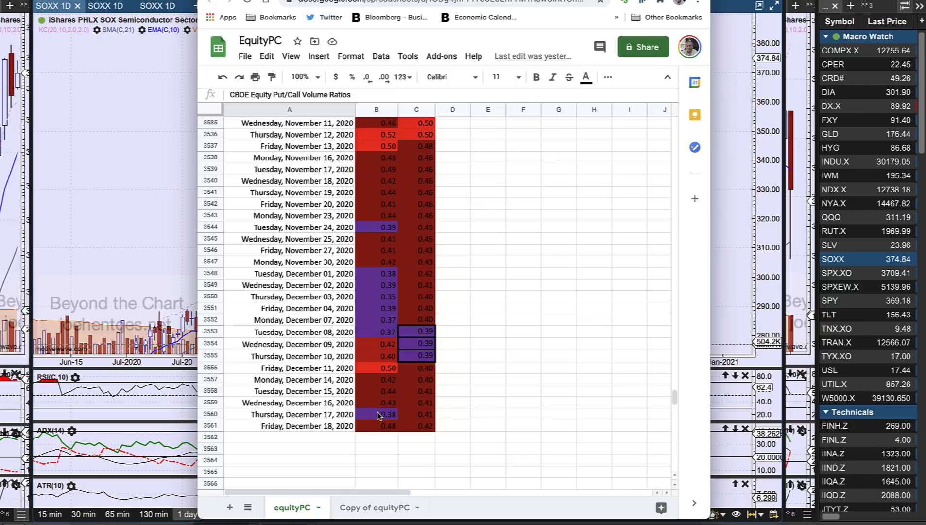
mouse_move(378, 432)
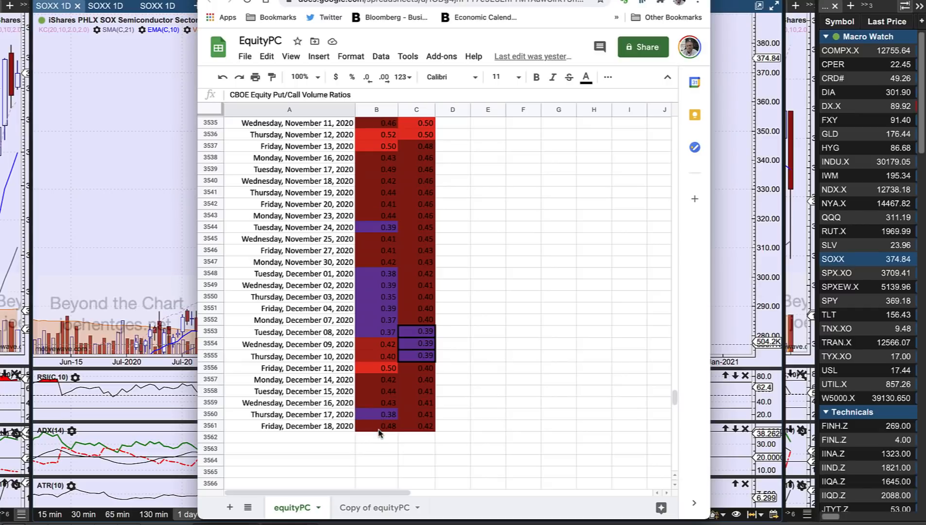
mouse_move(387, 435)
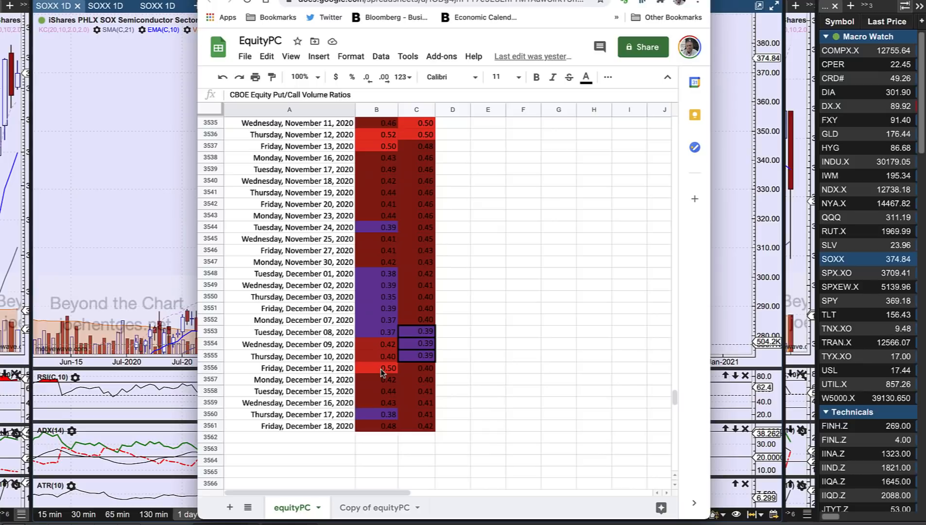
mouse_move(371, 342)
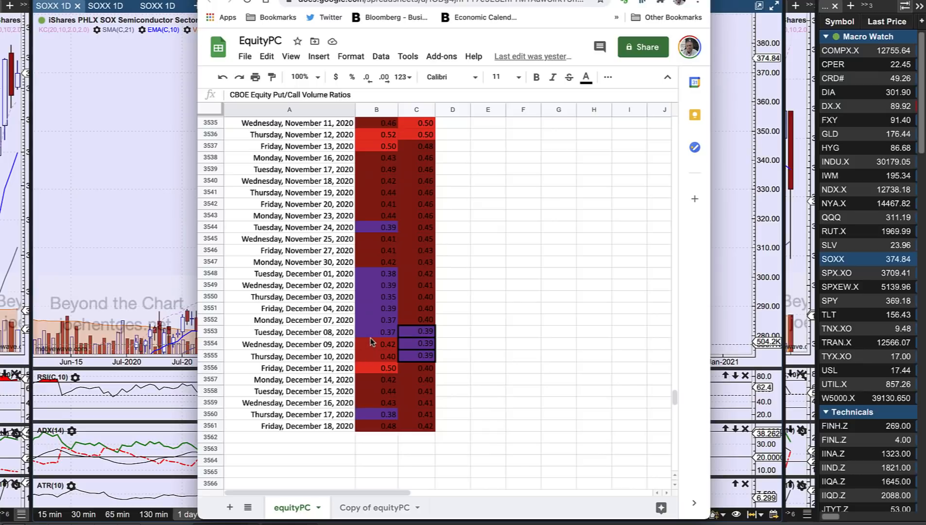
mouse_move(378, 363)
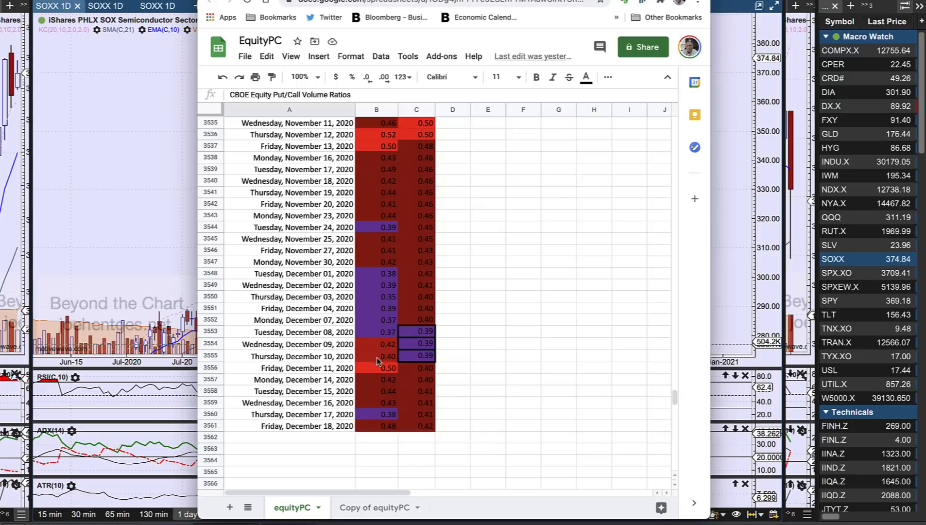
mouse_move(383, 283)
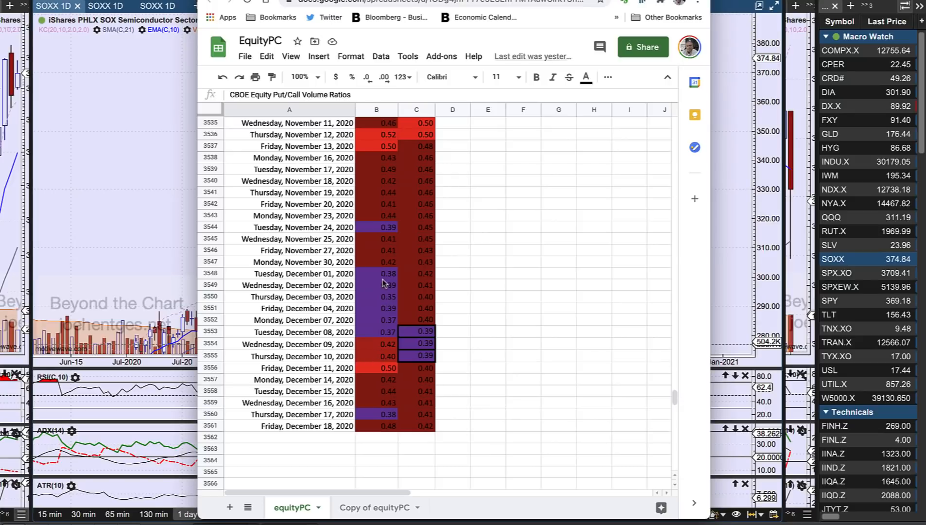
mouse_move(381, 309)
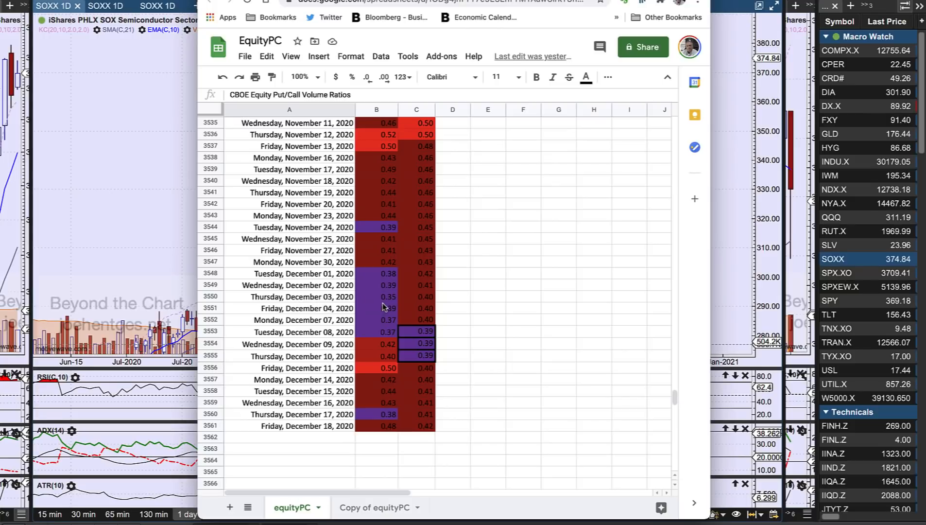
mouse_move(383, 315)
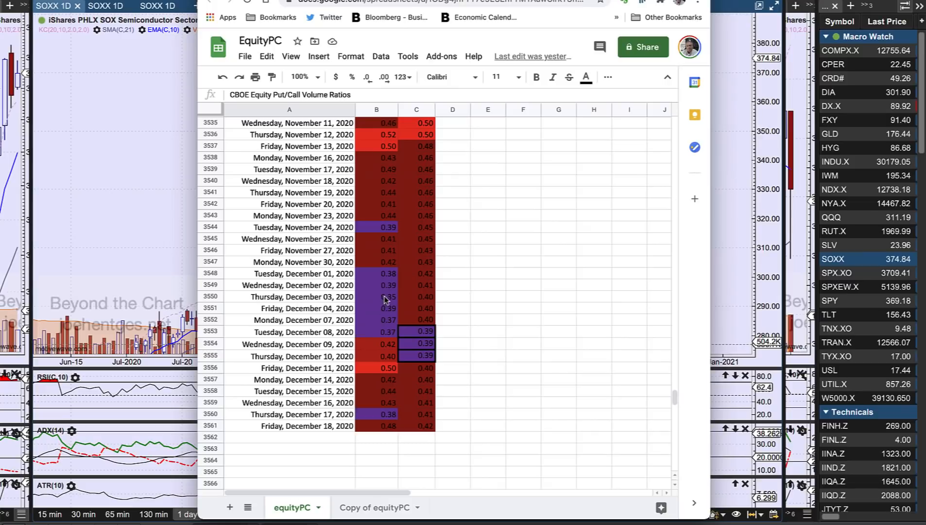
mouse_move(384, 290)
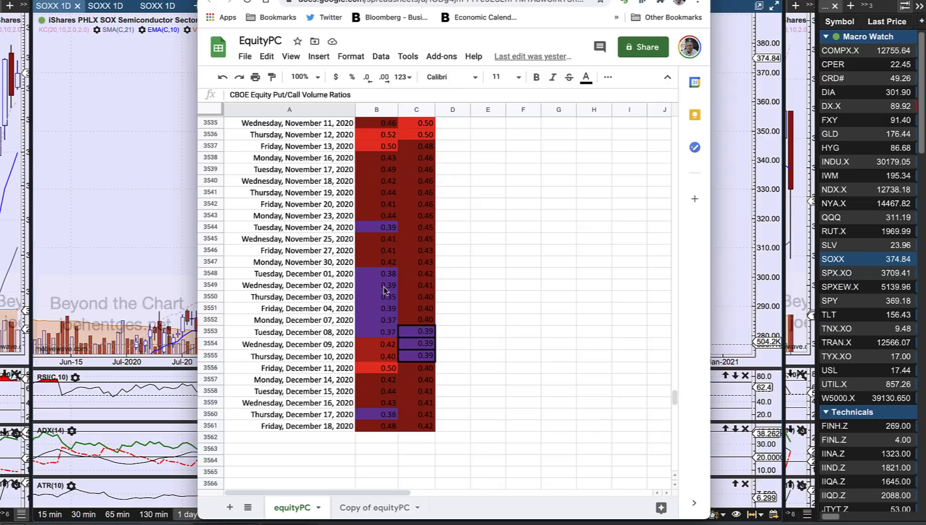
mouse_move(376, 280)
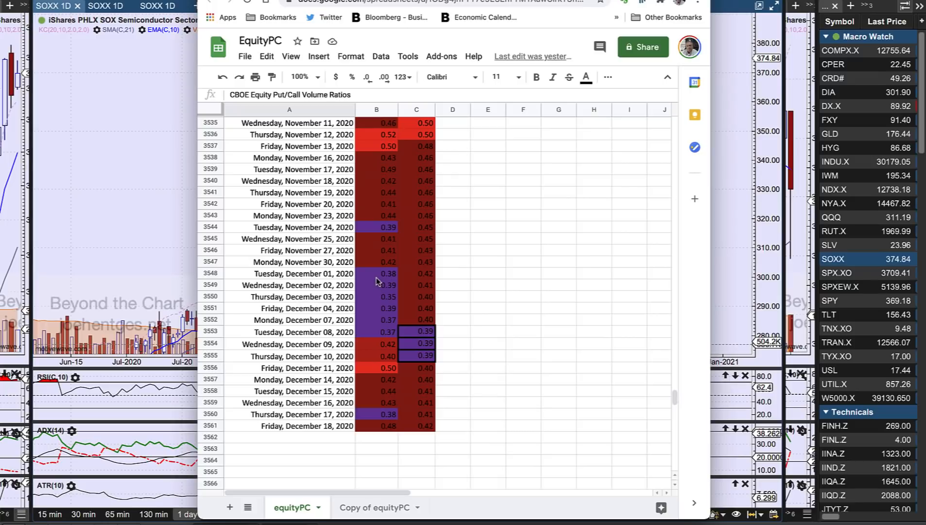
mouse_move(433, 175)
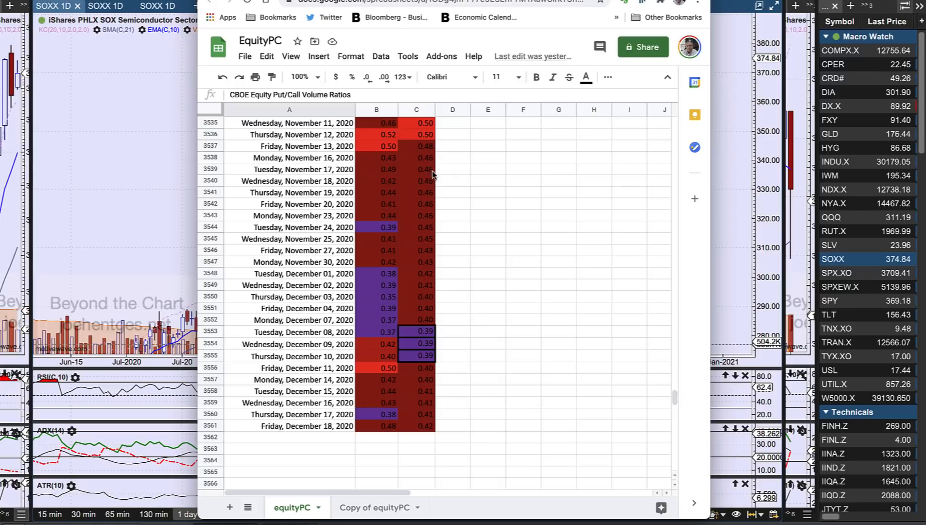
mouse_move(430, 423)
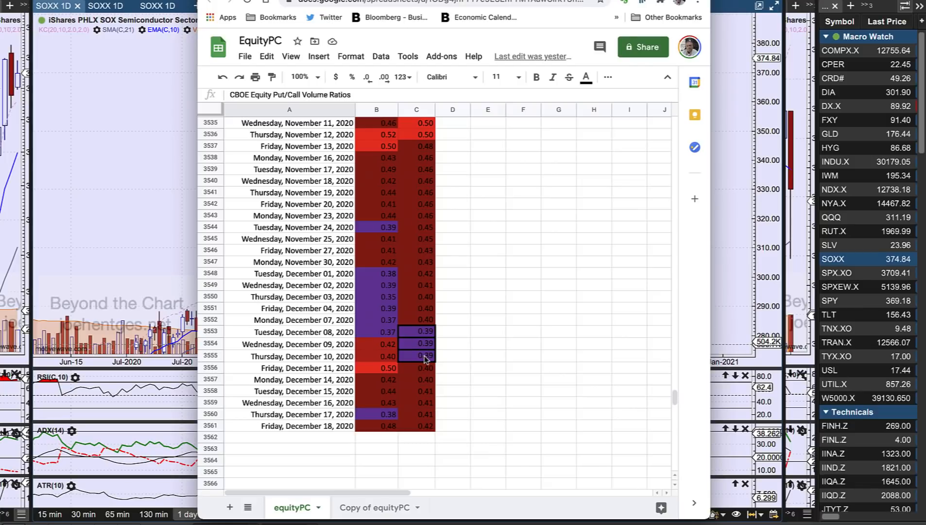
mouse_move(428, 364)
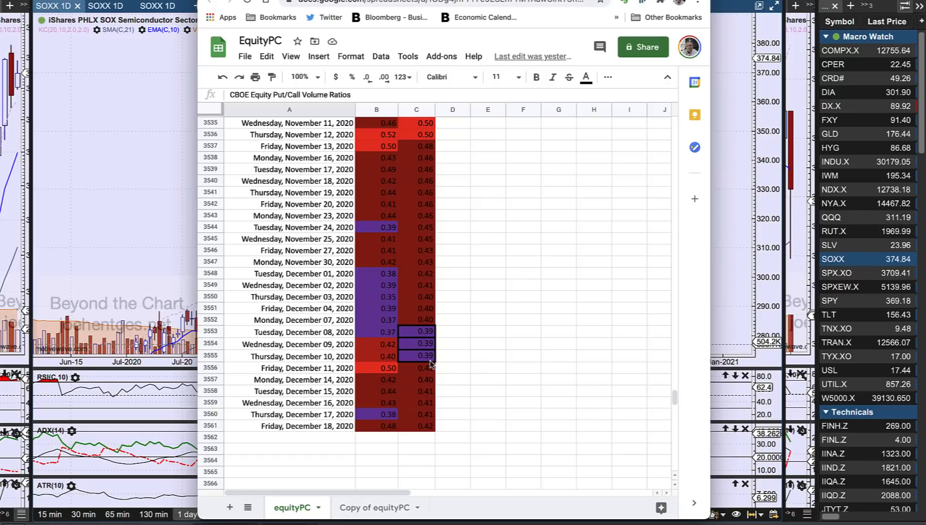
mouse_move(432, 352)
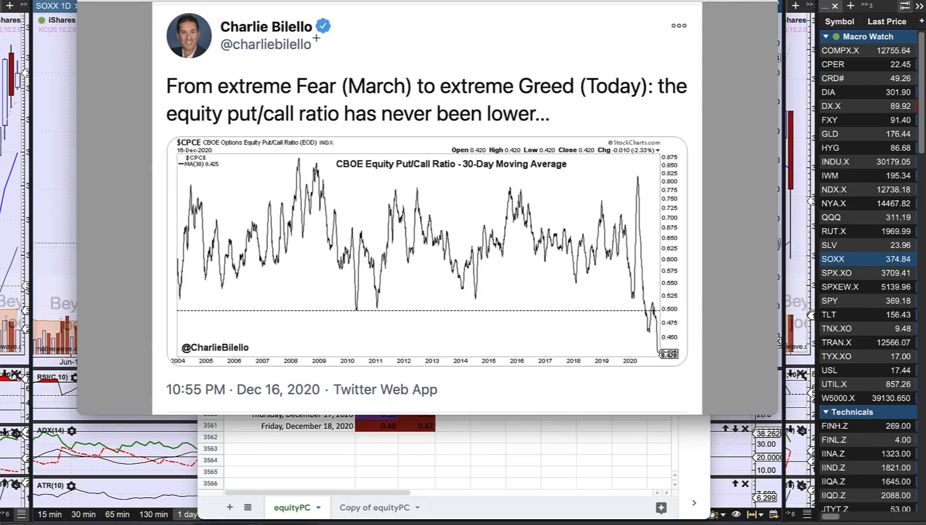
mouse_move(368, 46)
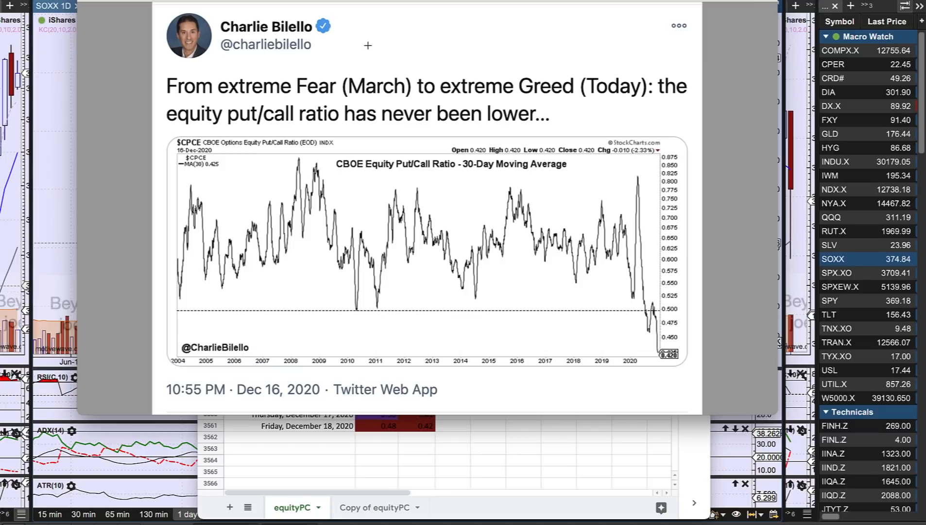
mouse_move(346, 175)
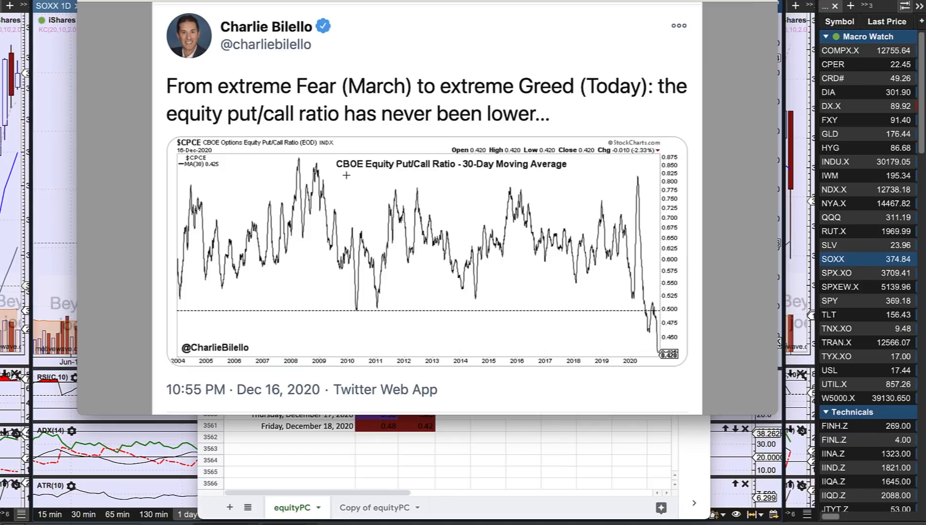
mouse_move(452, 169)
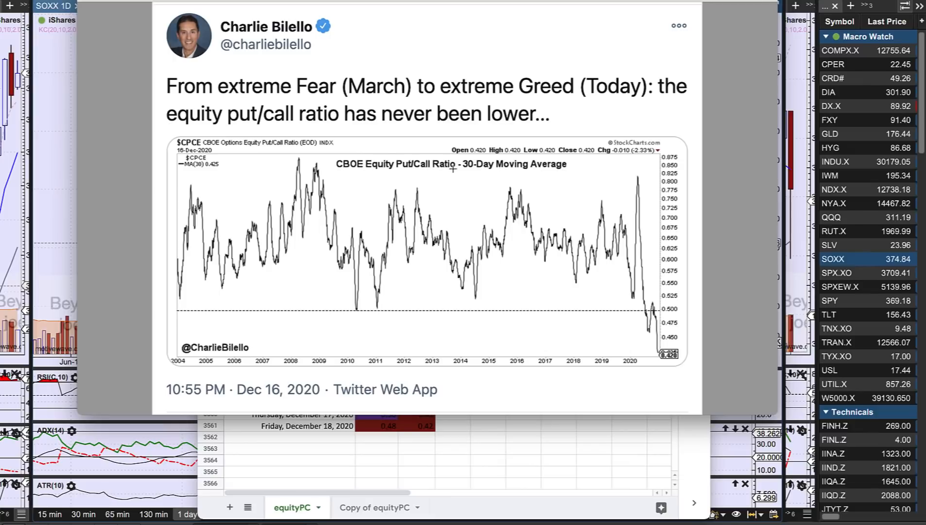
mouse_move(530, 170)
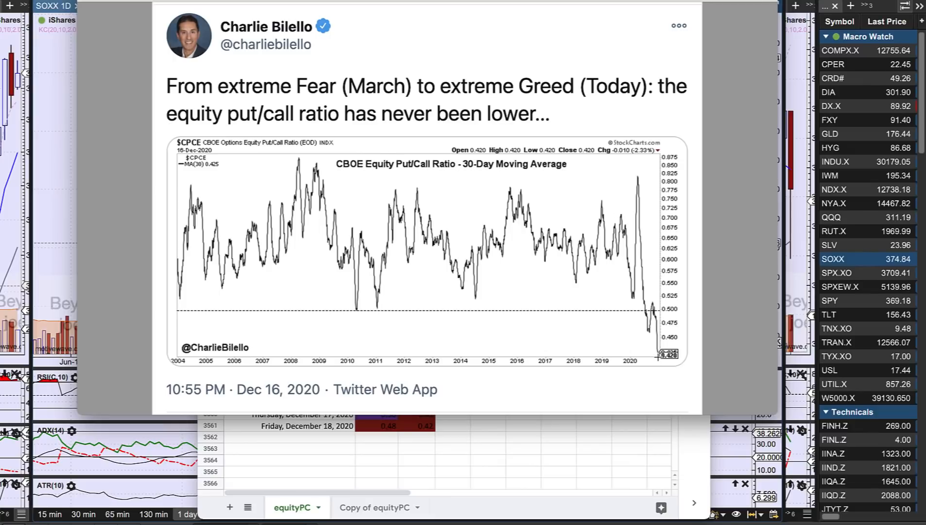
mouse_move(589, 208)
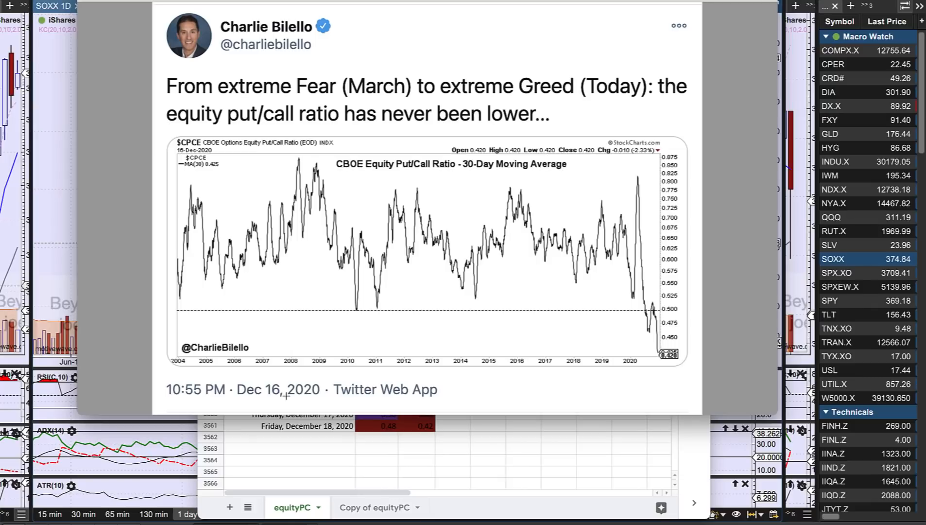
mouse_move(672, 341)
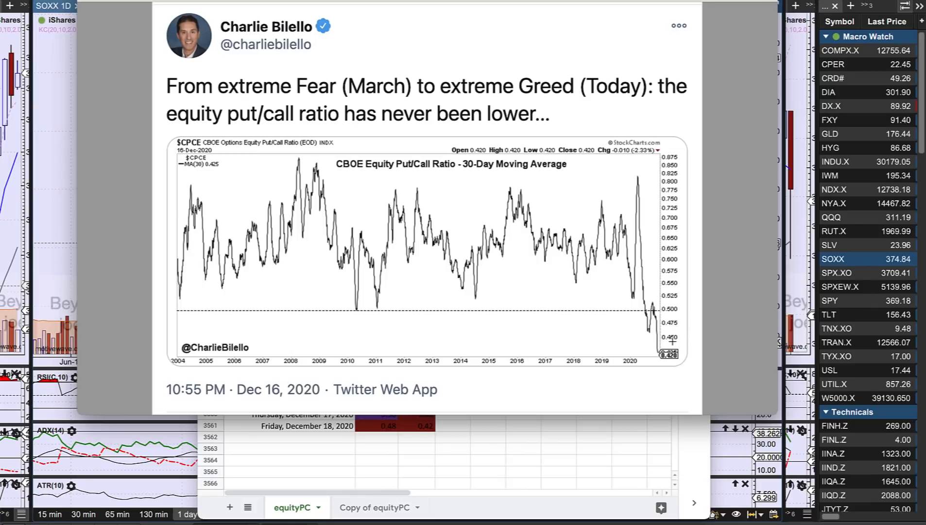
mouse_move(650, 356)
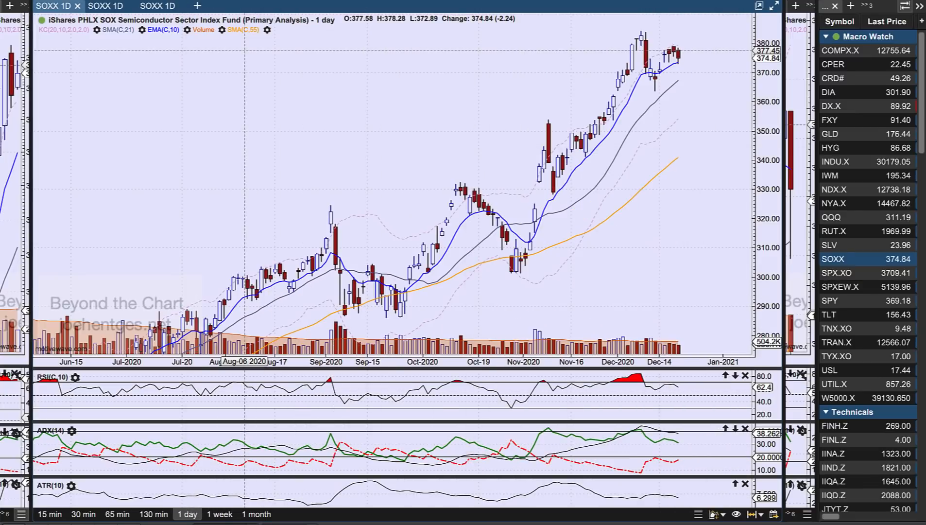
mouse_move(363, 116)
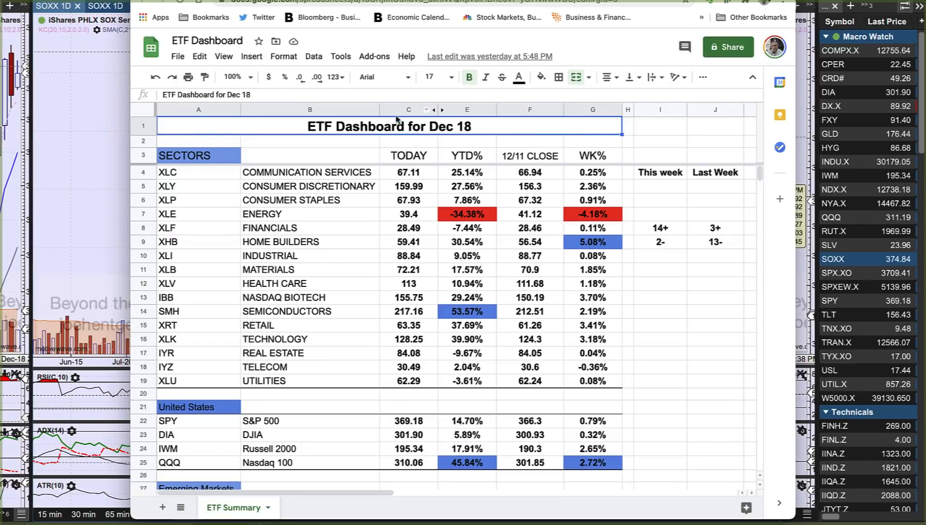
mouse_move(626, 260)
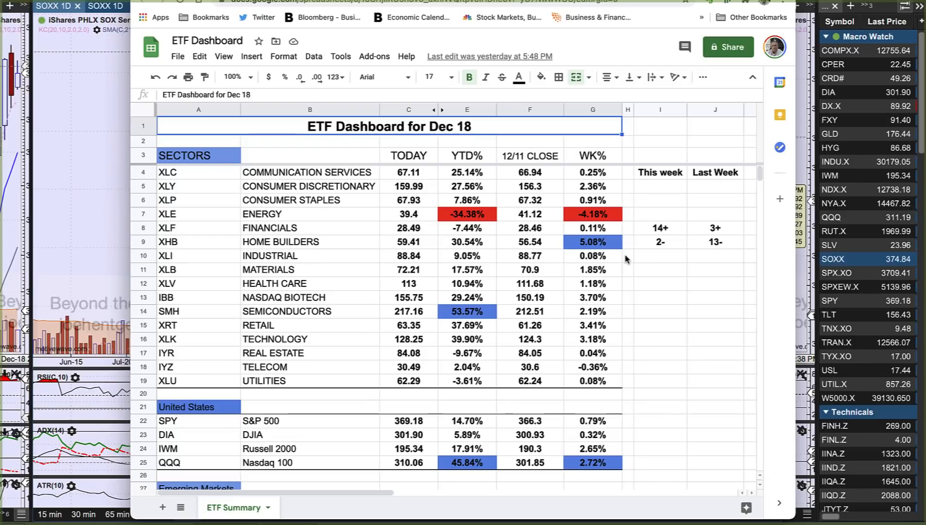
mouse_move(665, 237)
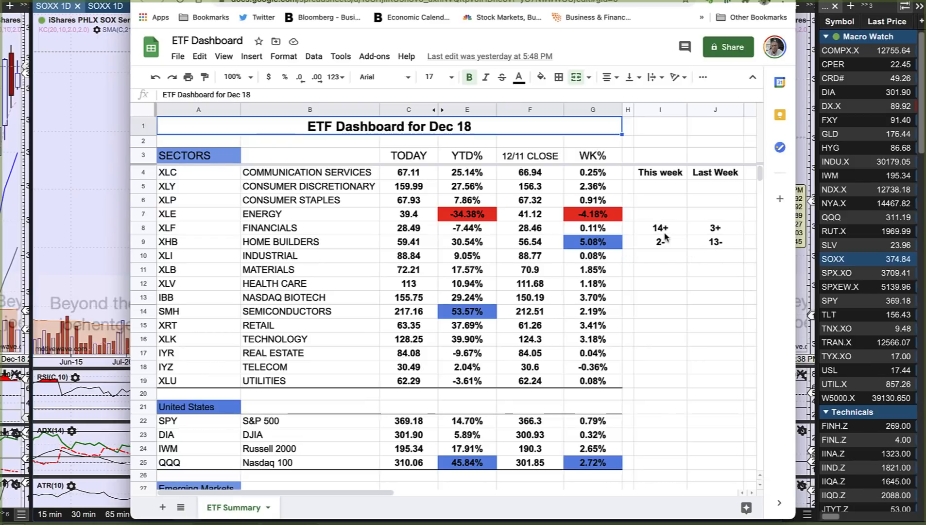
mouse_move(735, 238)
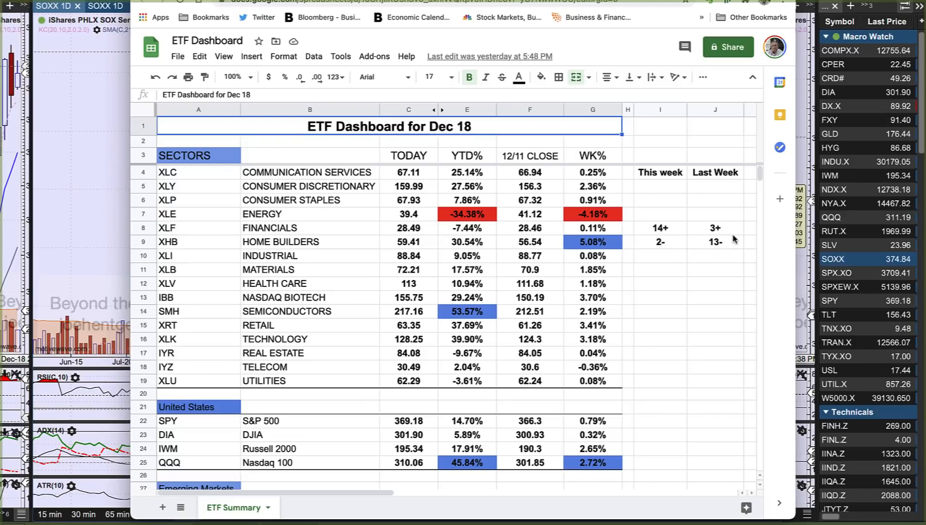
mouse_move(338, 227)
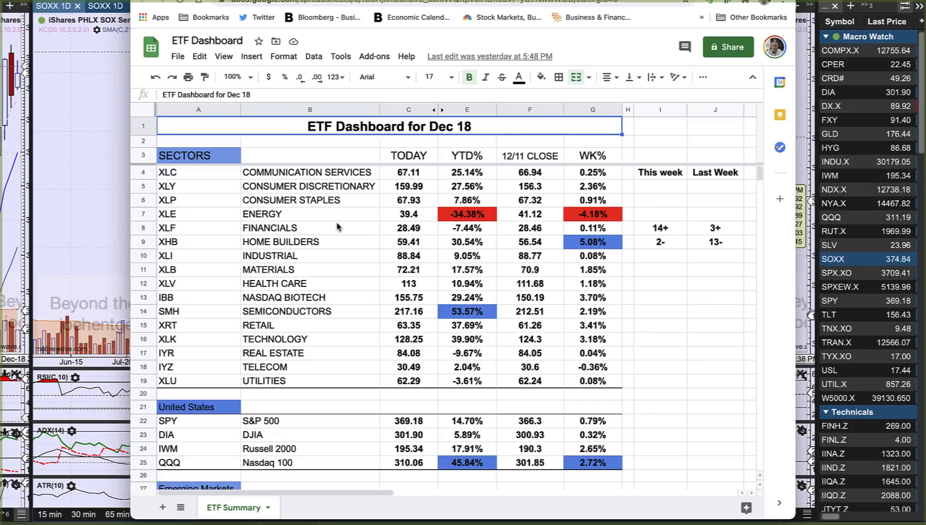
mouse_move(313, 273)
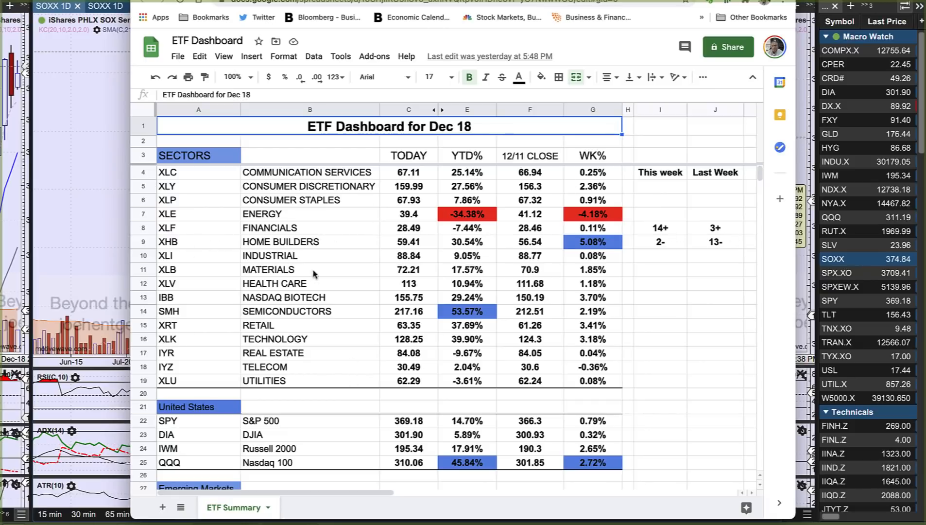
mouse_move(660, 248)
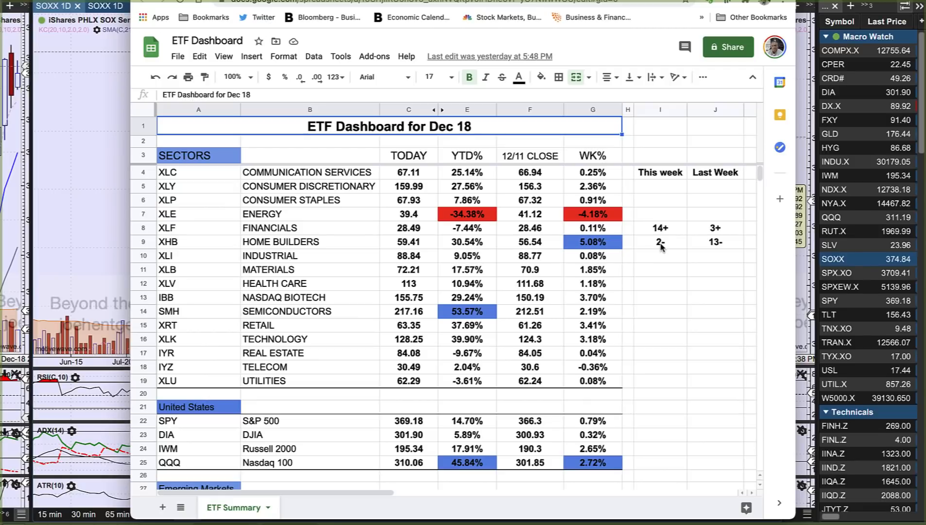
mouse_move(731, 232)
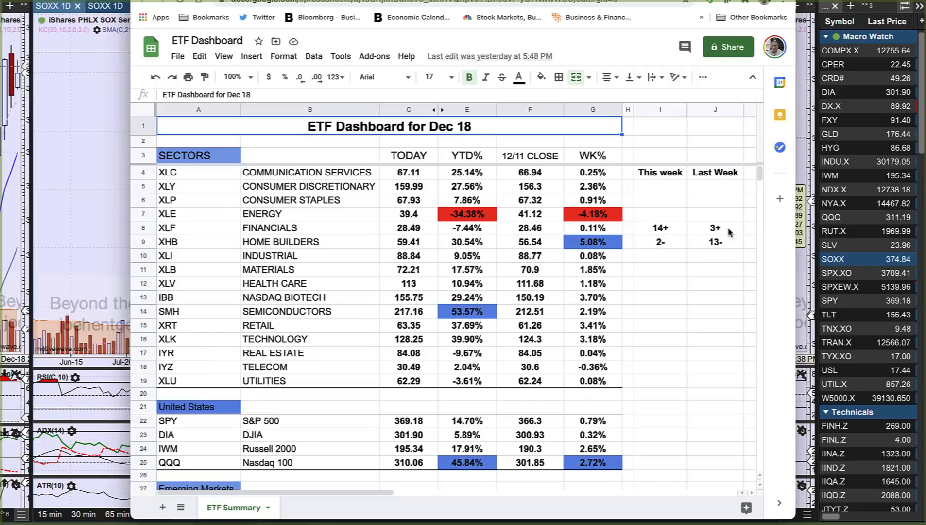
mouse_move(726, 246)
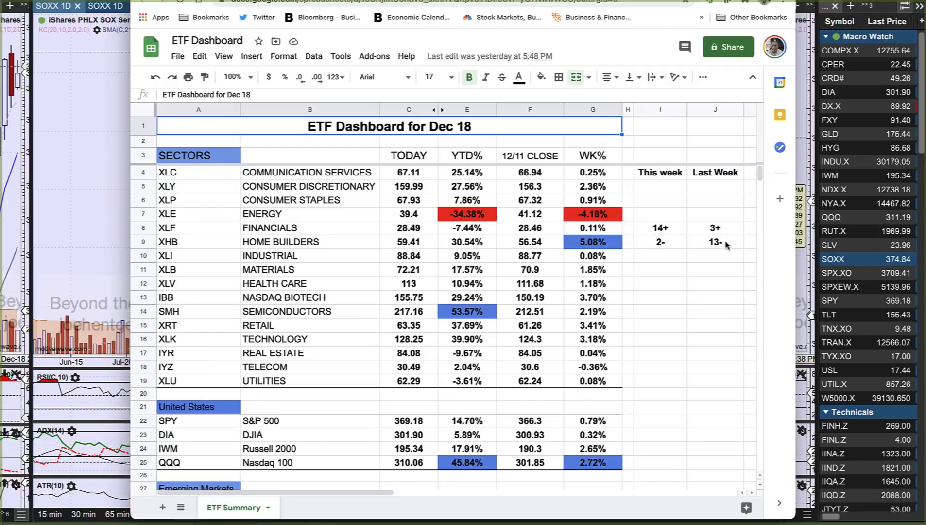
mouse_move(743, 233)
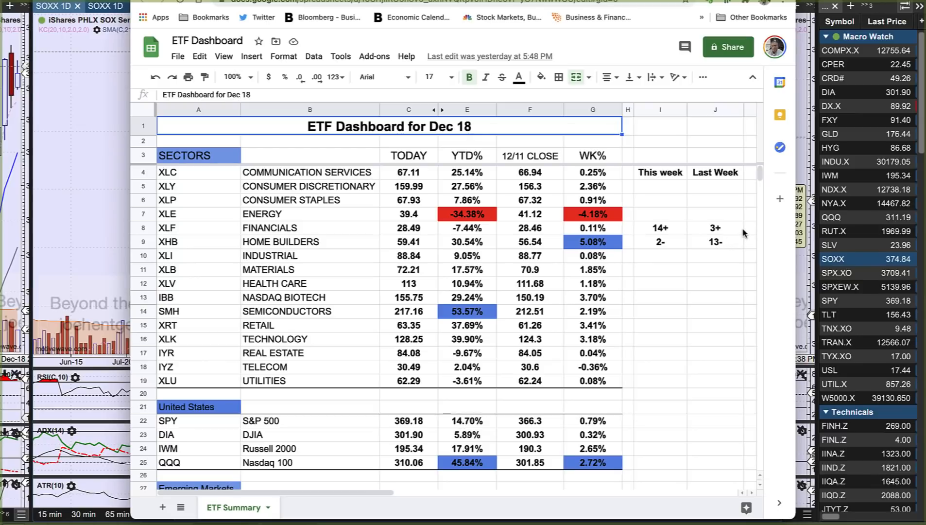
mouse_move(684, 225)
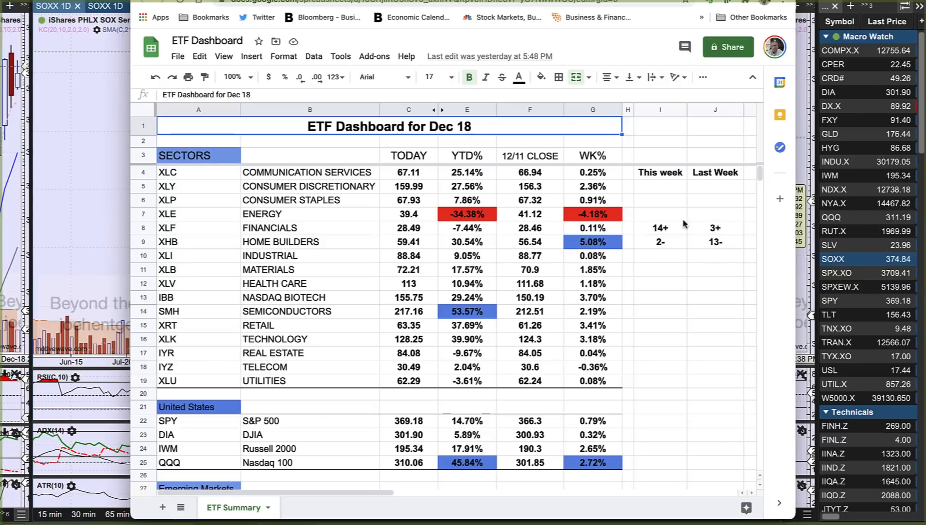
mouse_move(543, 189)
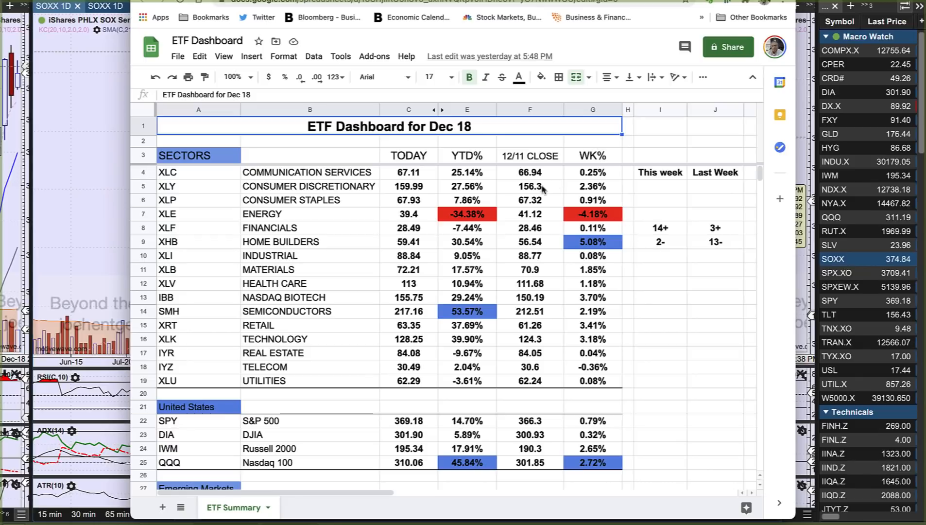
mouse_move(600, 243)
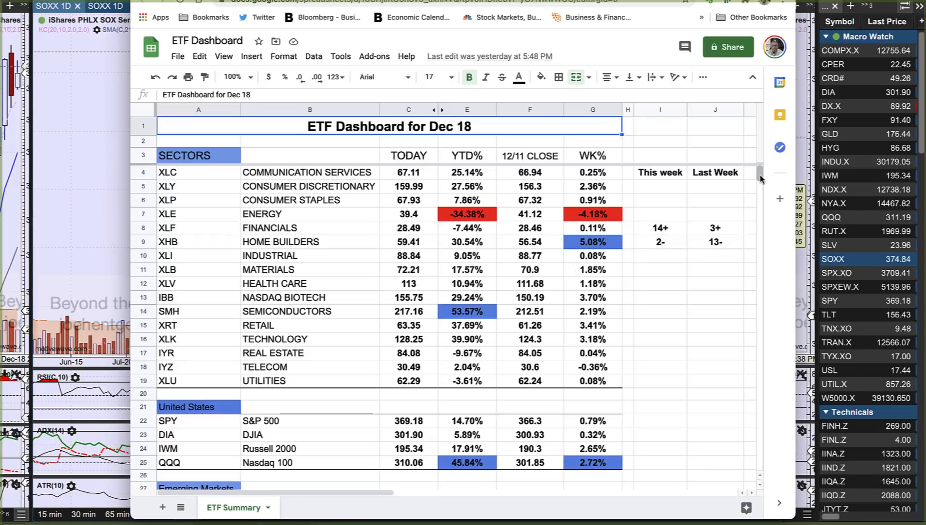
Scroll the ETF Summary sheet past indexes, commodities and currencies to the bond funds
scroll("down", 3)
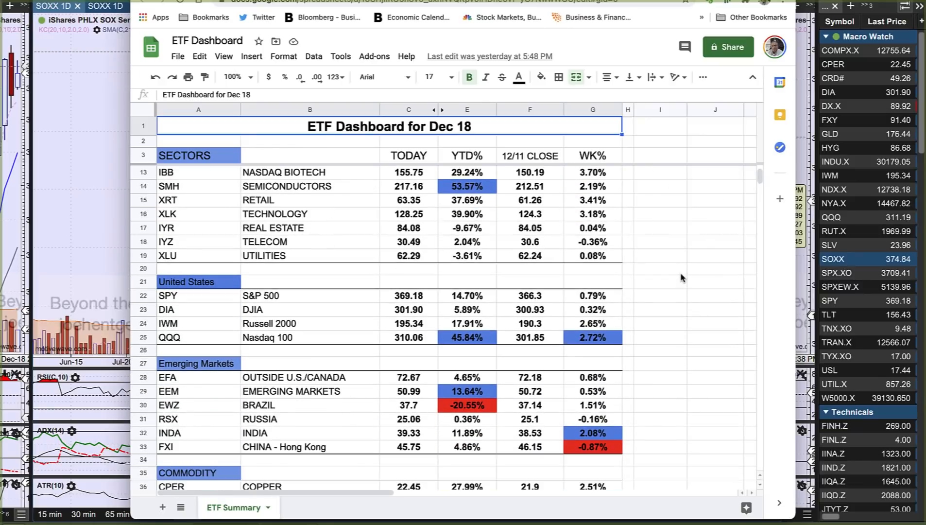
scroll("down", 3)
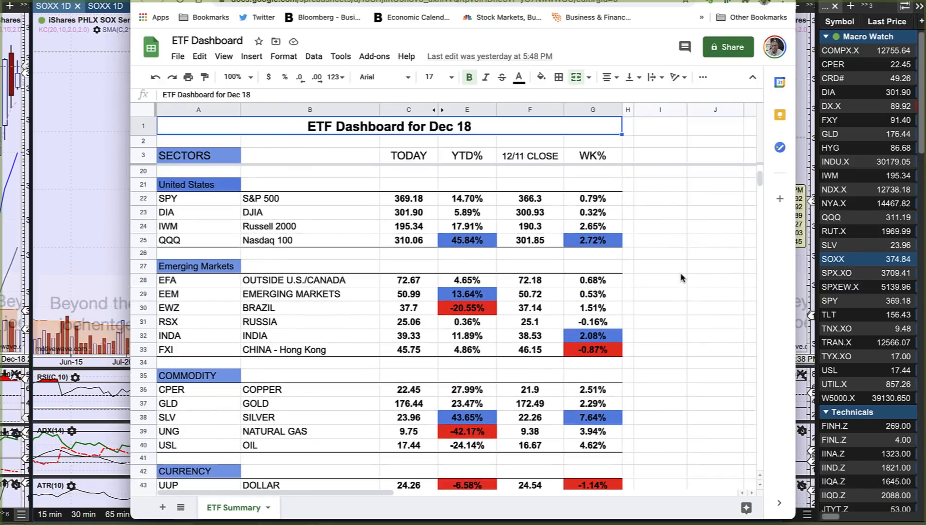
scroll("down", 3)
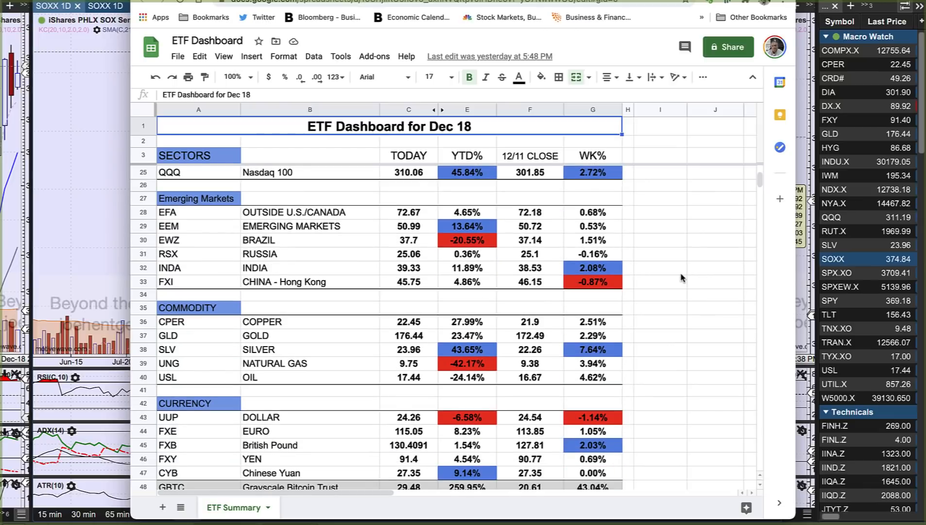
scroll("down", 3)
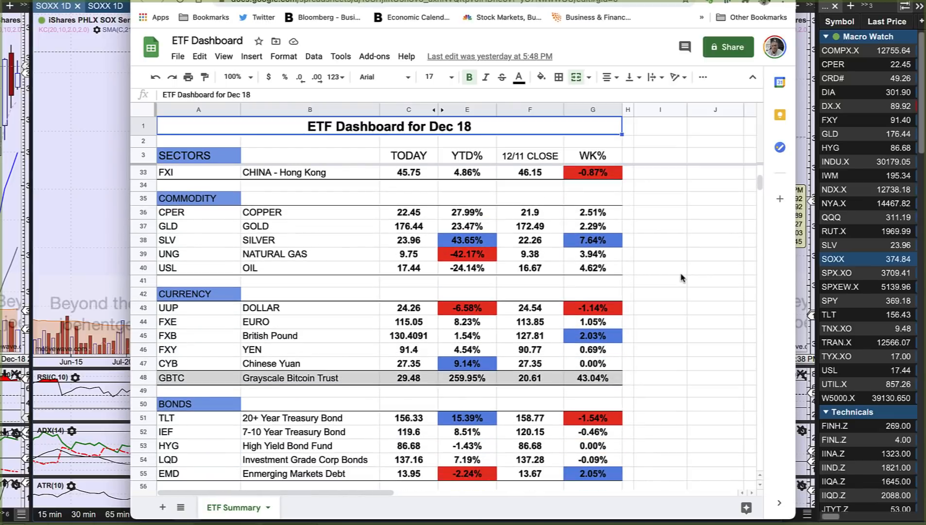
mouse_move(502, 278)
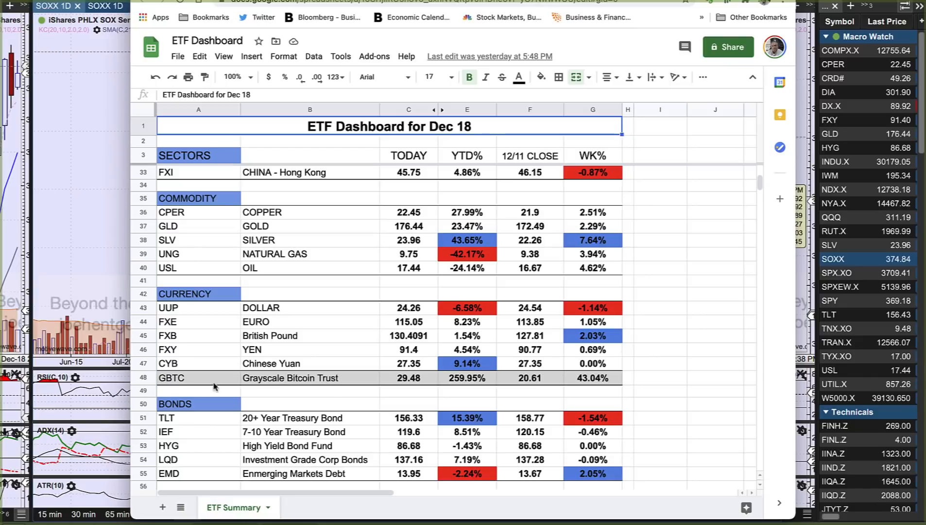
mouse_move(350, 382)
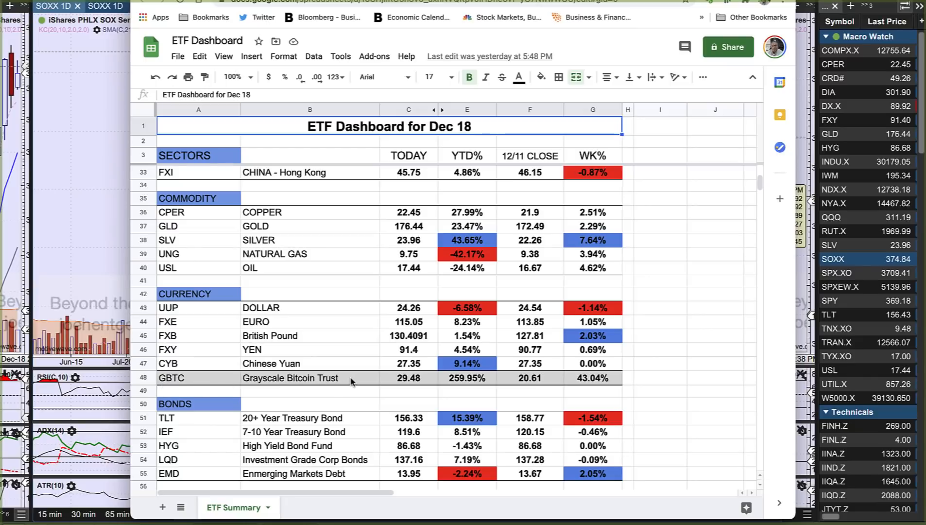
mouse_move(597, 381)
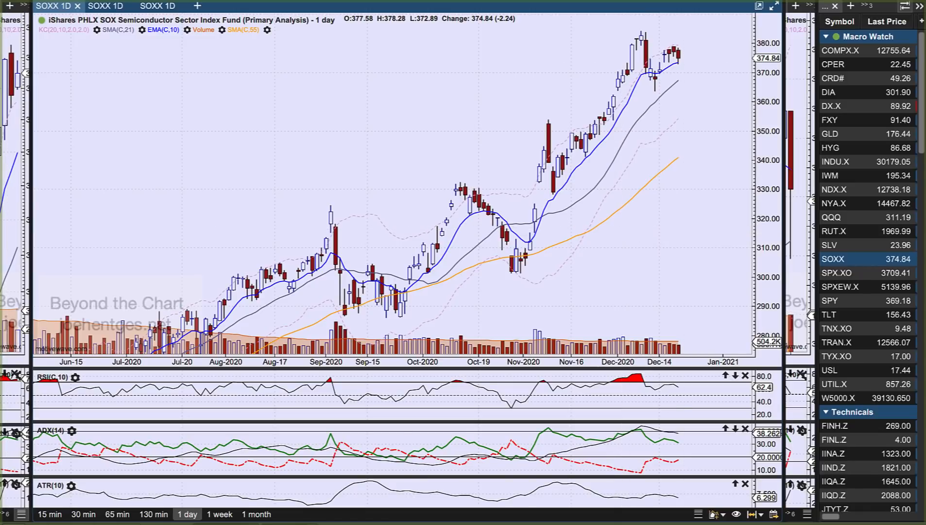
left_click(864, 6)
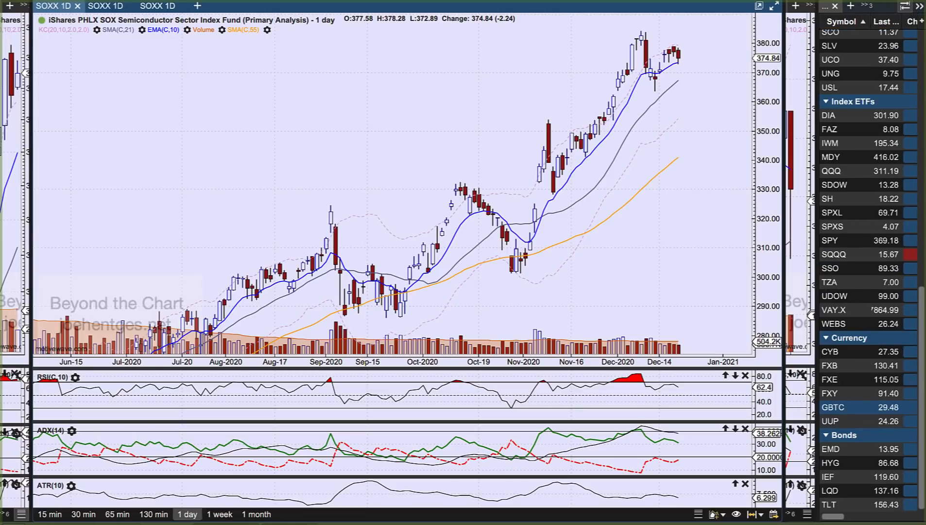
left_click(831, 407)
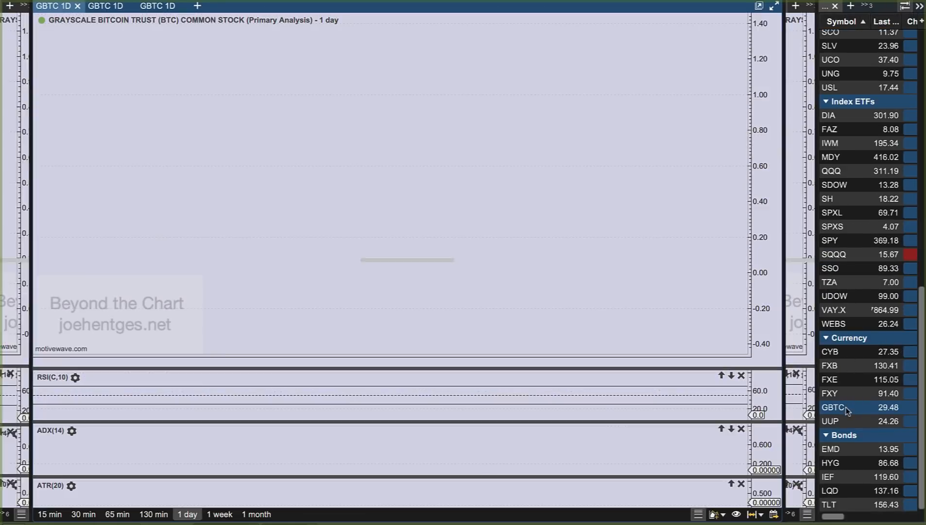
left_click(832, 407)
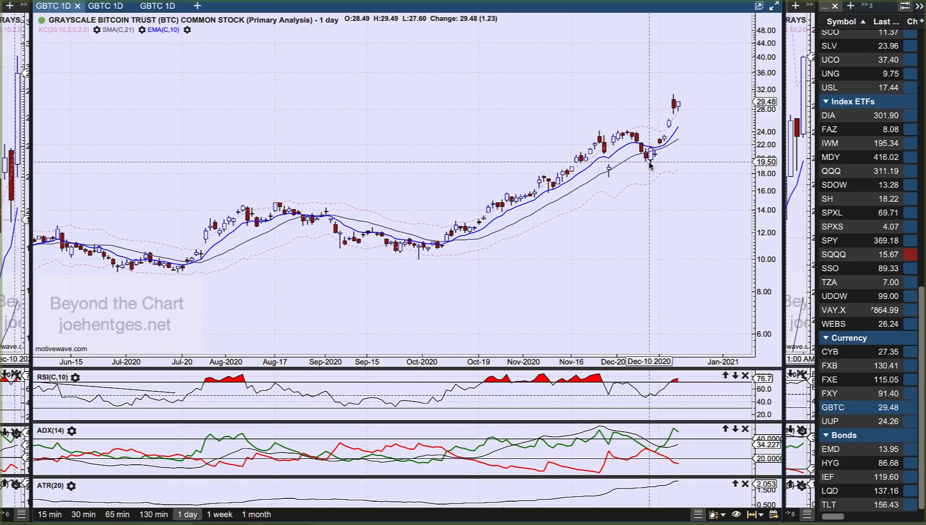
mouse_move(653, 160)
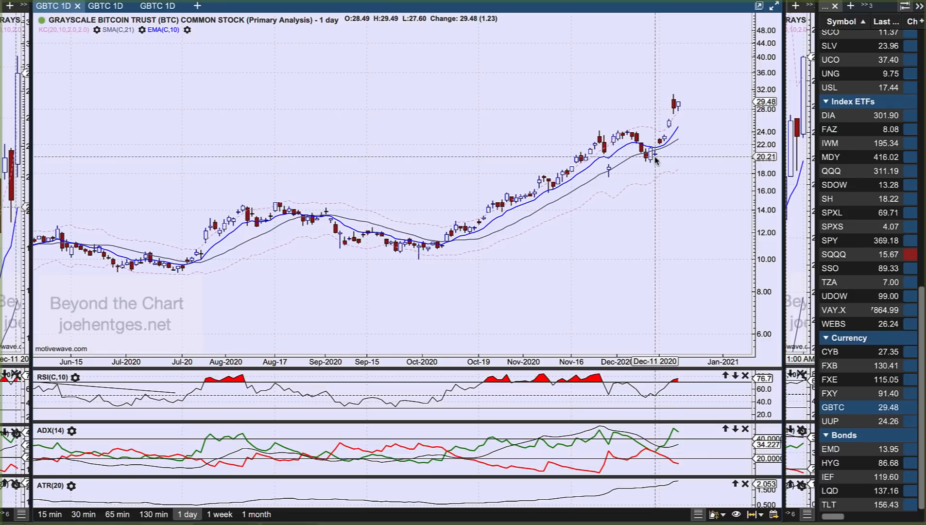
mouse_move(691, 110)
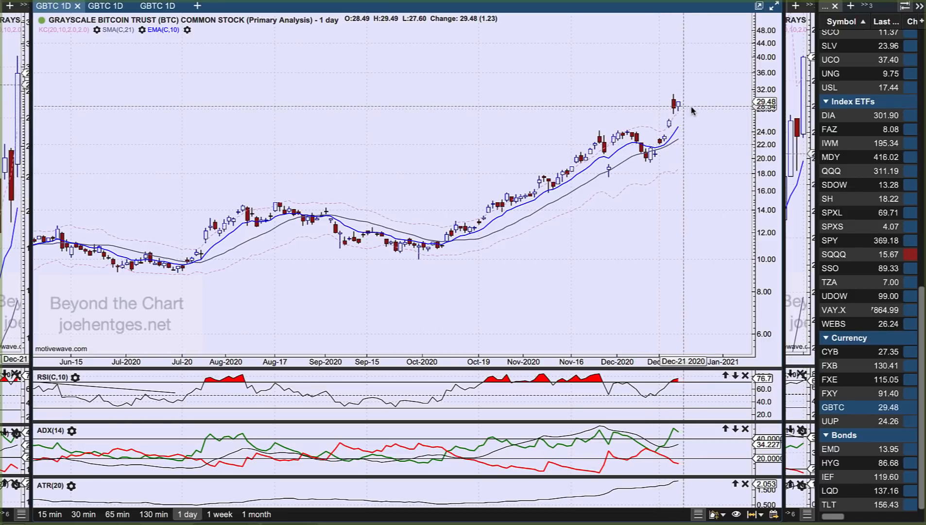
mouse_move(650, 153)
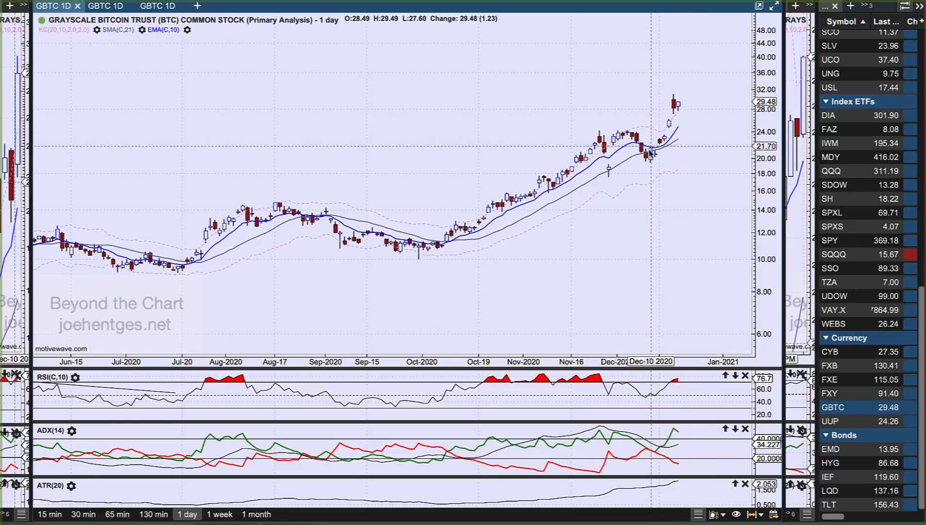
mouse_move(677, 104)
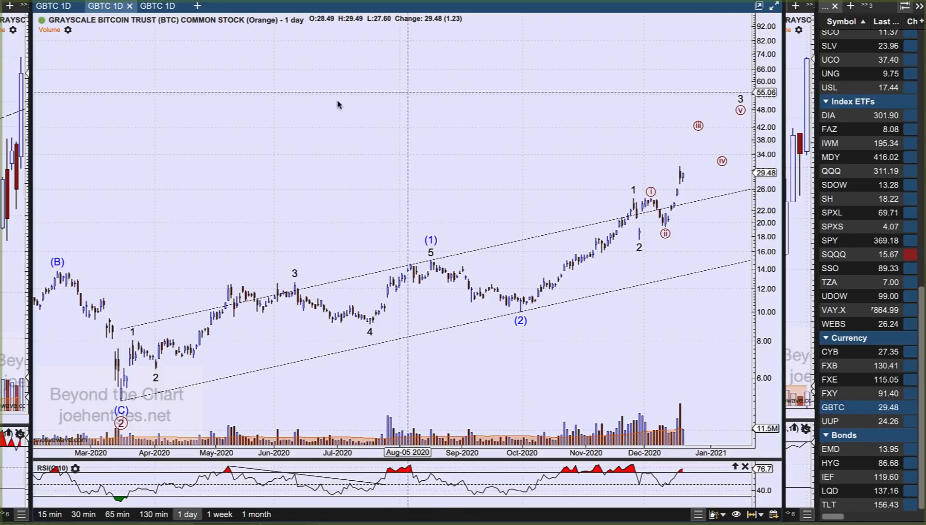
Switch the GBTC wave-count chart to the 1 week timeframe
left_click(220, 513)
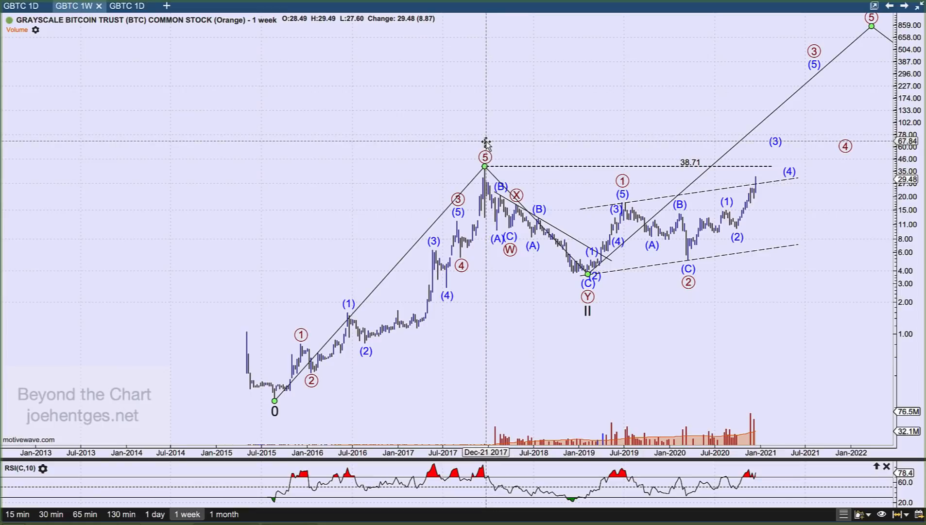
mouse_move(467, 271)
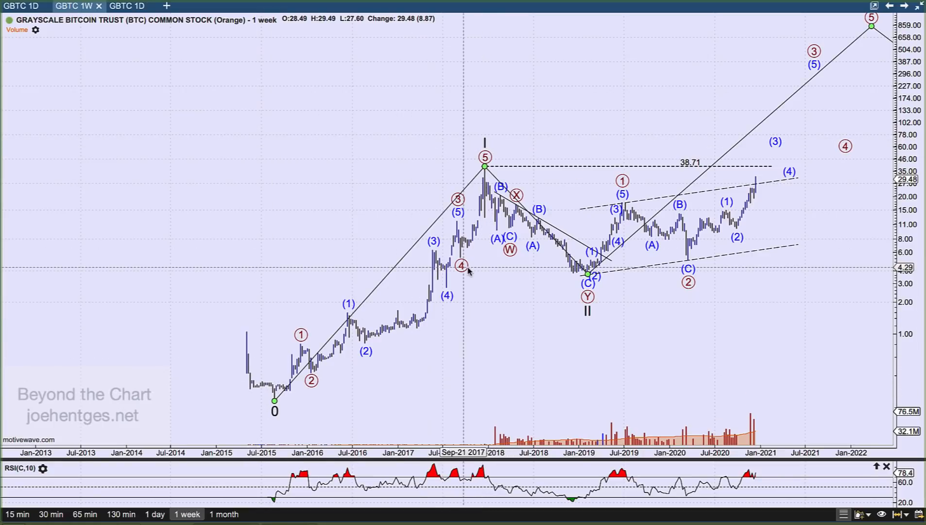
mouse_move(484, 270)
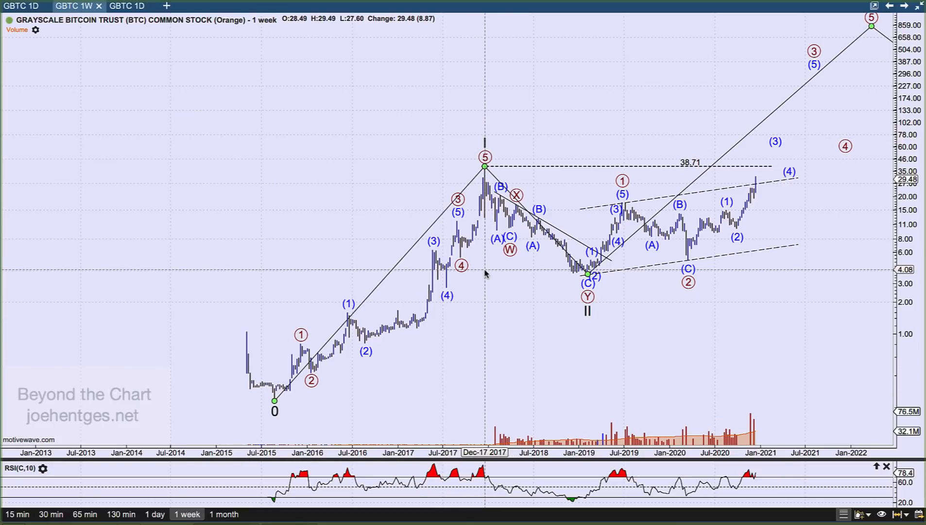
mouse_move(526, 236)
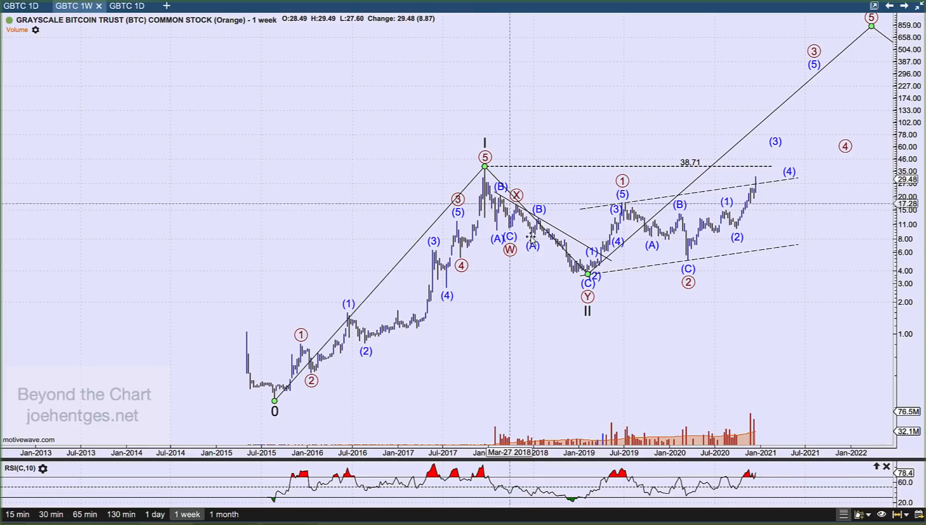
mouse_move(588, 330)
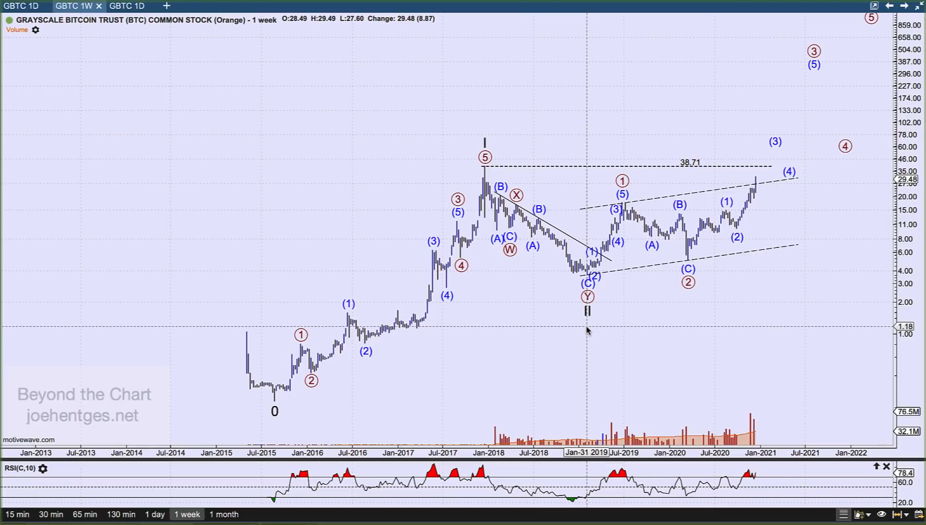
mouse_move(587, 322)
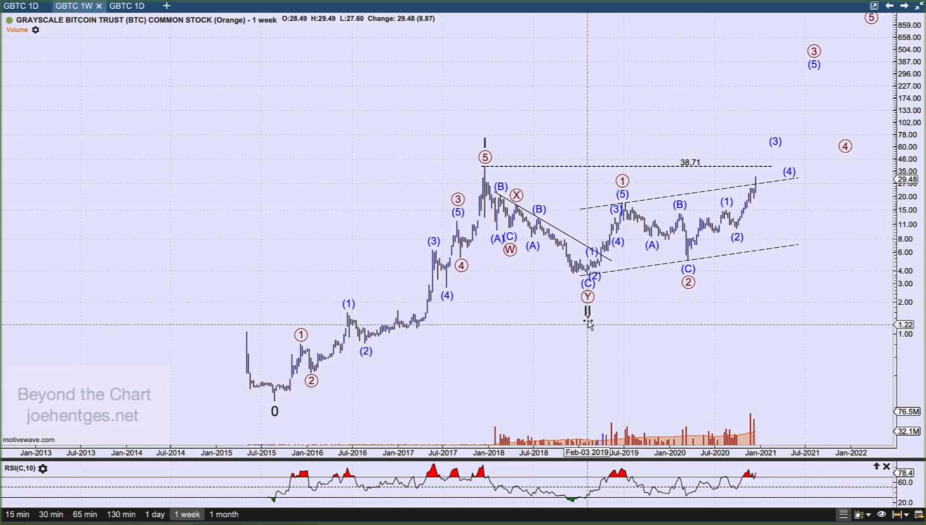
mouse_move(691, 284)
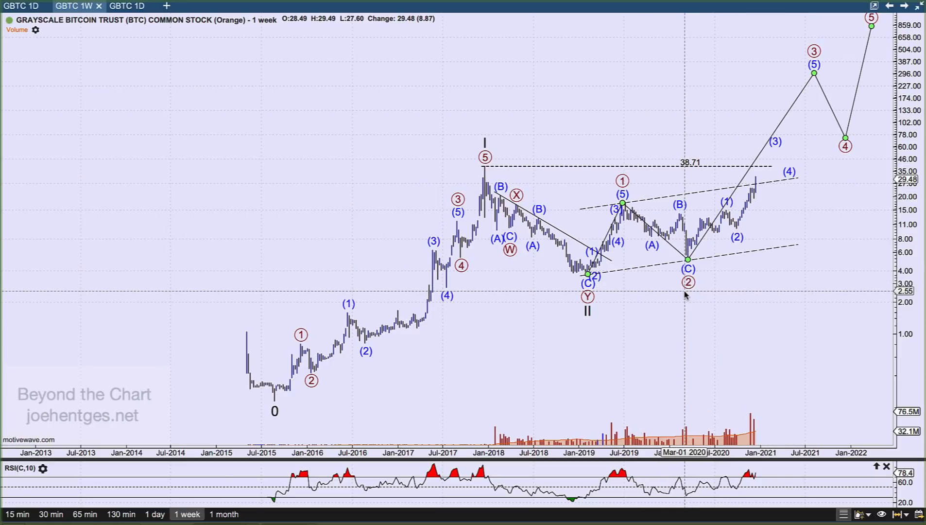
mouse_move(687, 281)
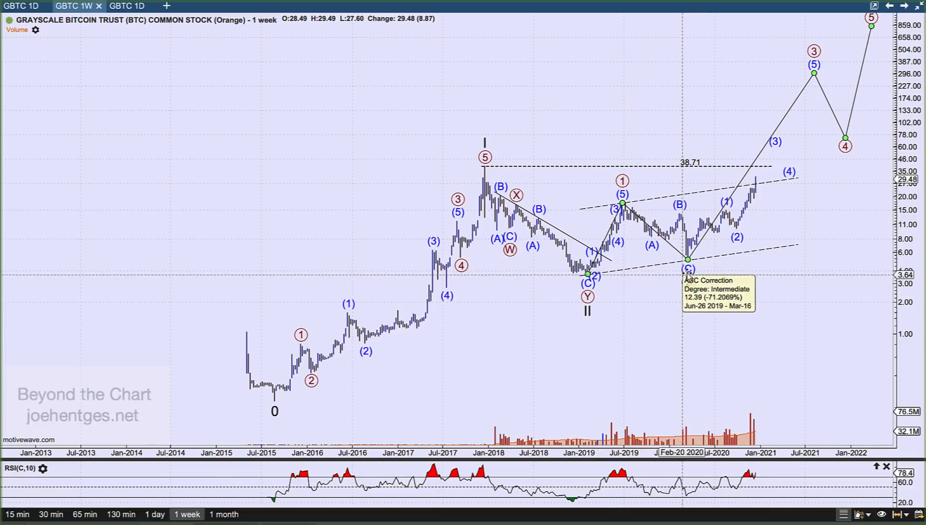
mouse_move(783, 327)
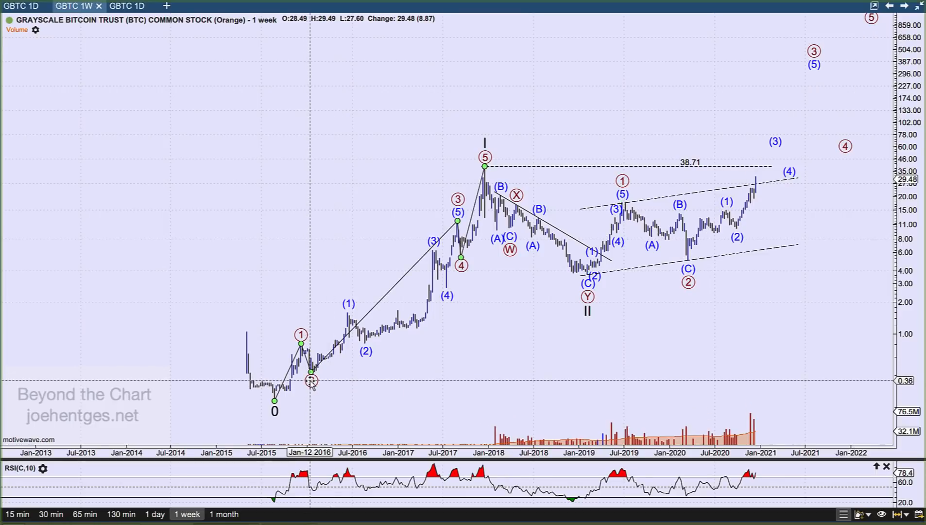
mouse_move(439, 249)
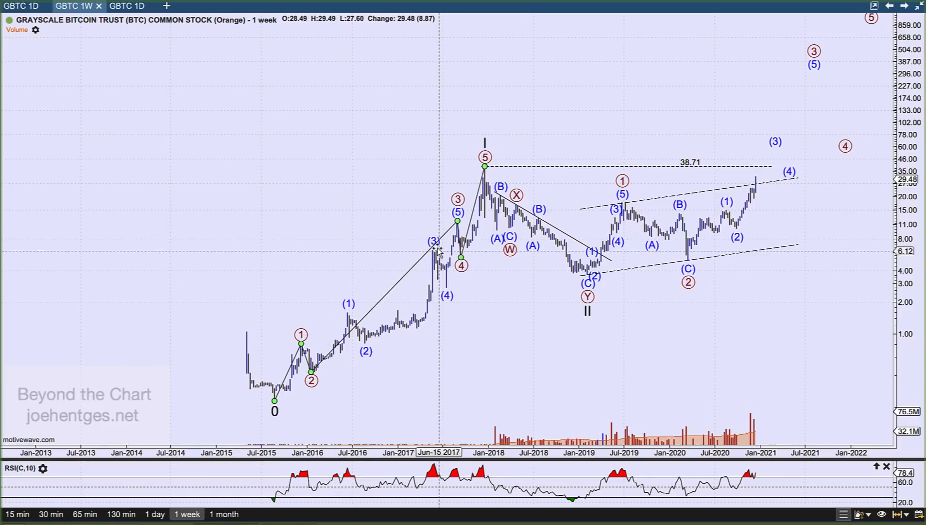
mouse_move(434, 248)
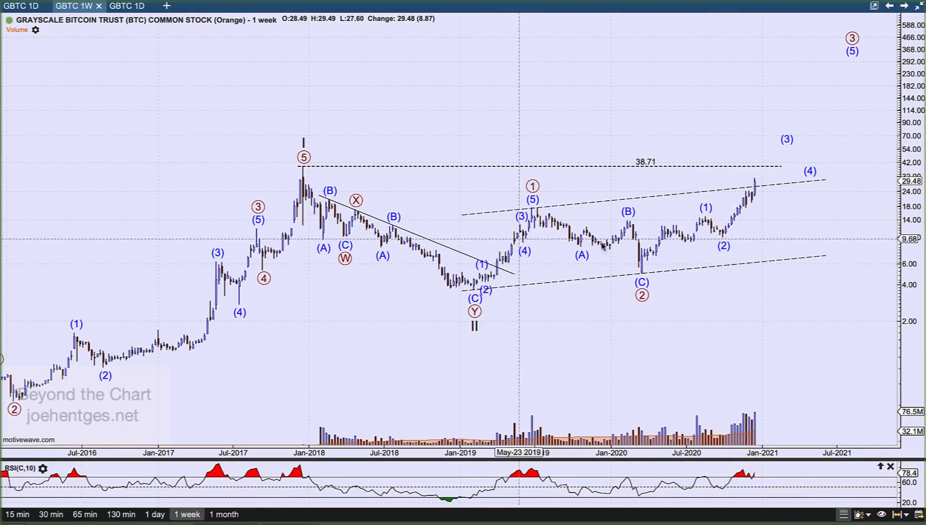
mouse_move(542, 205)
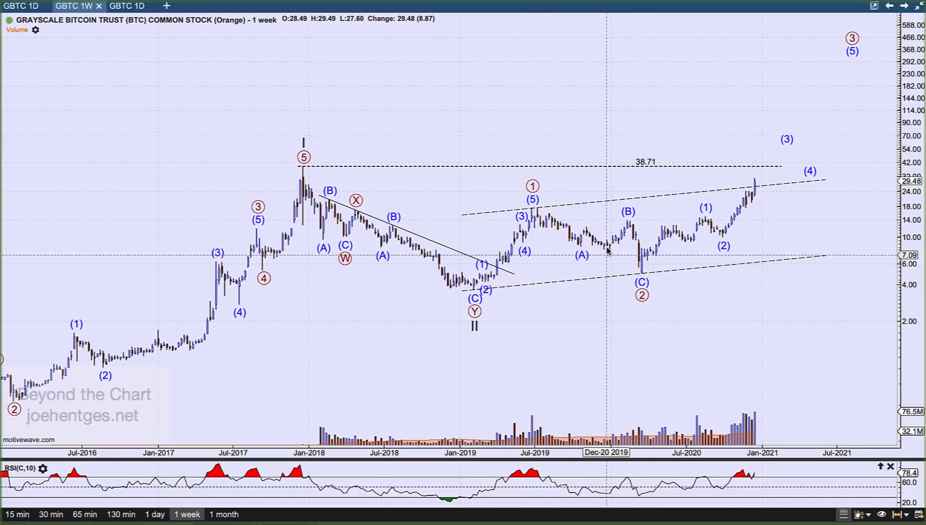
mouse_move(641, 298)
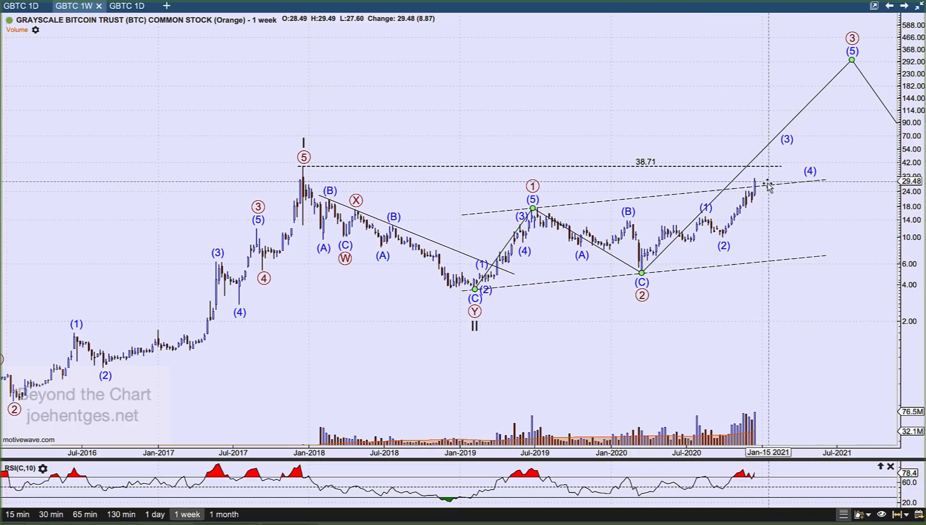
mouse_move(760, 204)
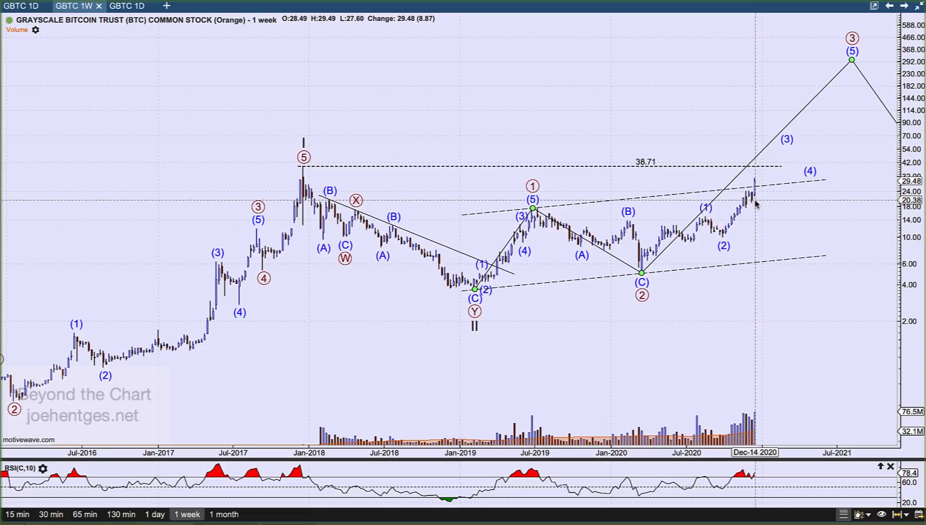
mouse_move(759, 166)
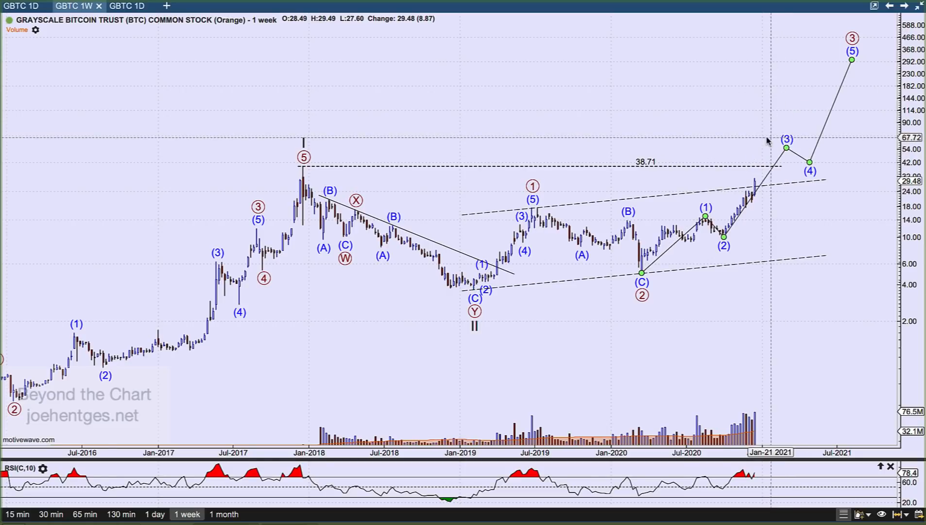
mouse_move(700, 226)
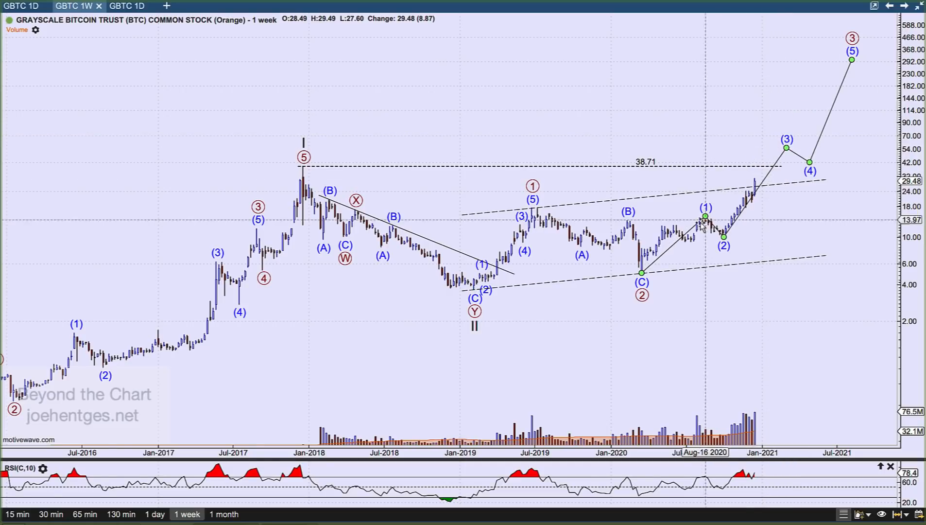
mouse_move(460, 198)
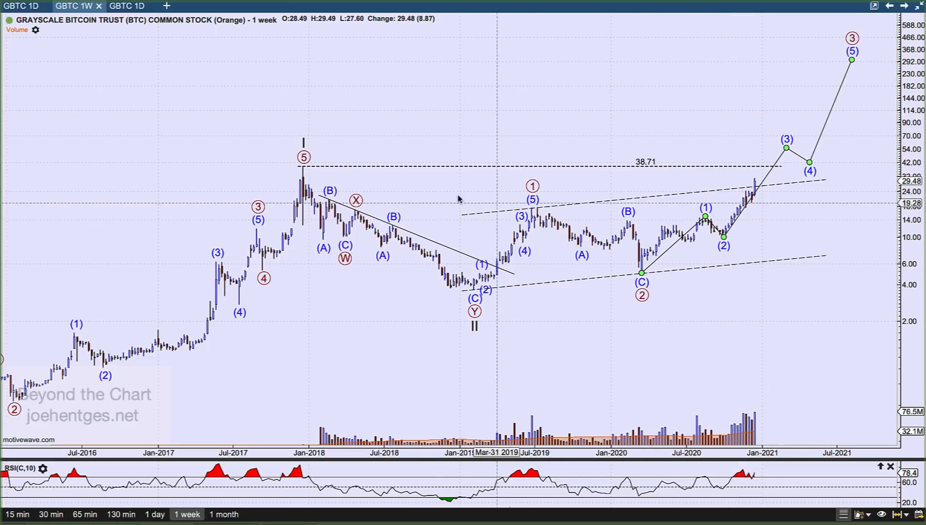
mouse_move(303, 175)
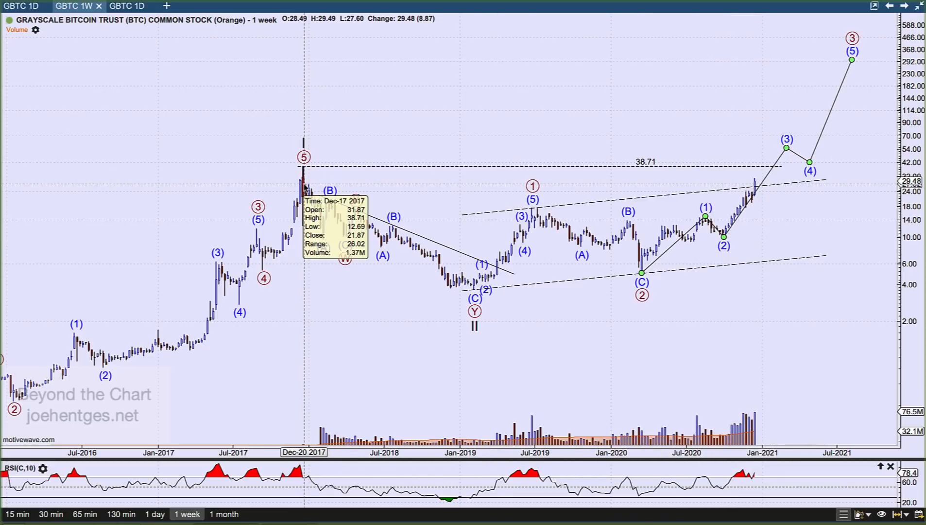
mouse_move(653, 172)
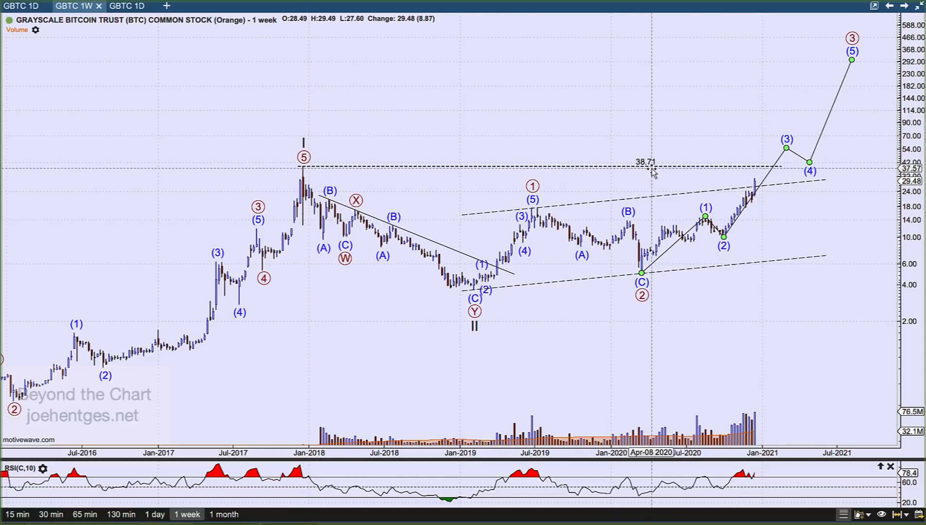
mouse_move(446, 158)
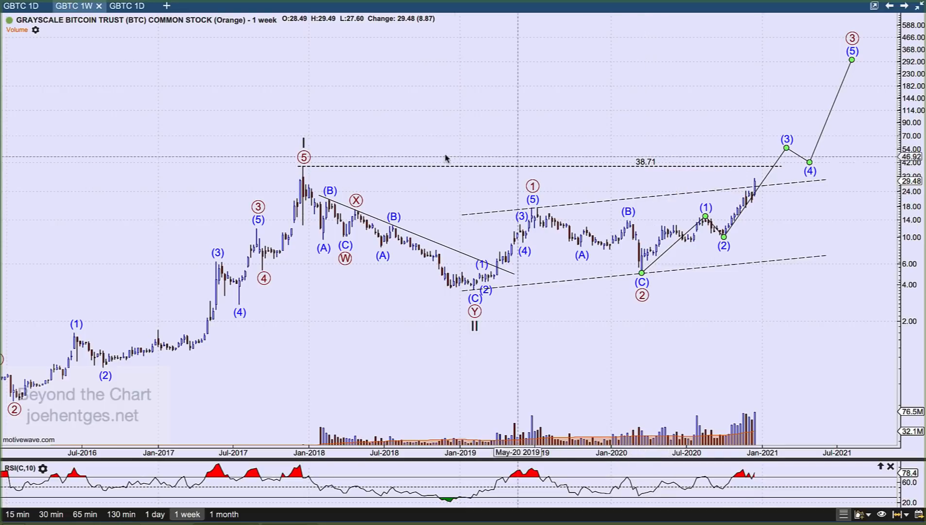
mouse_move(476, 328)
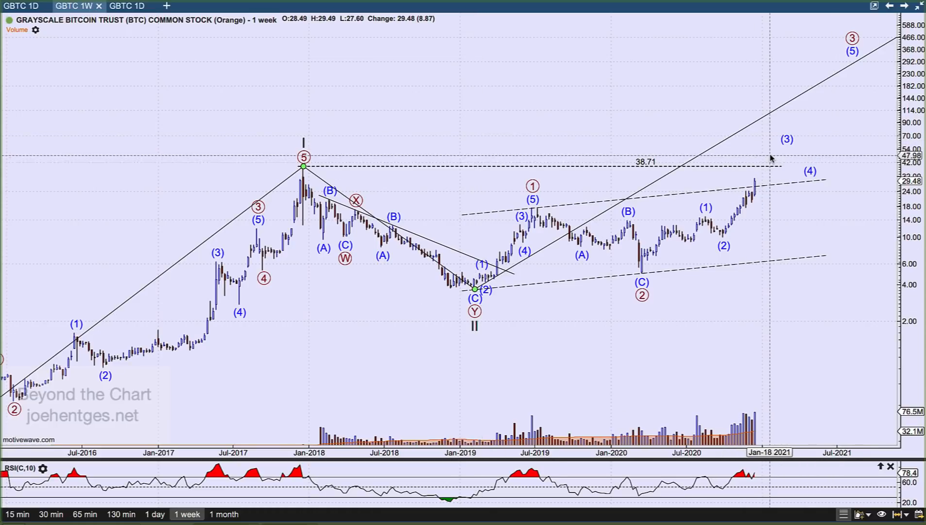
mouse_move(775, 155)
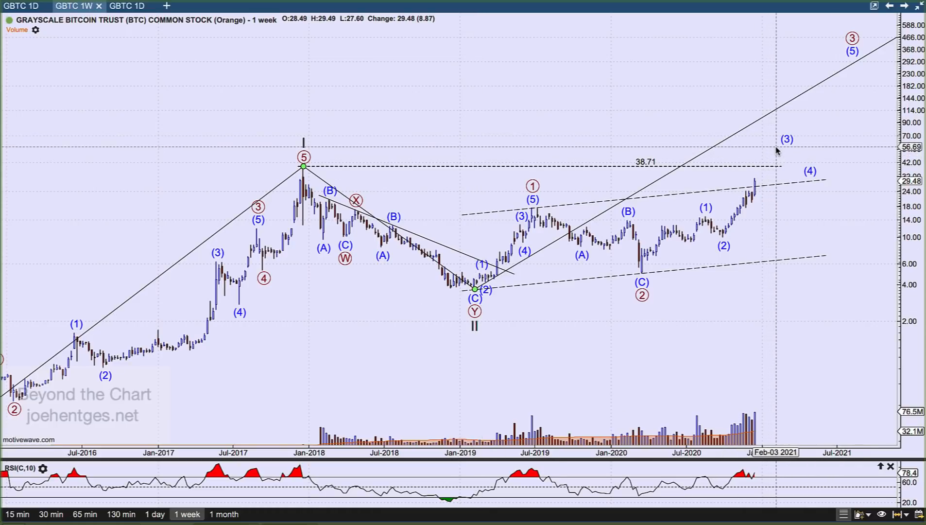
mouse_move(779, 142)
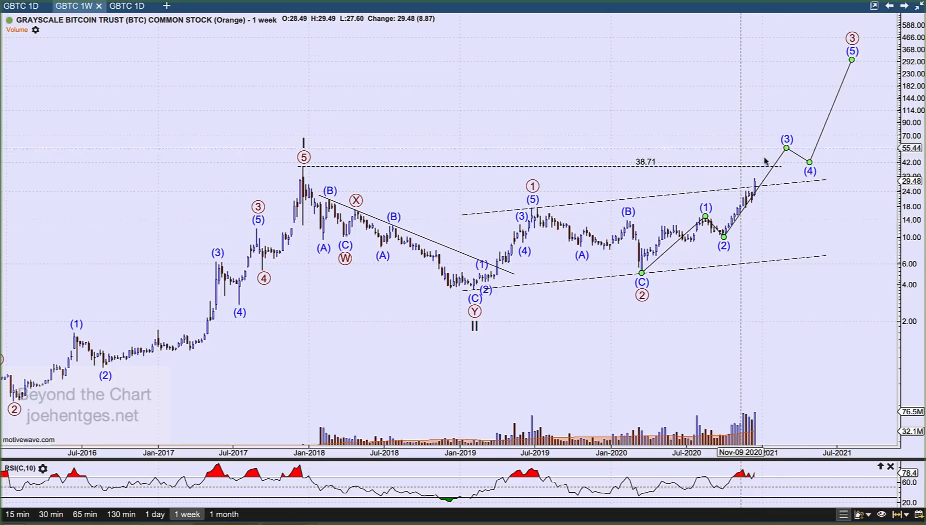
mouse_move(787, 147)
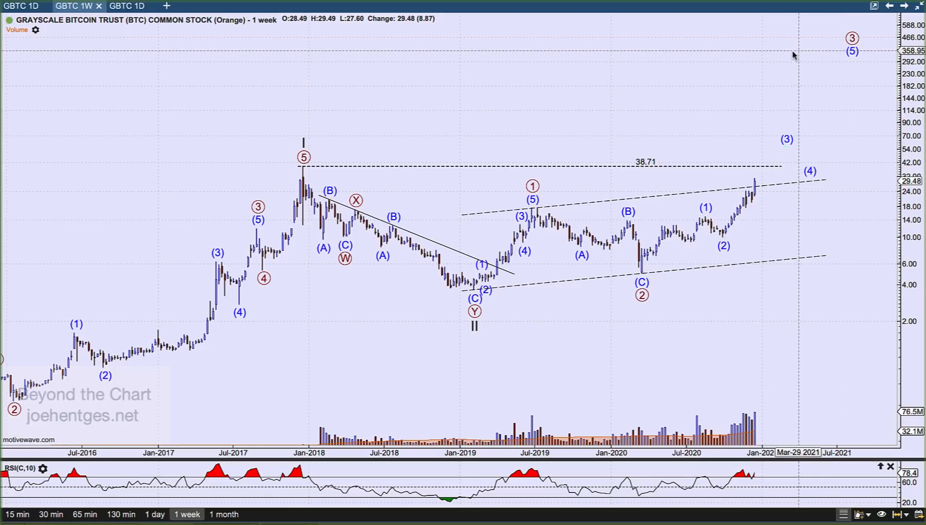
mouse_move(736, 61)
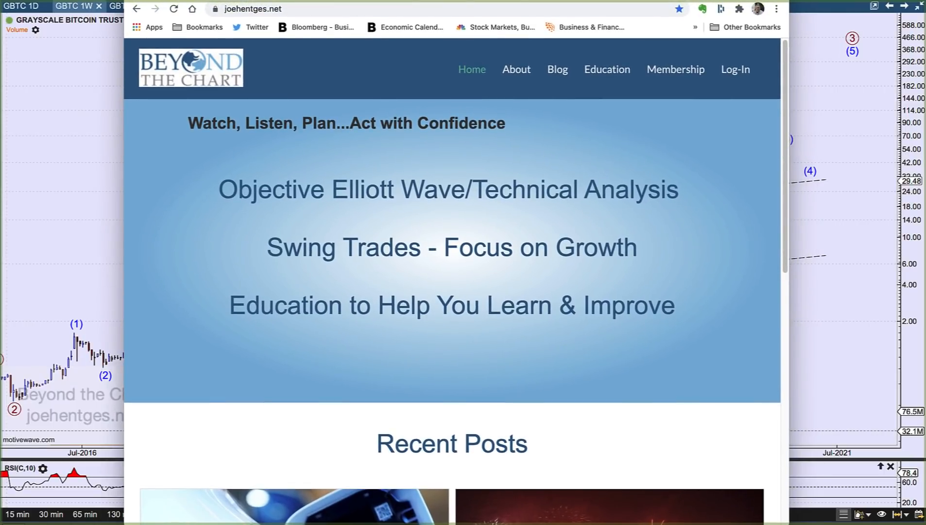
mouse_move(78, 415)
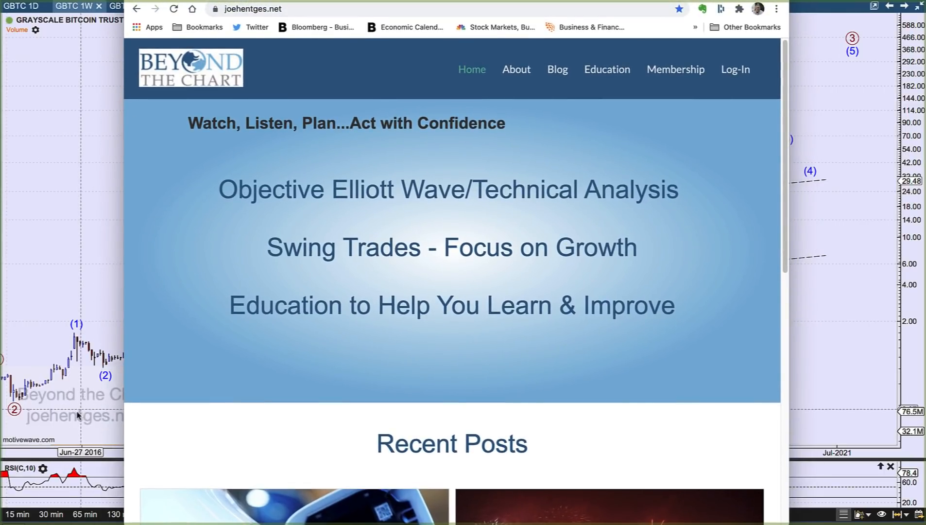